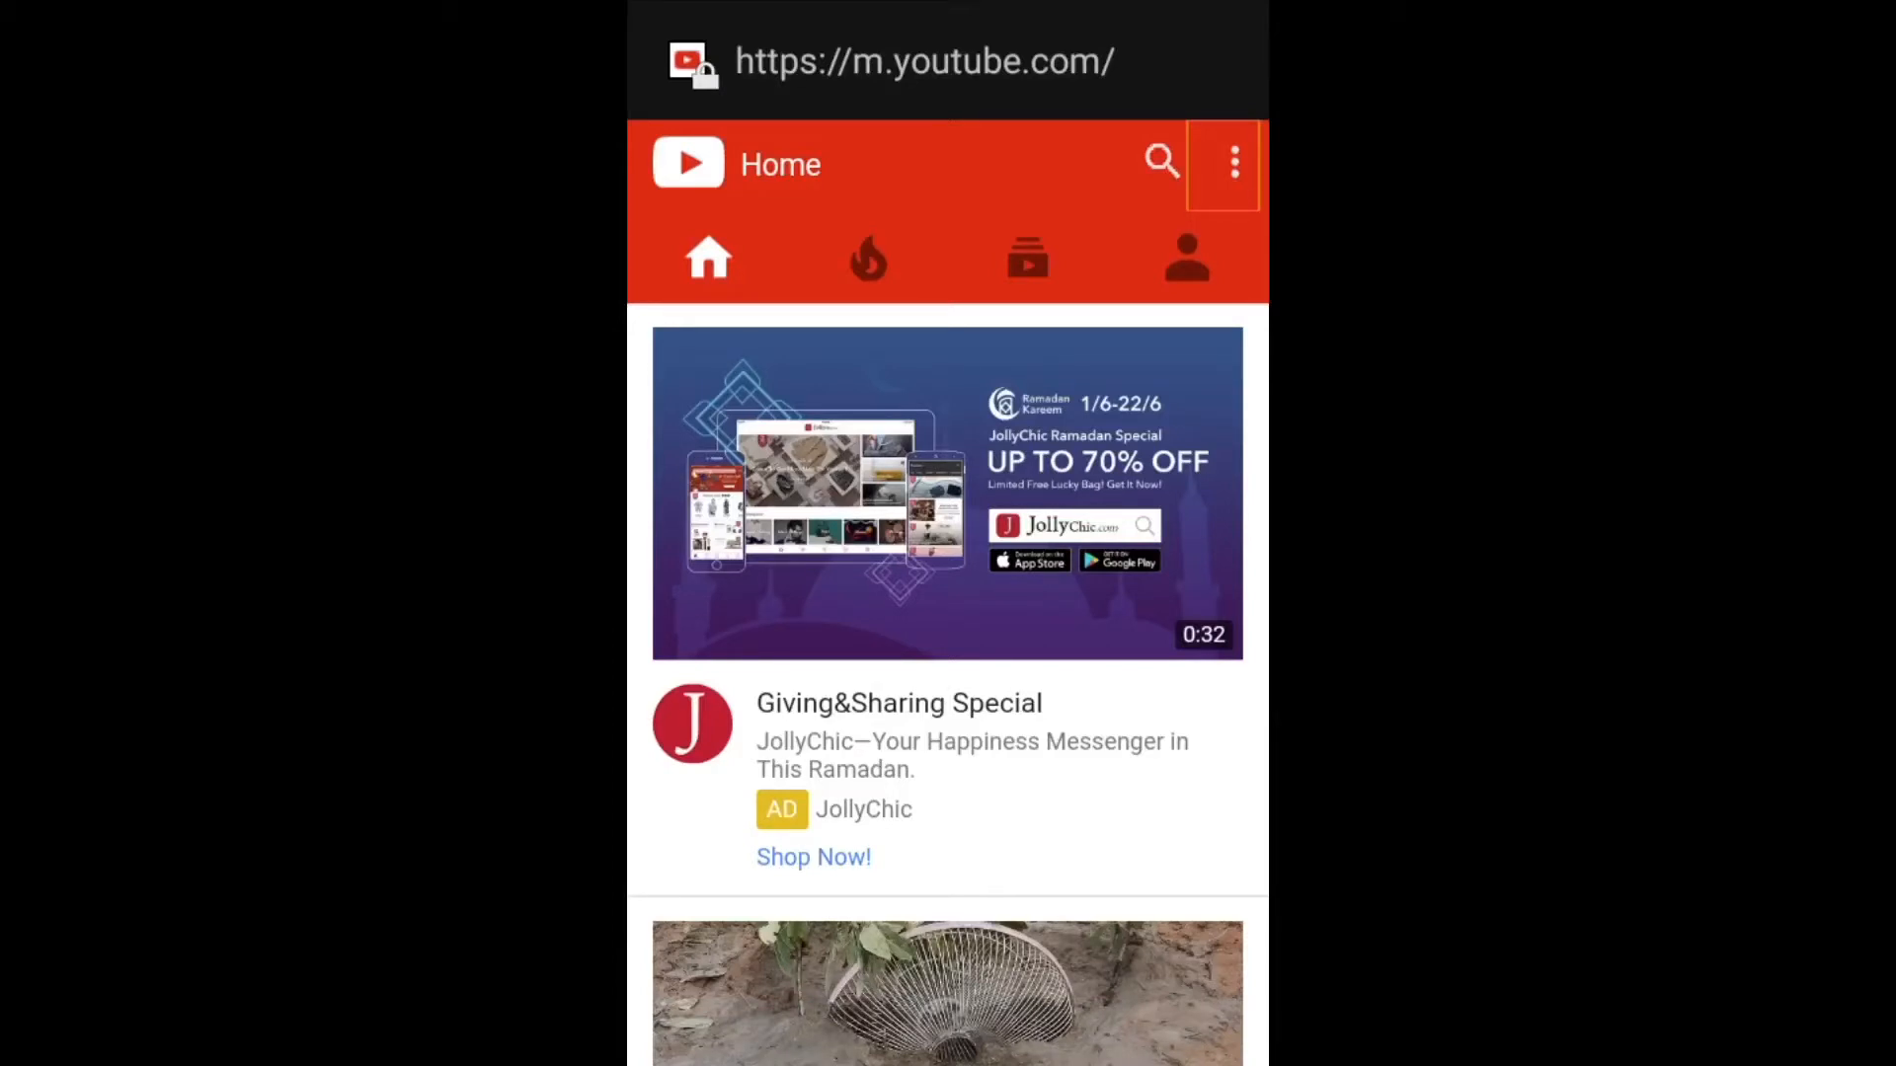
click(1233, 162)
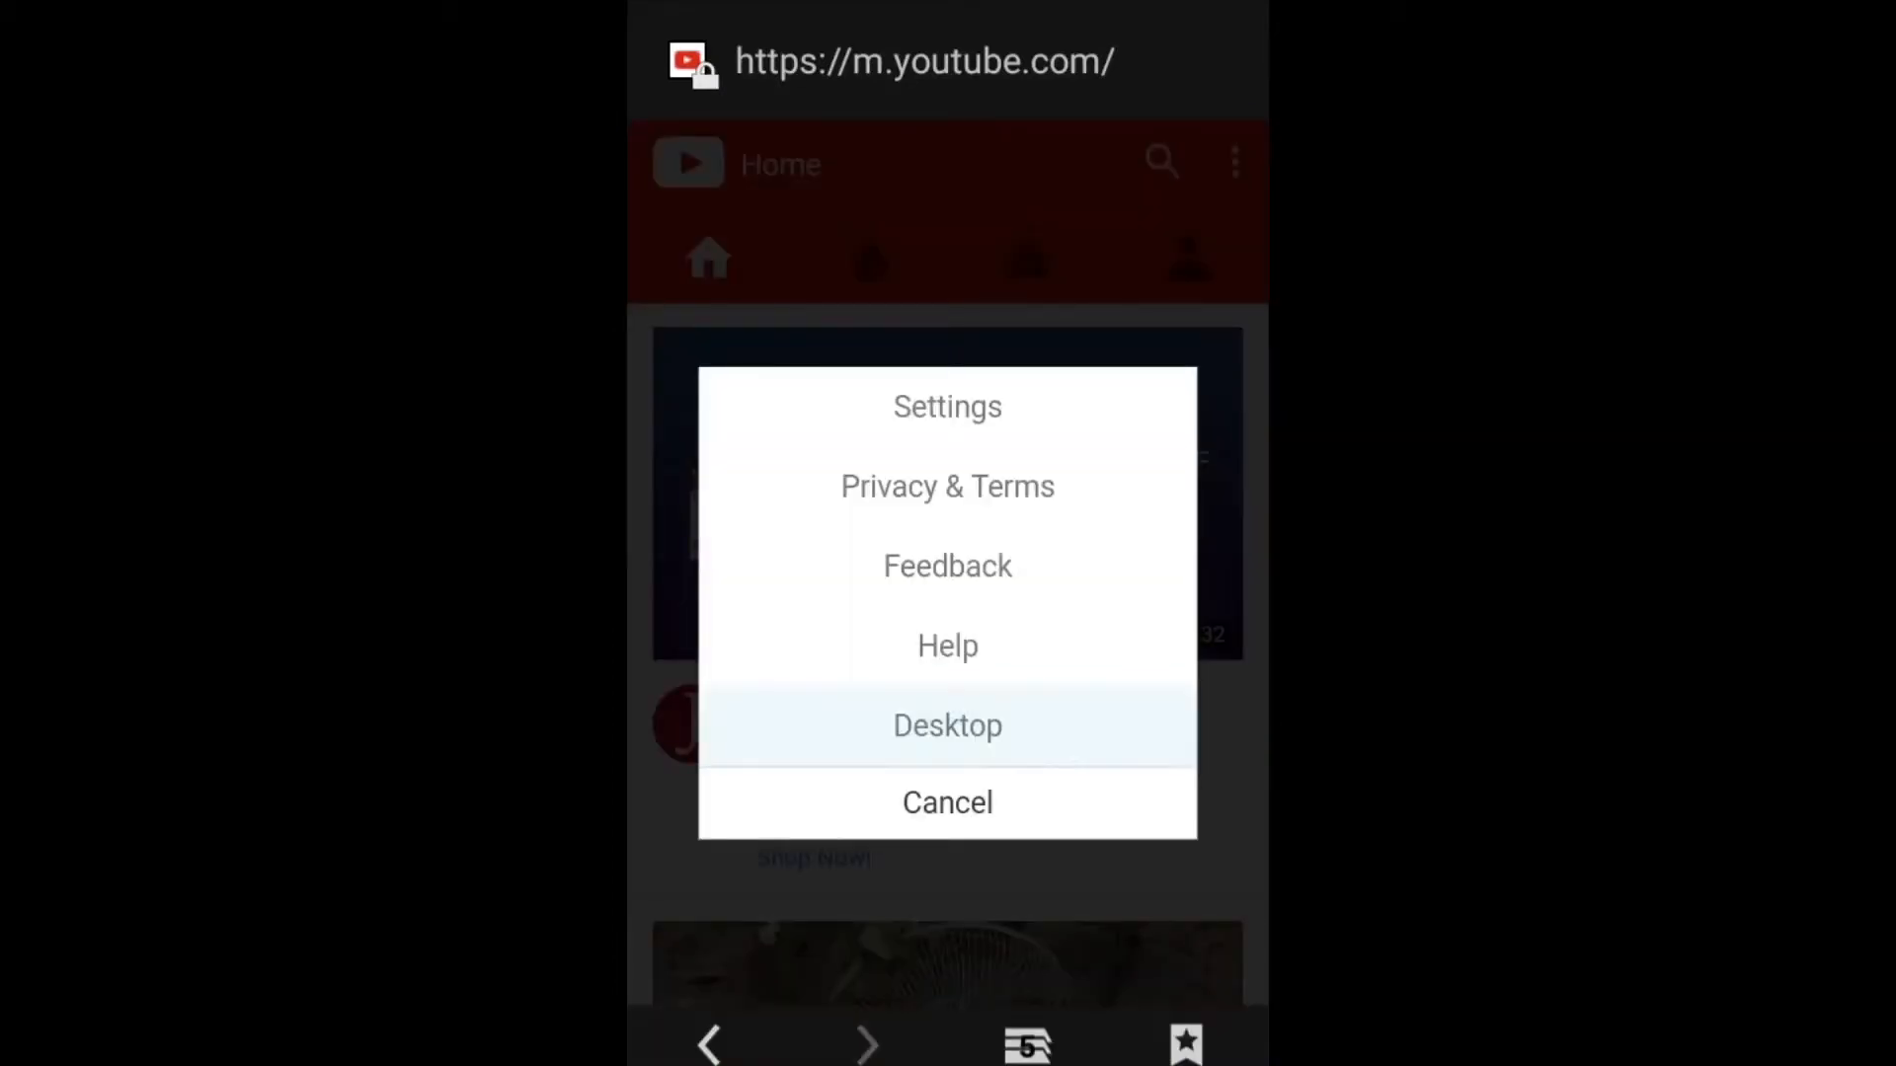
click(948, 727)
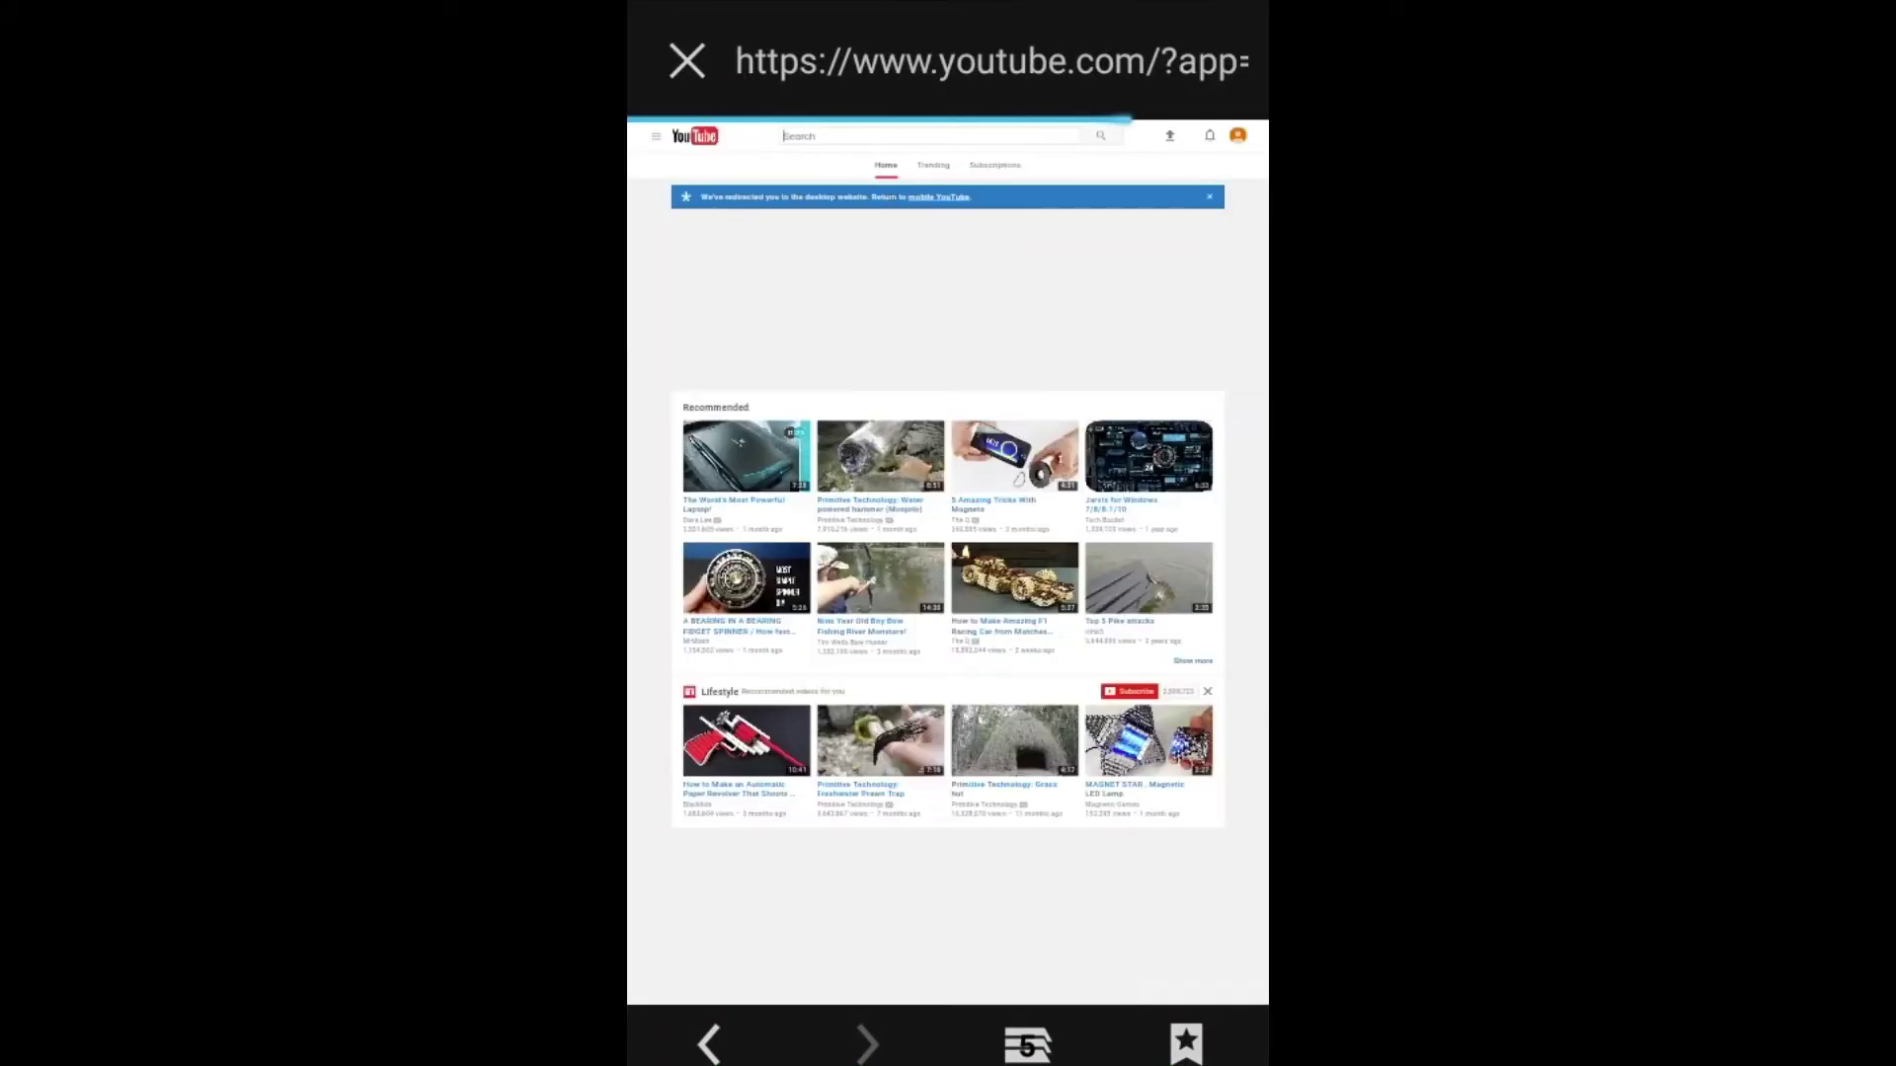
scroll(down, 3)
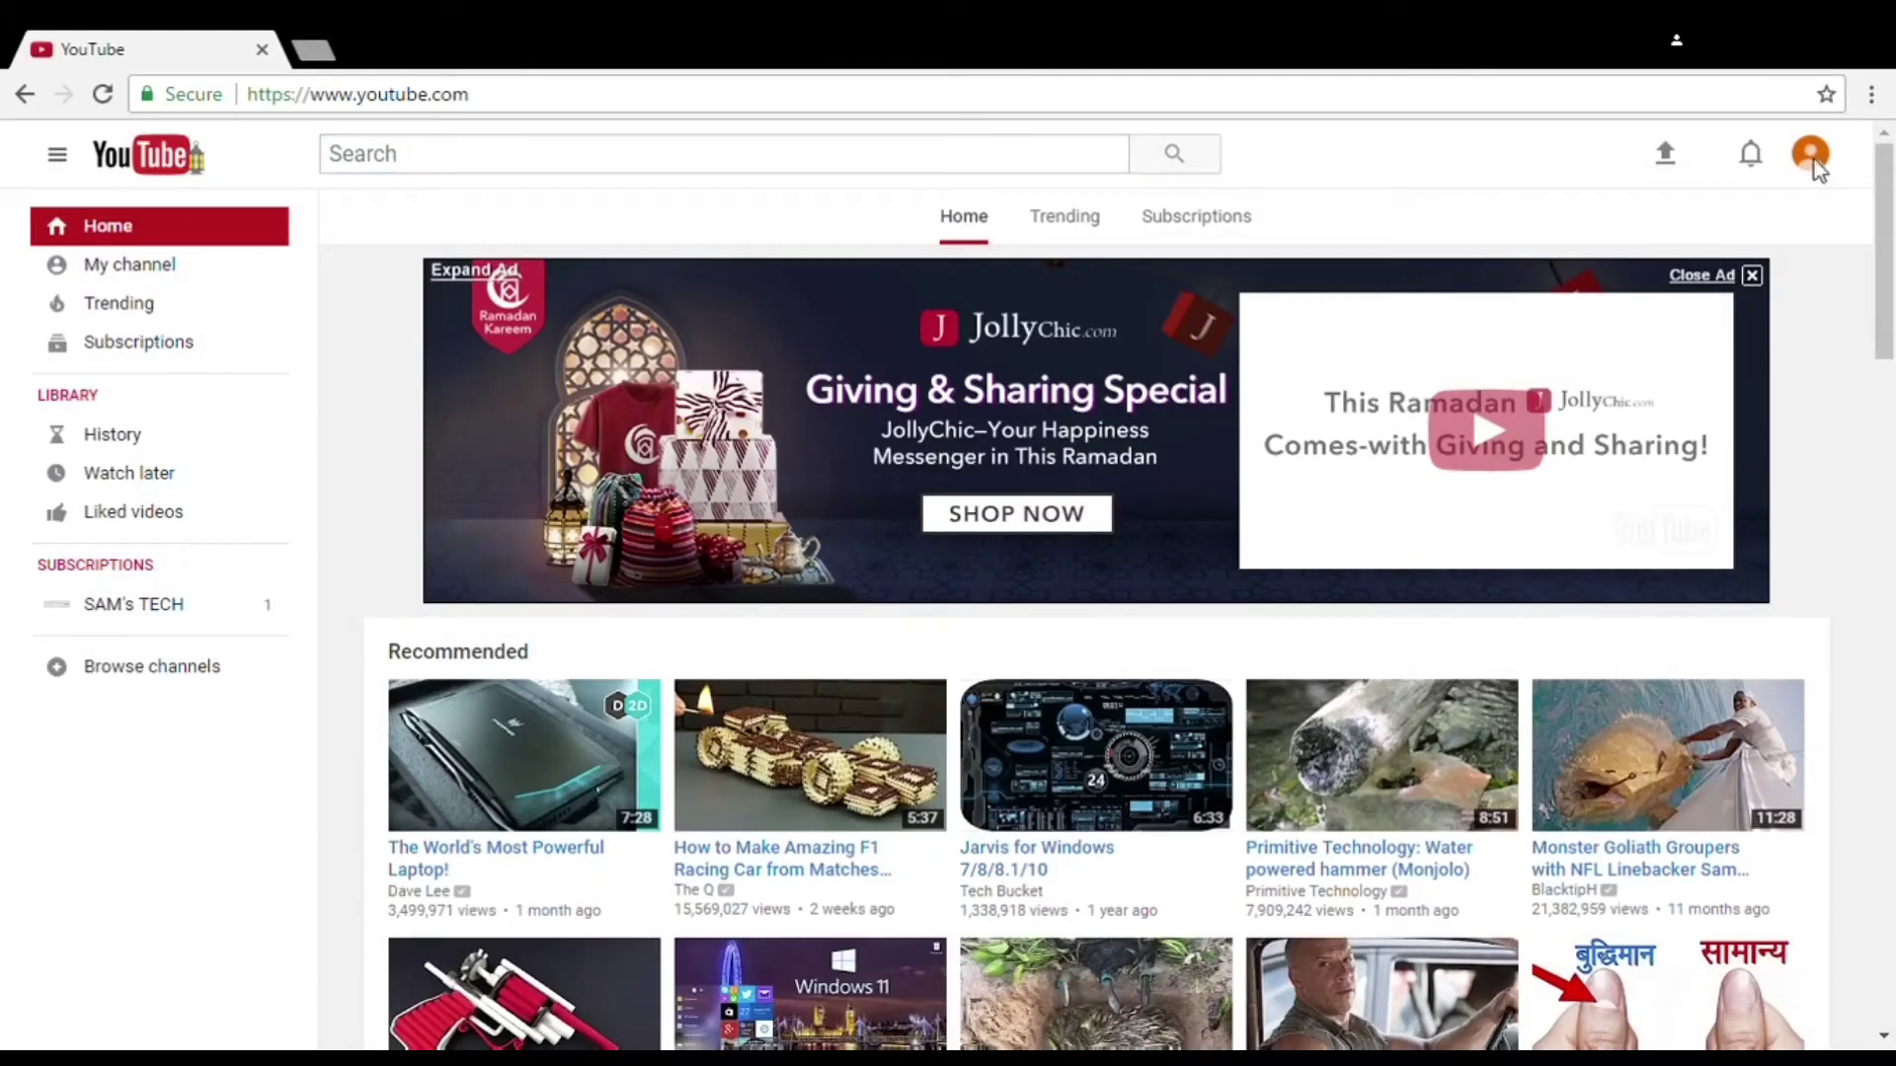
Enter Creator Studio from the signed-in account avatar panel
click(1805, 154)
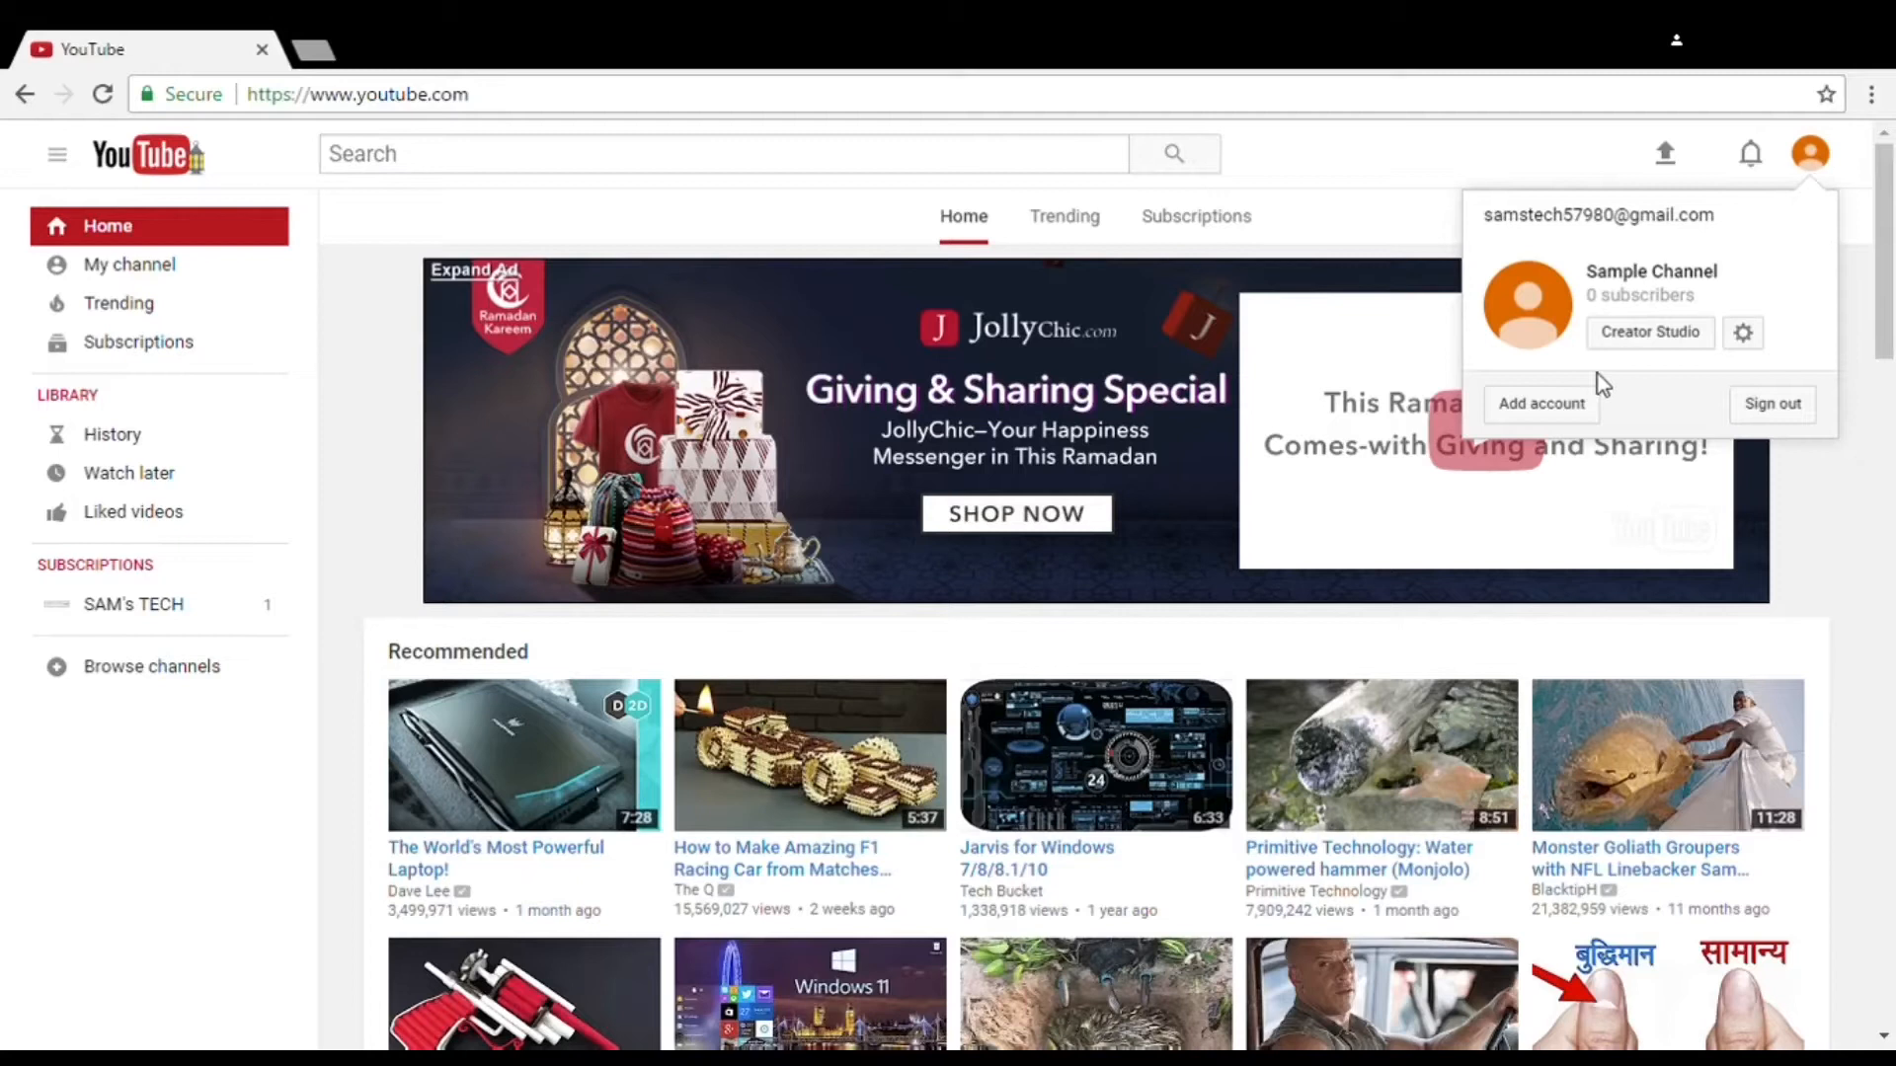
mouse_move(1648, 336)
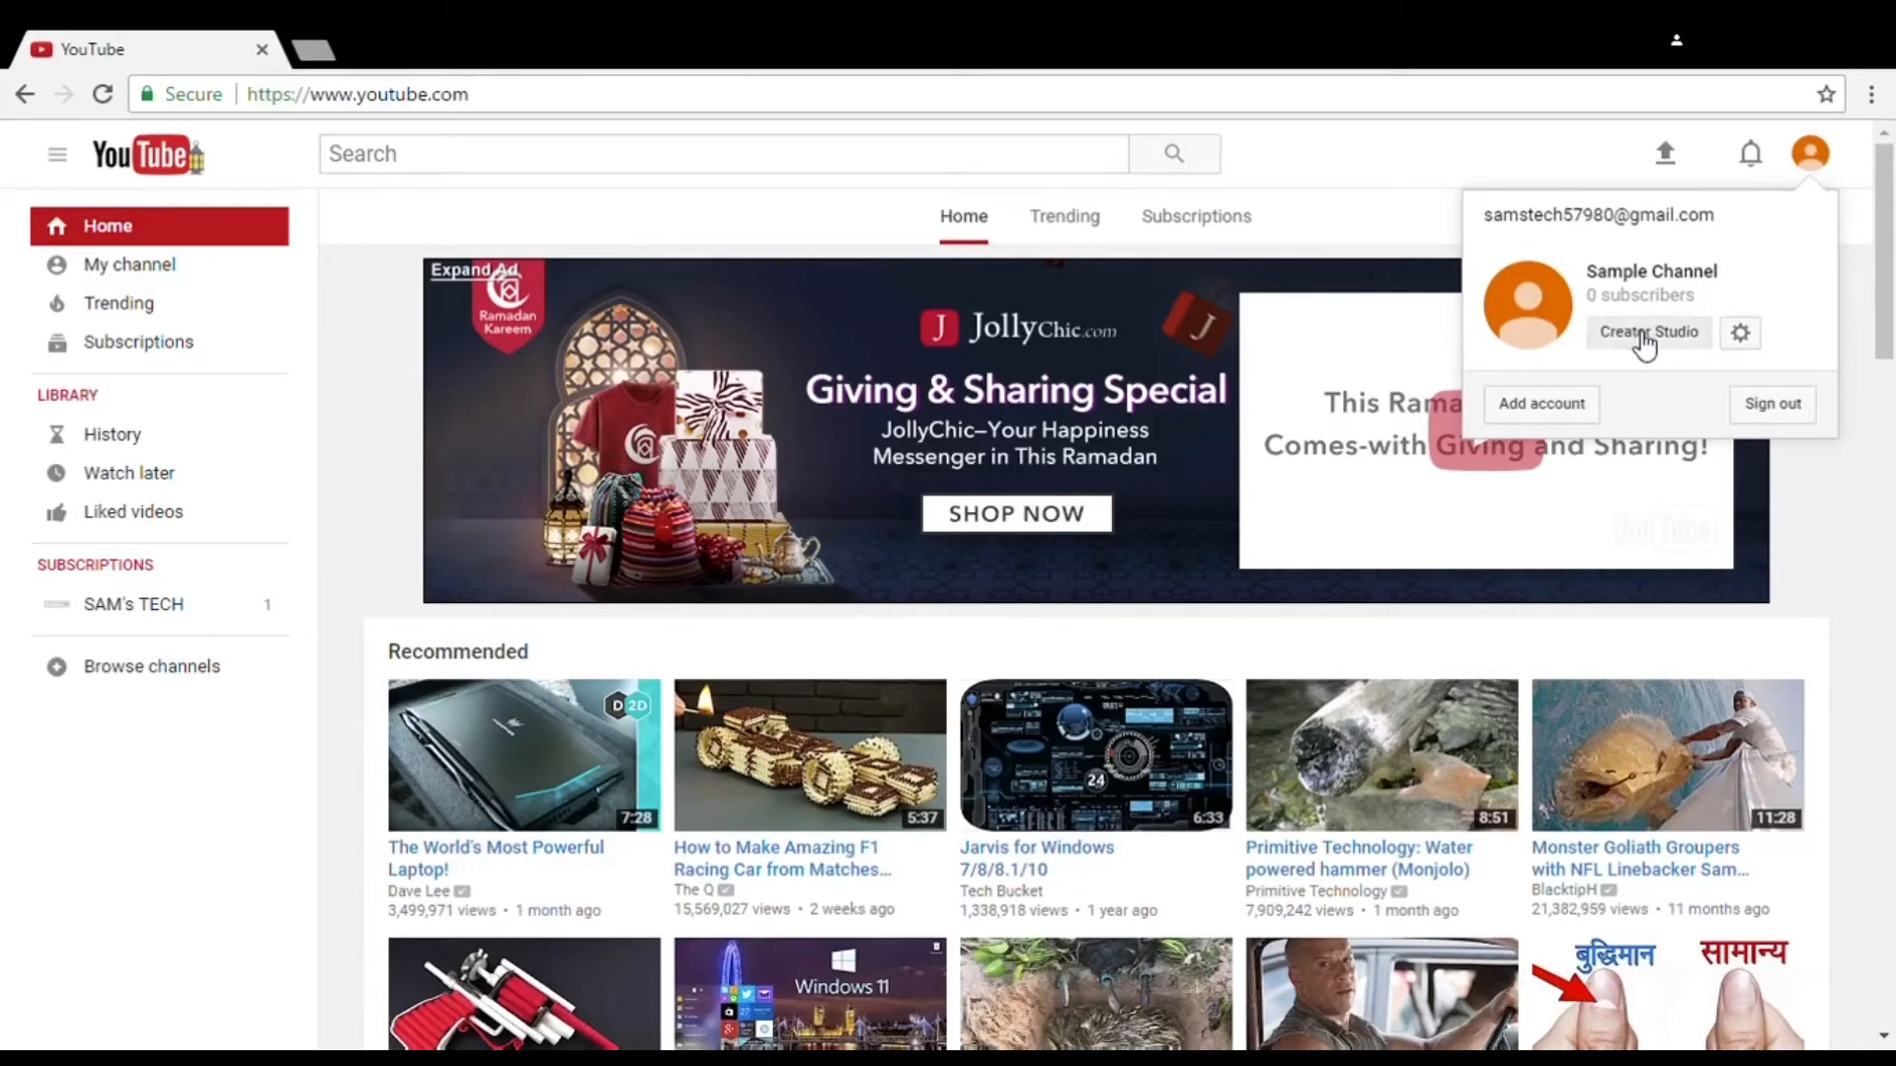
click(1647, 331)
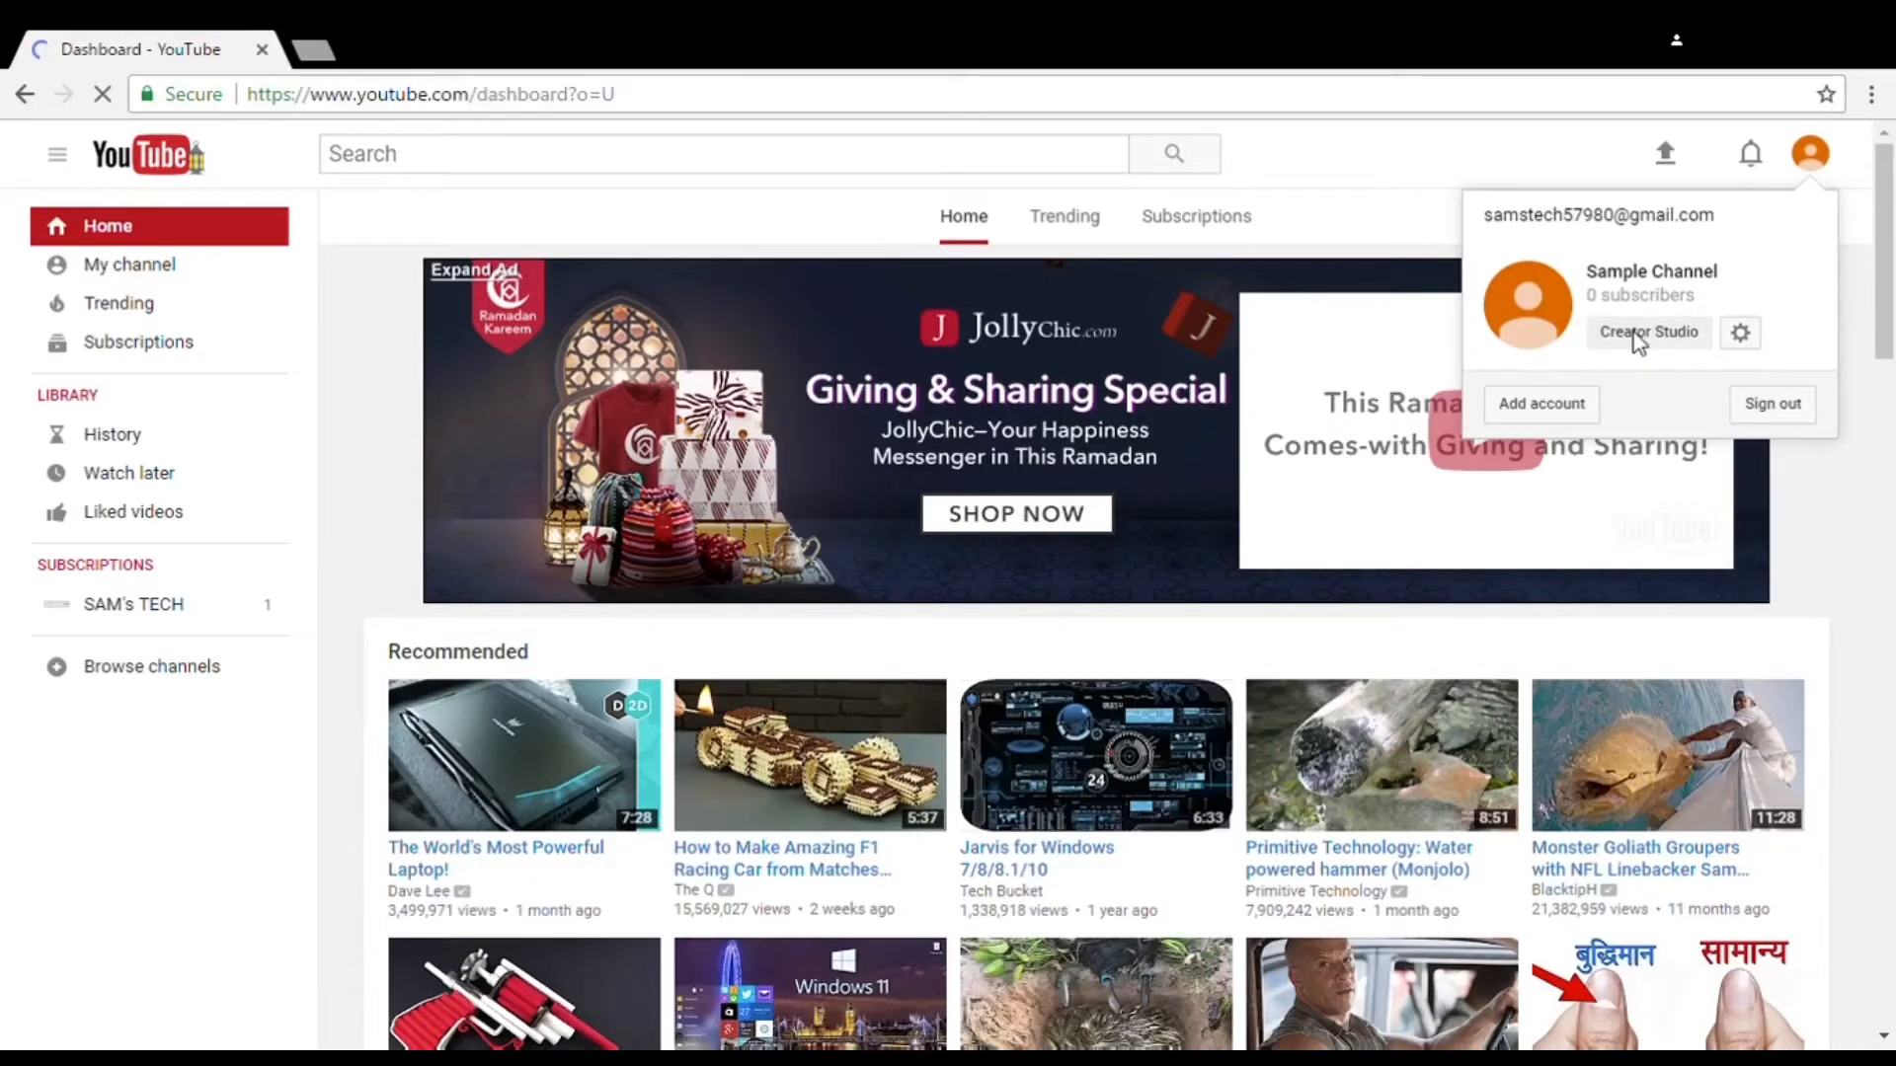
click(1647, 332)
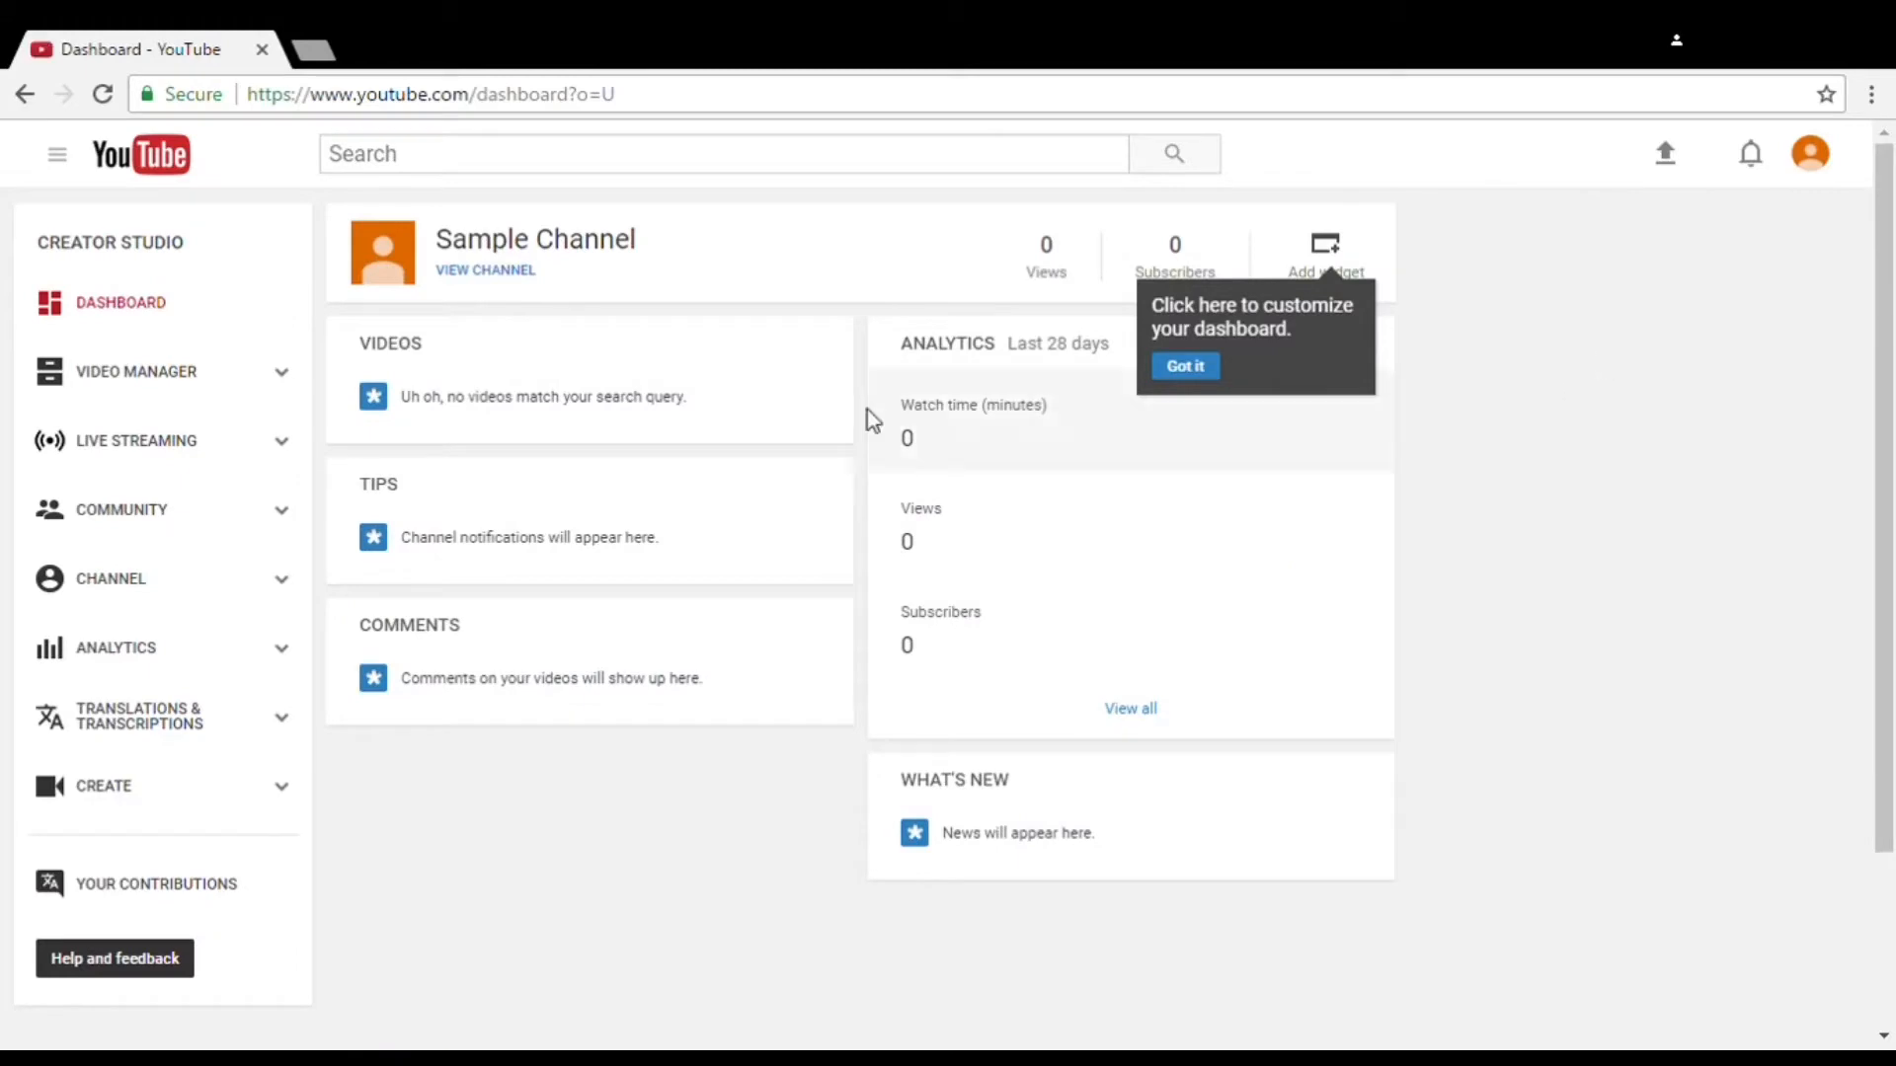
mouse_move(115, 591)
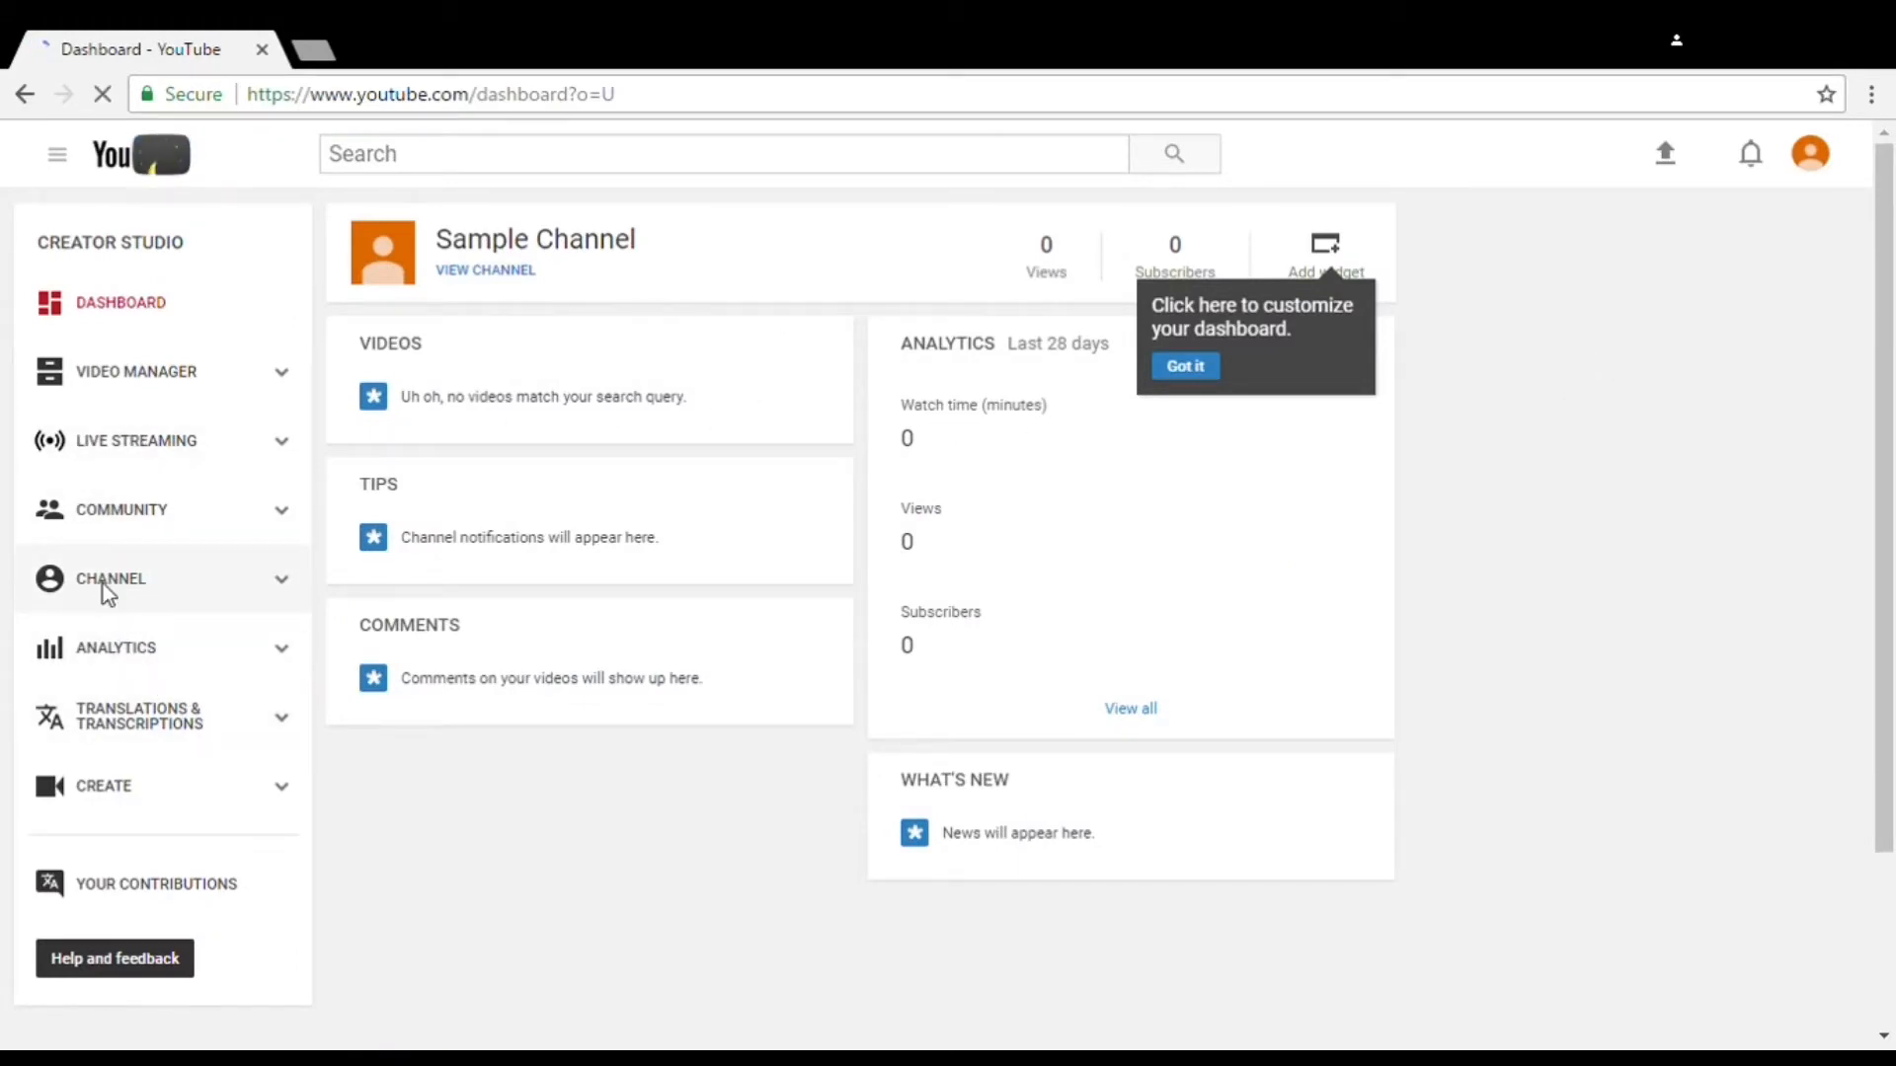
Show the channel's Status and features page with Monetization listed as eligible
click(111, 580)
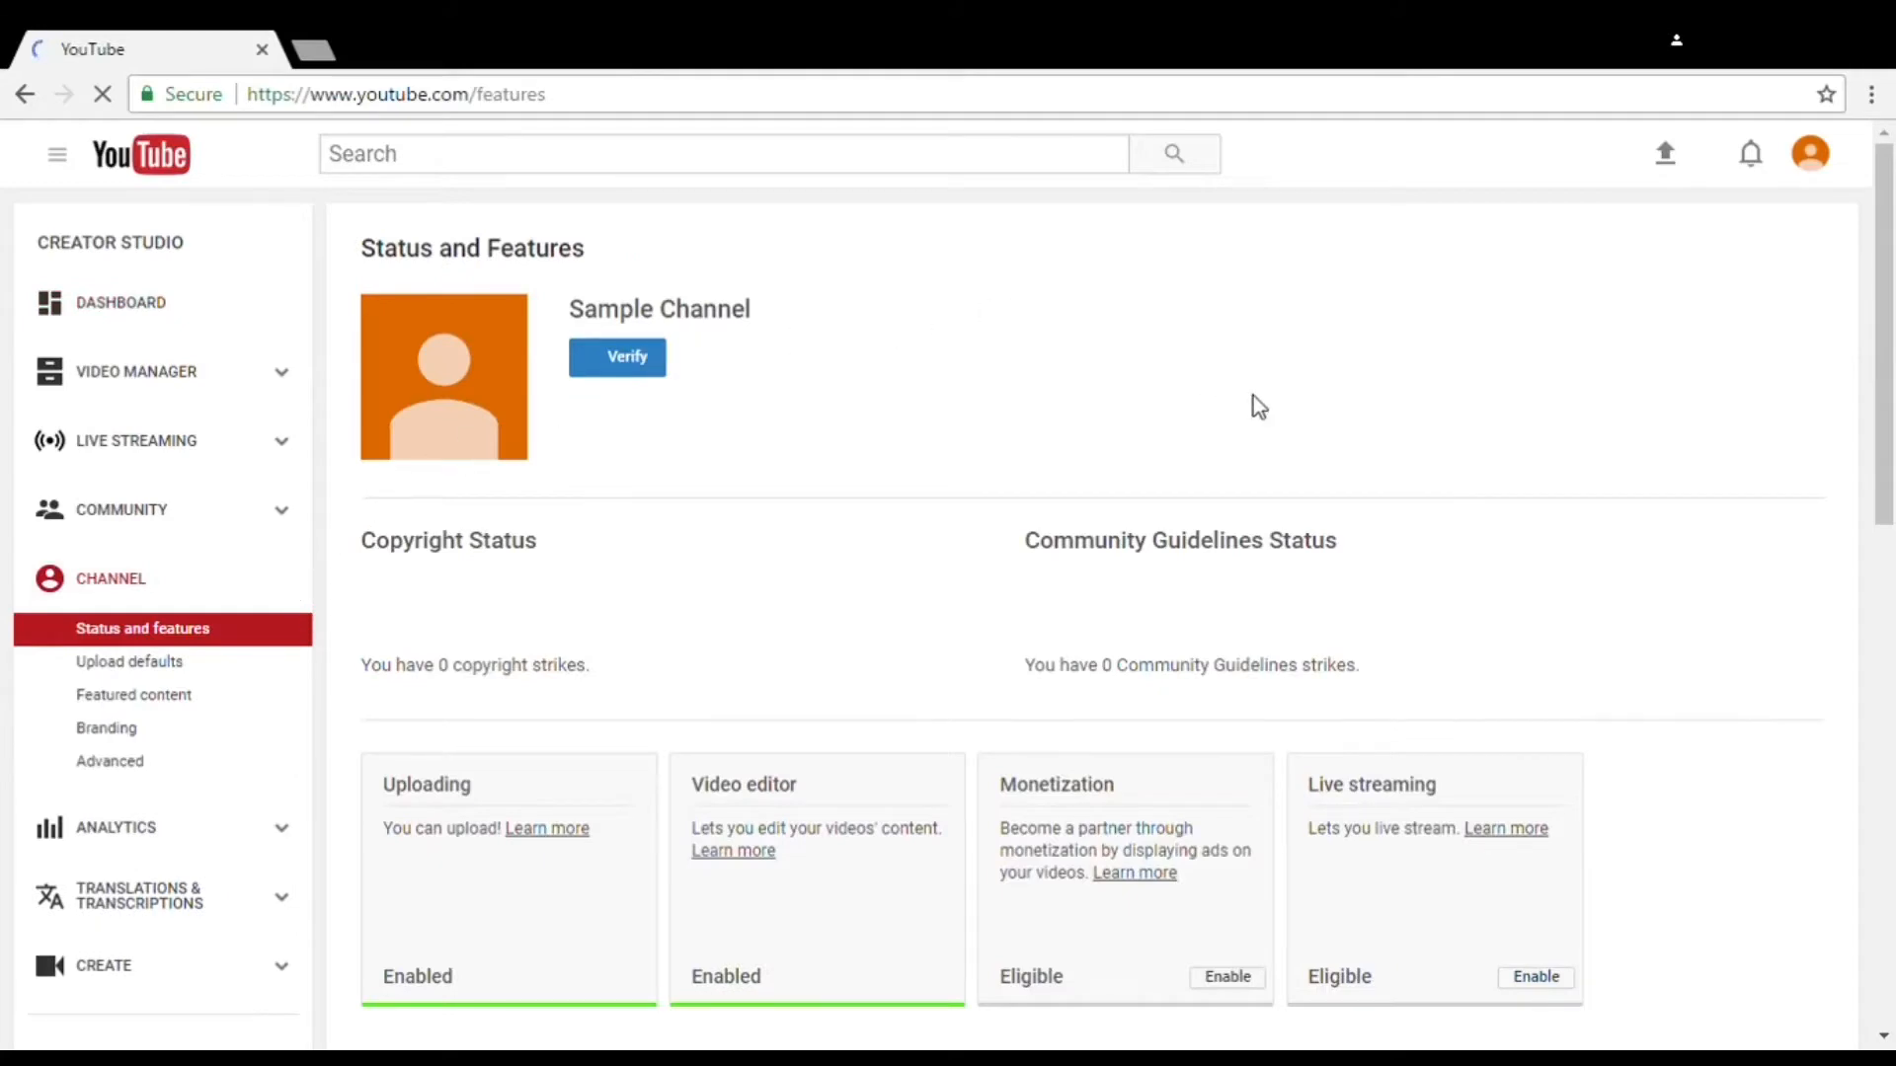
scroll(down, 3)
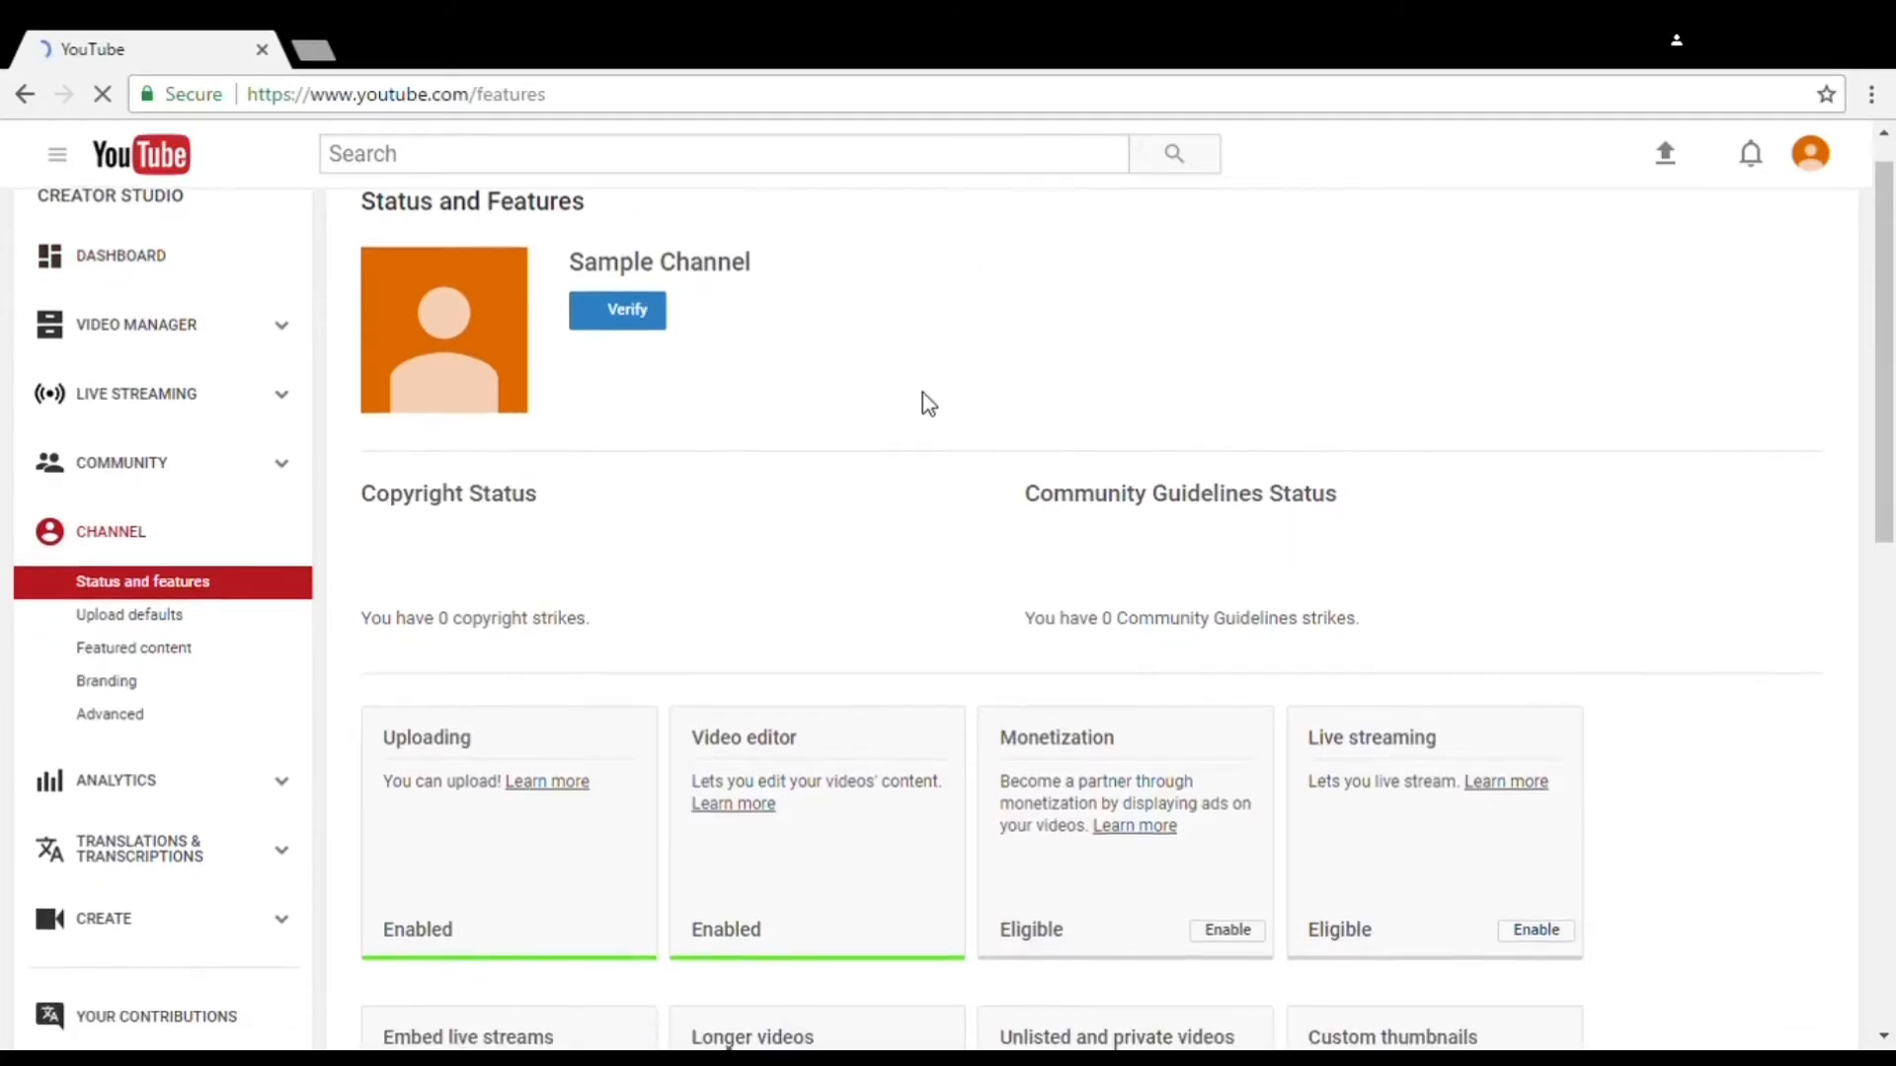
scroll(down, 3)
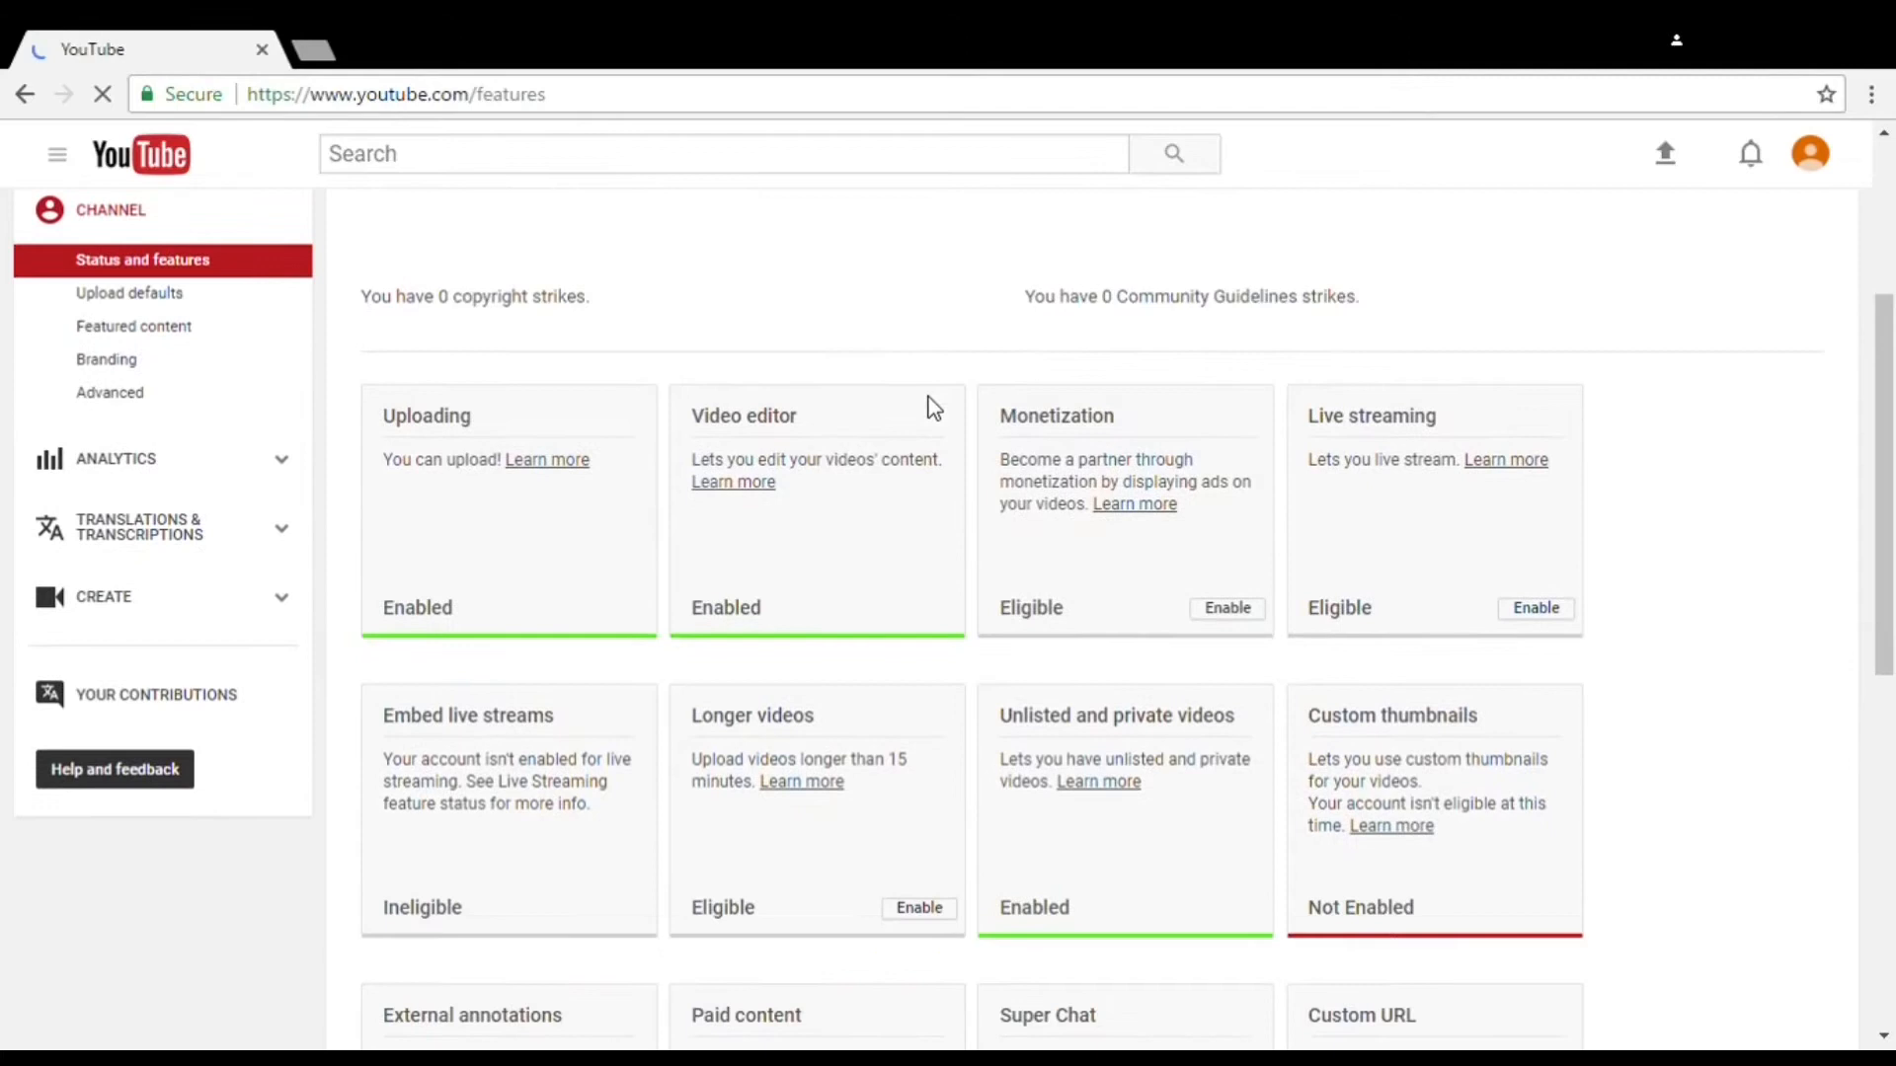
scroll(down, 3)
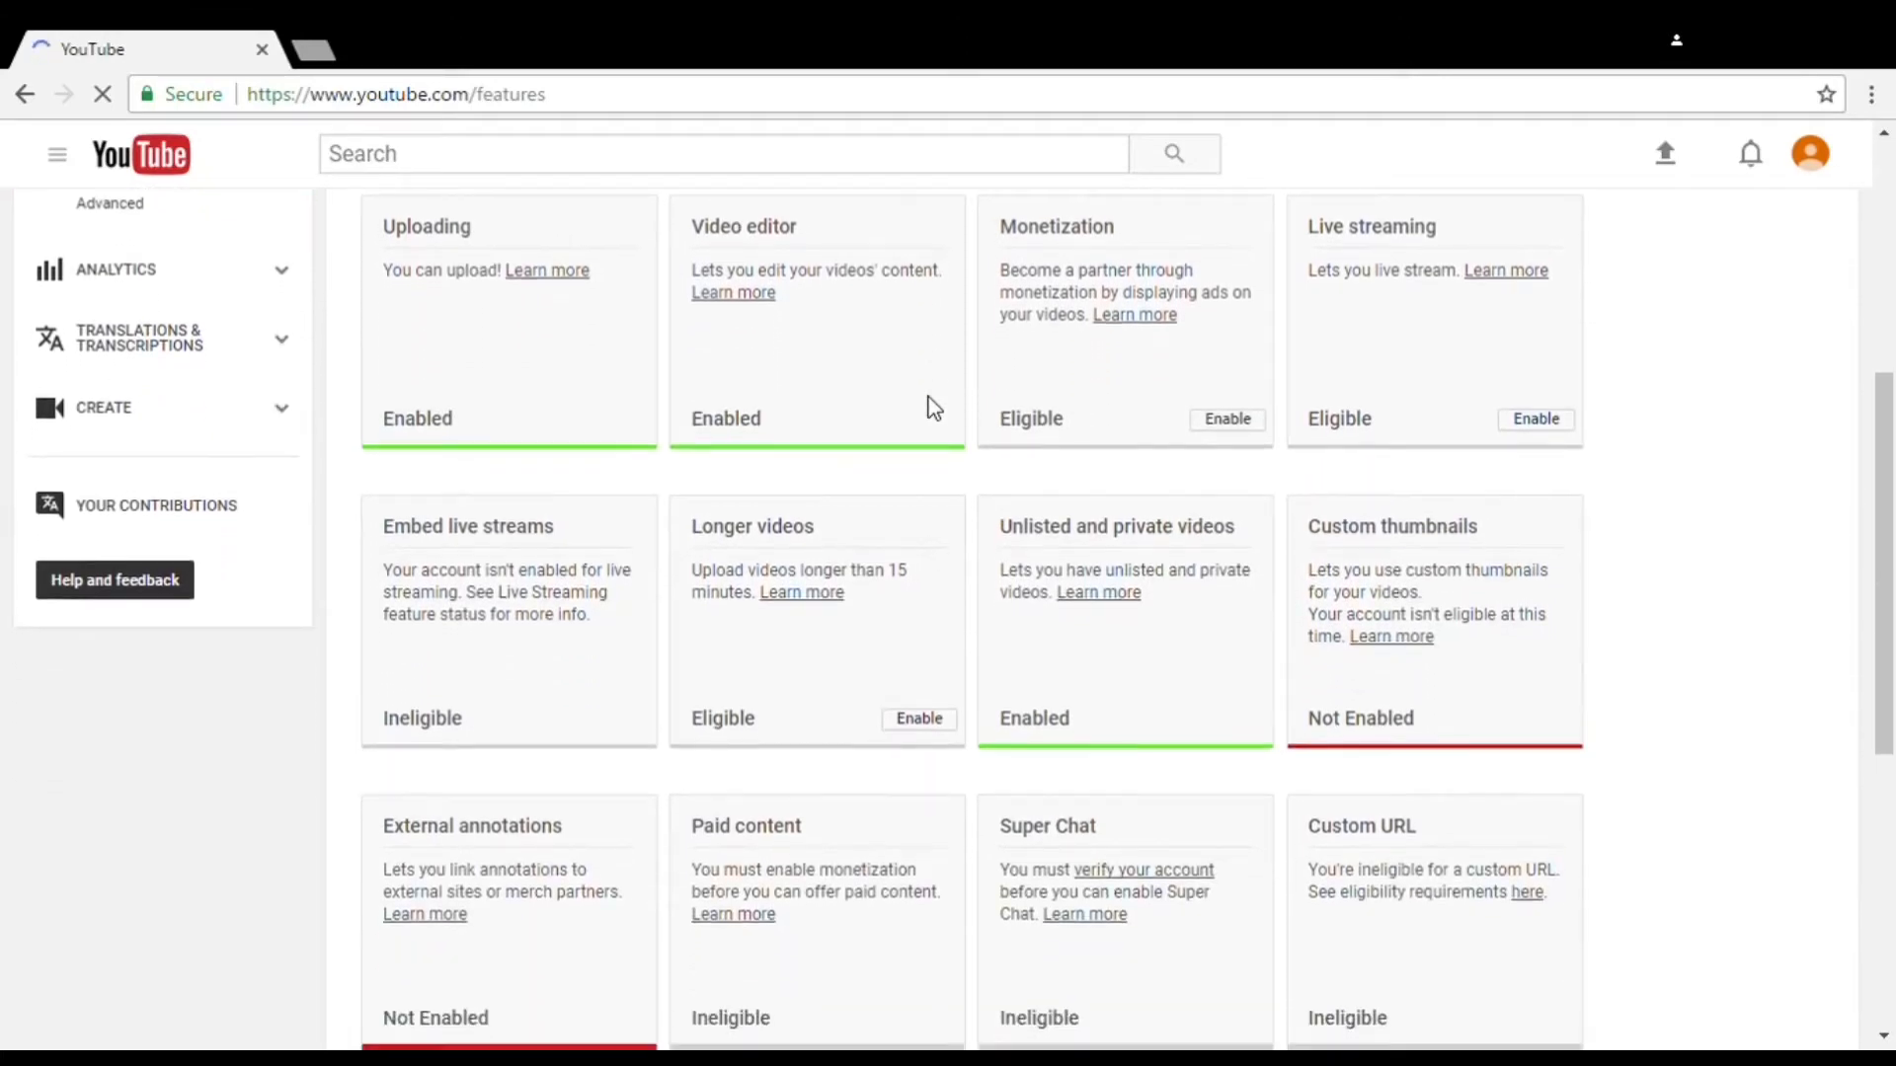
scroll(down, 3)
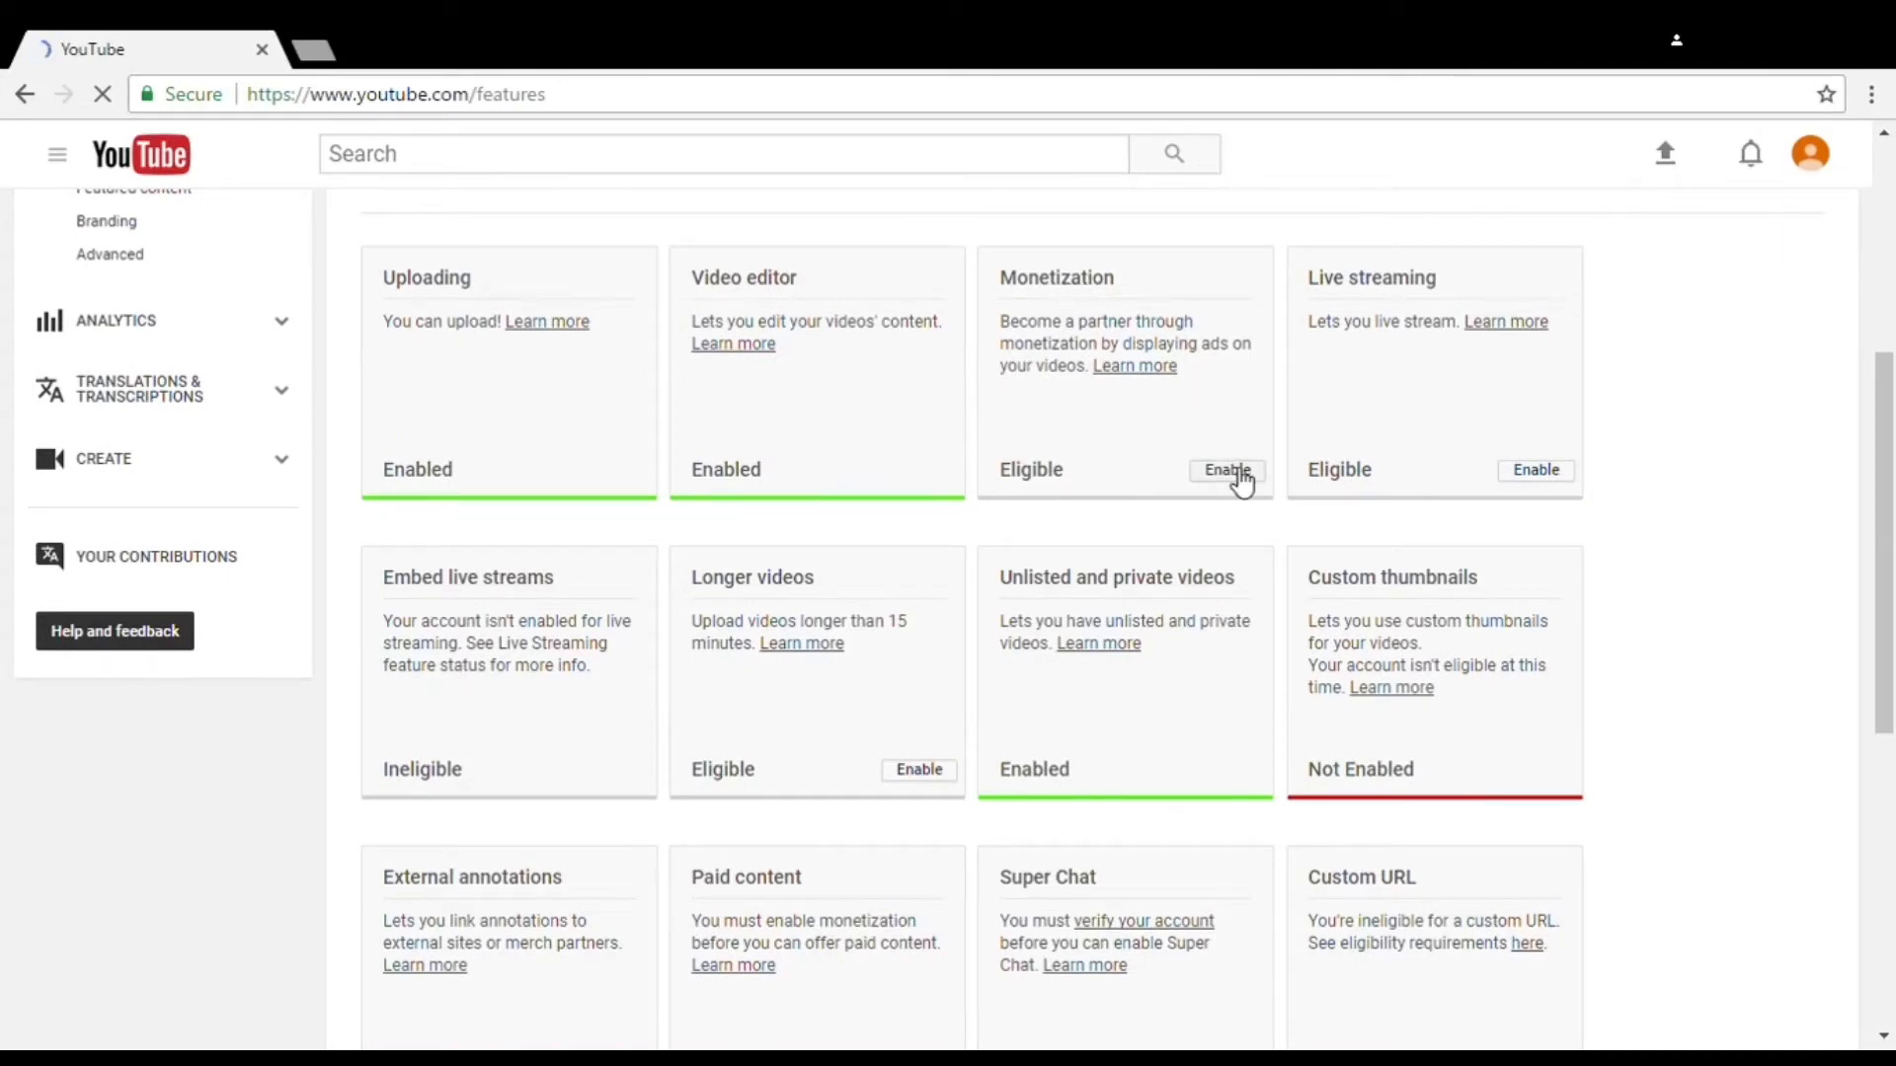
Enable monetization and start step 1 to review the Partner Program terms
click(1226, 470)
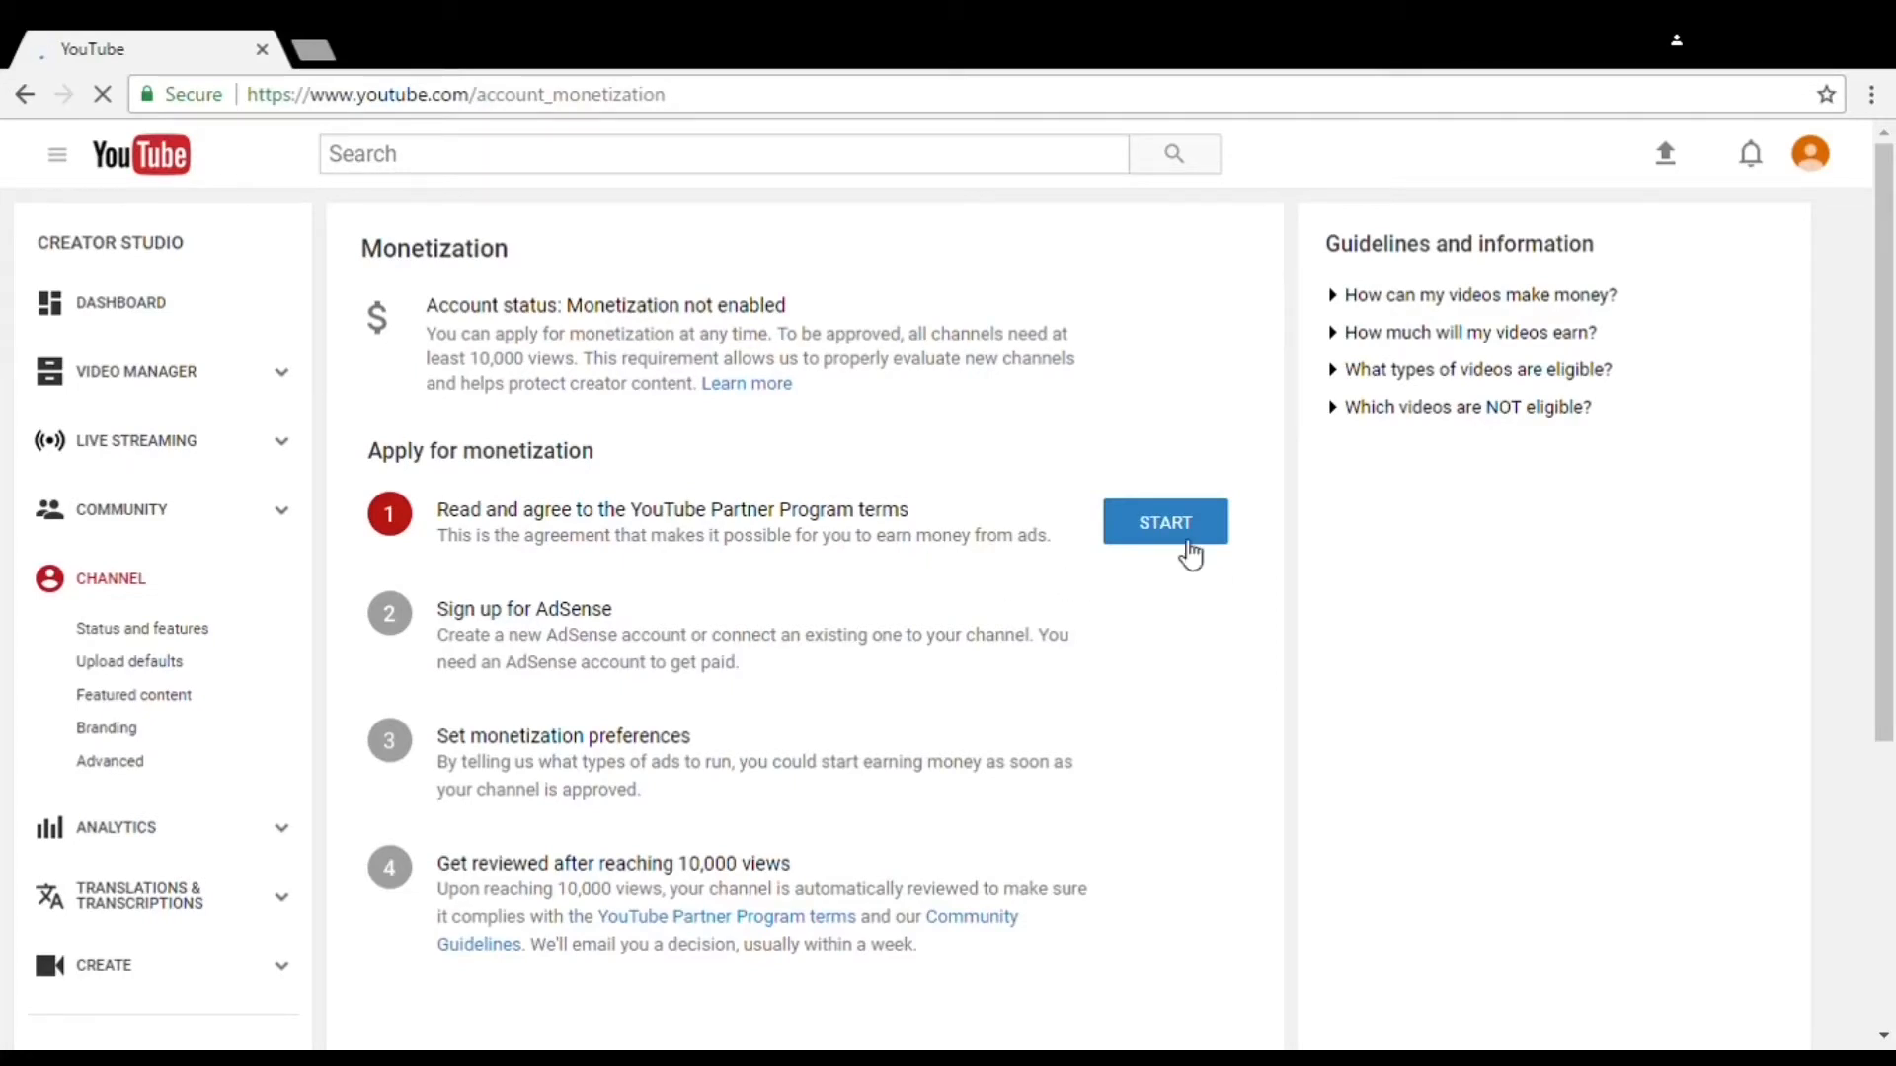
click(1165, 521)
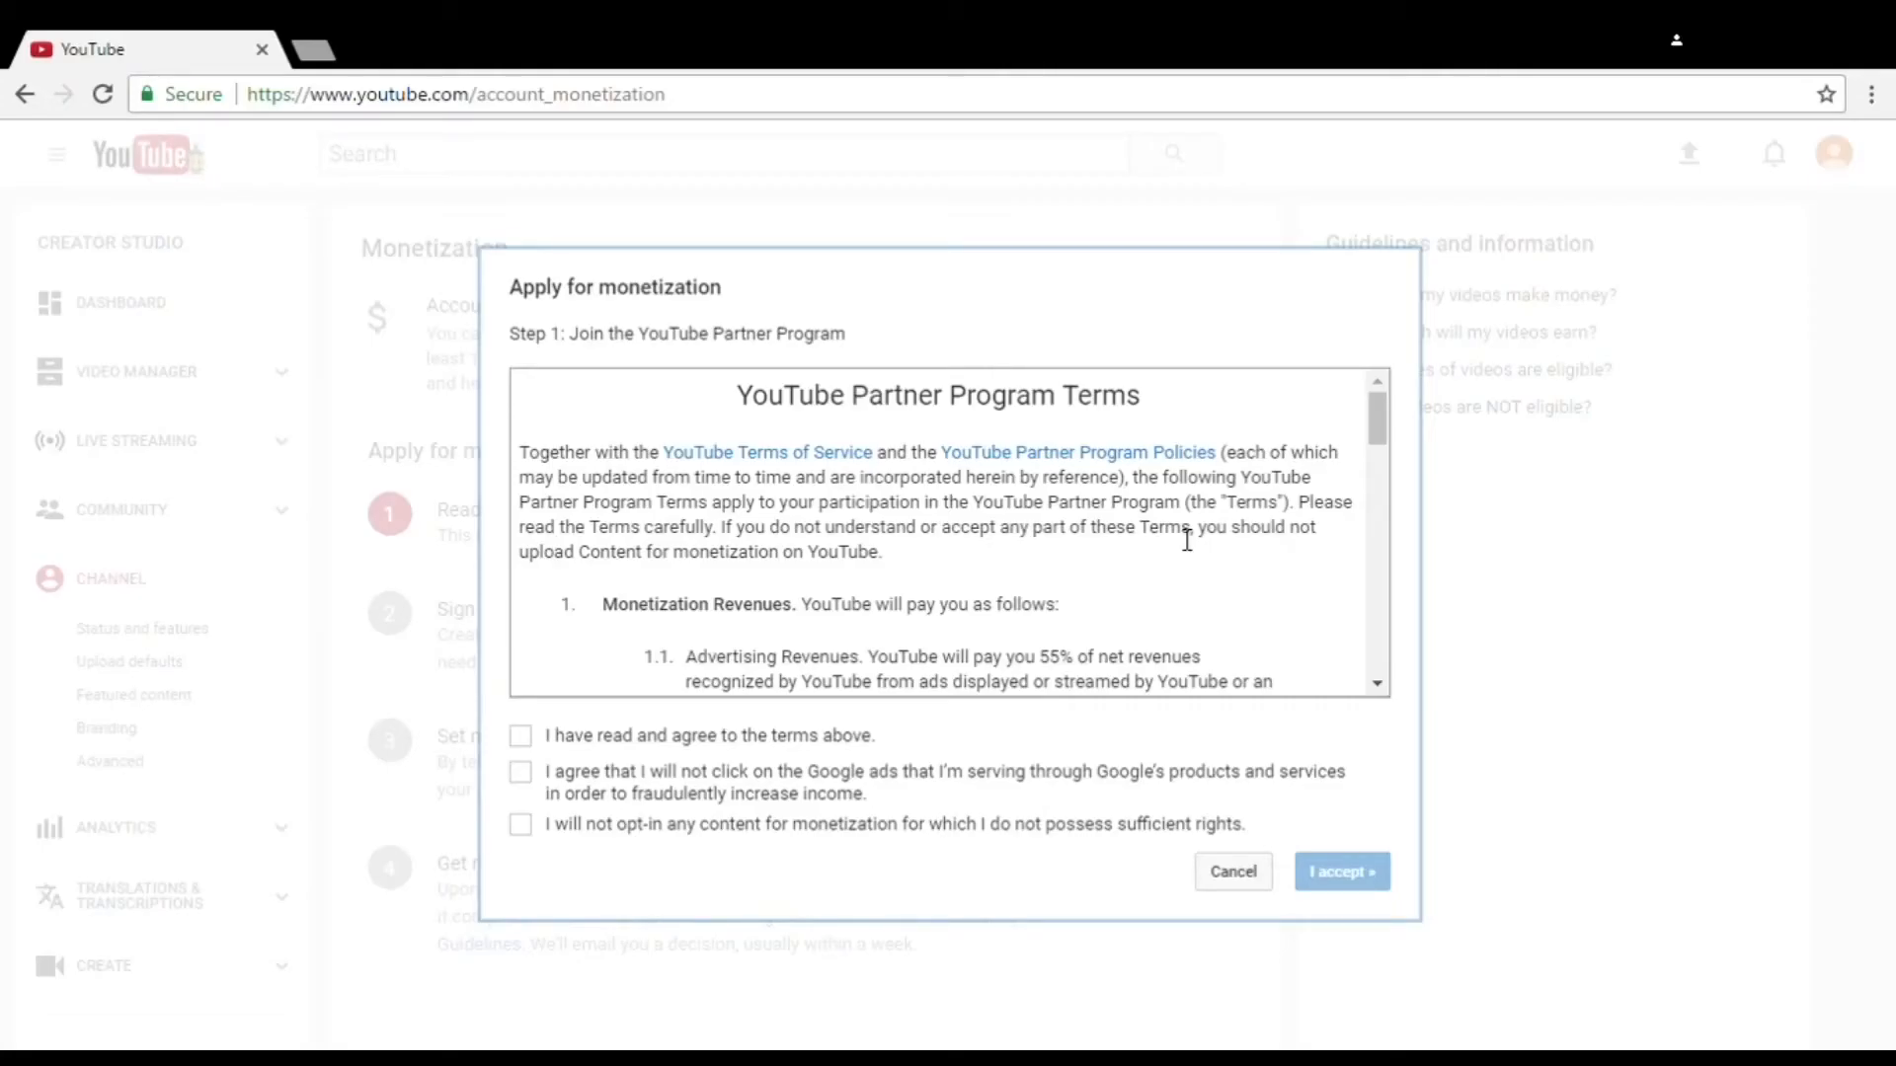
mouse_move(1019, 526)
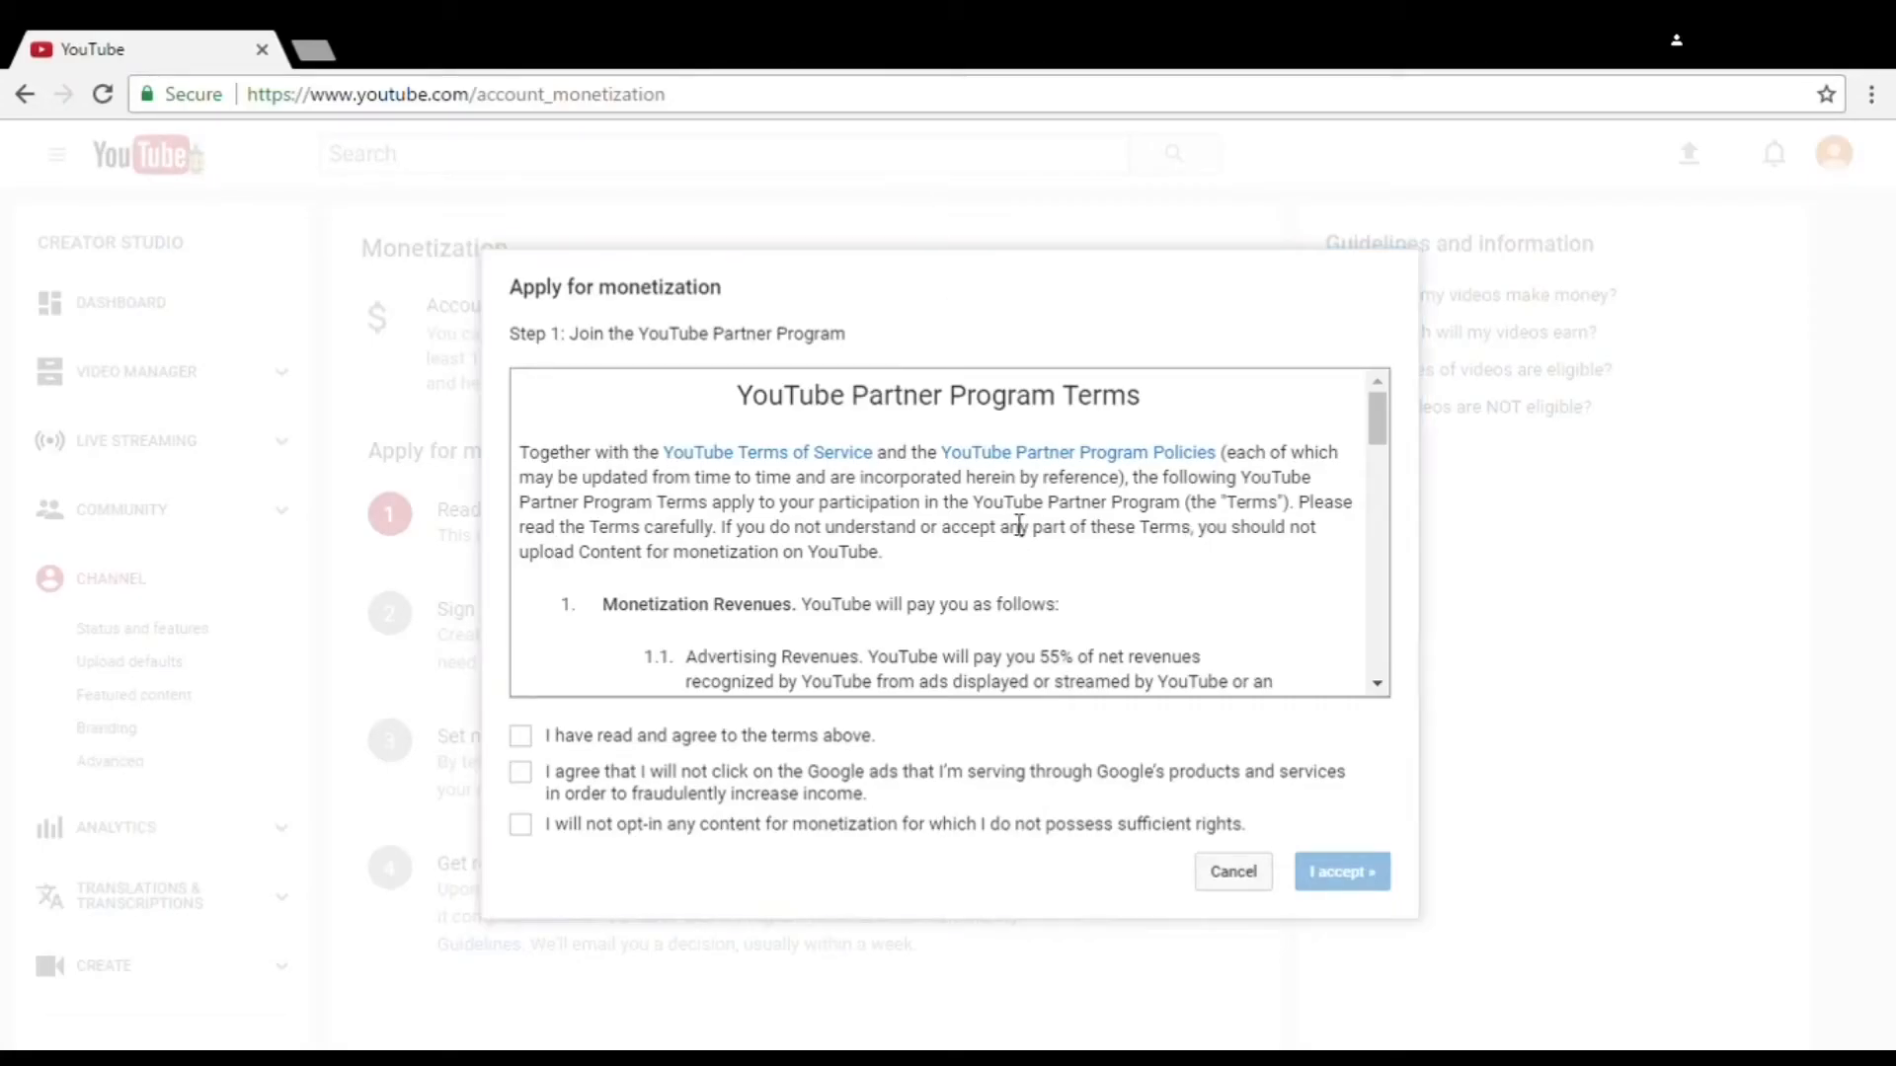
scroll(down, 3)
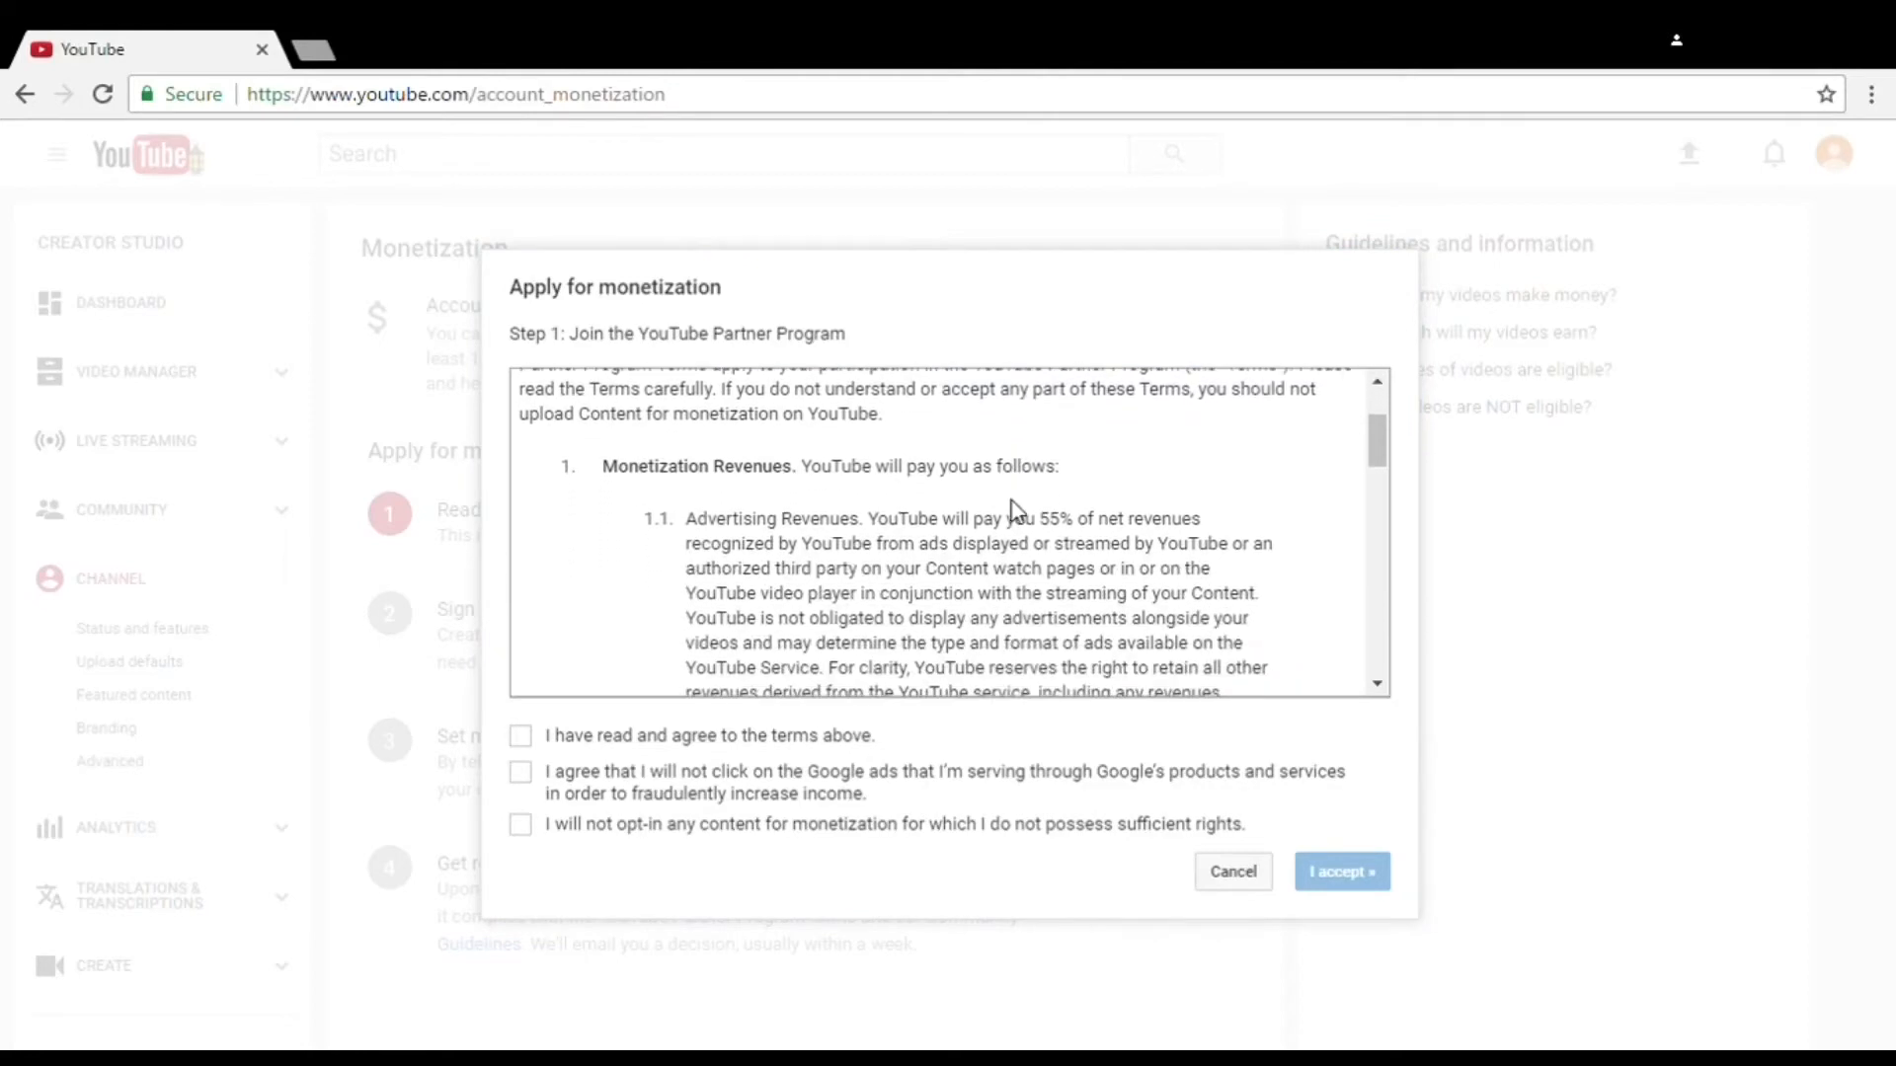
scroll(down, 3)
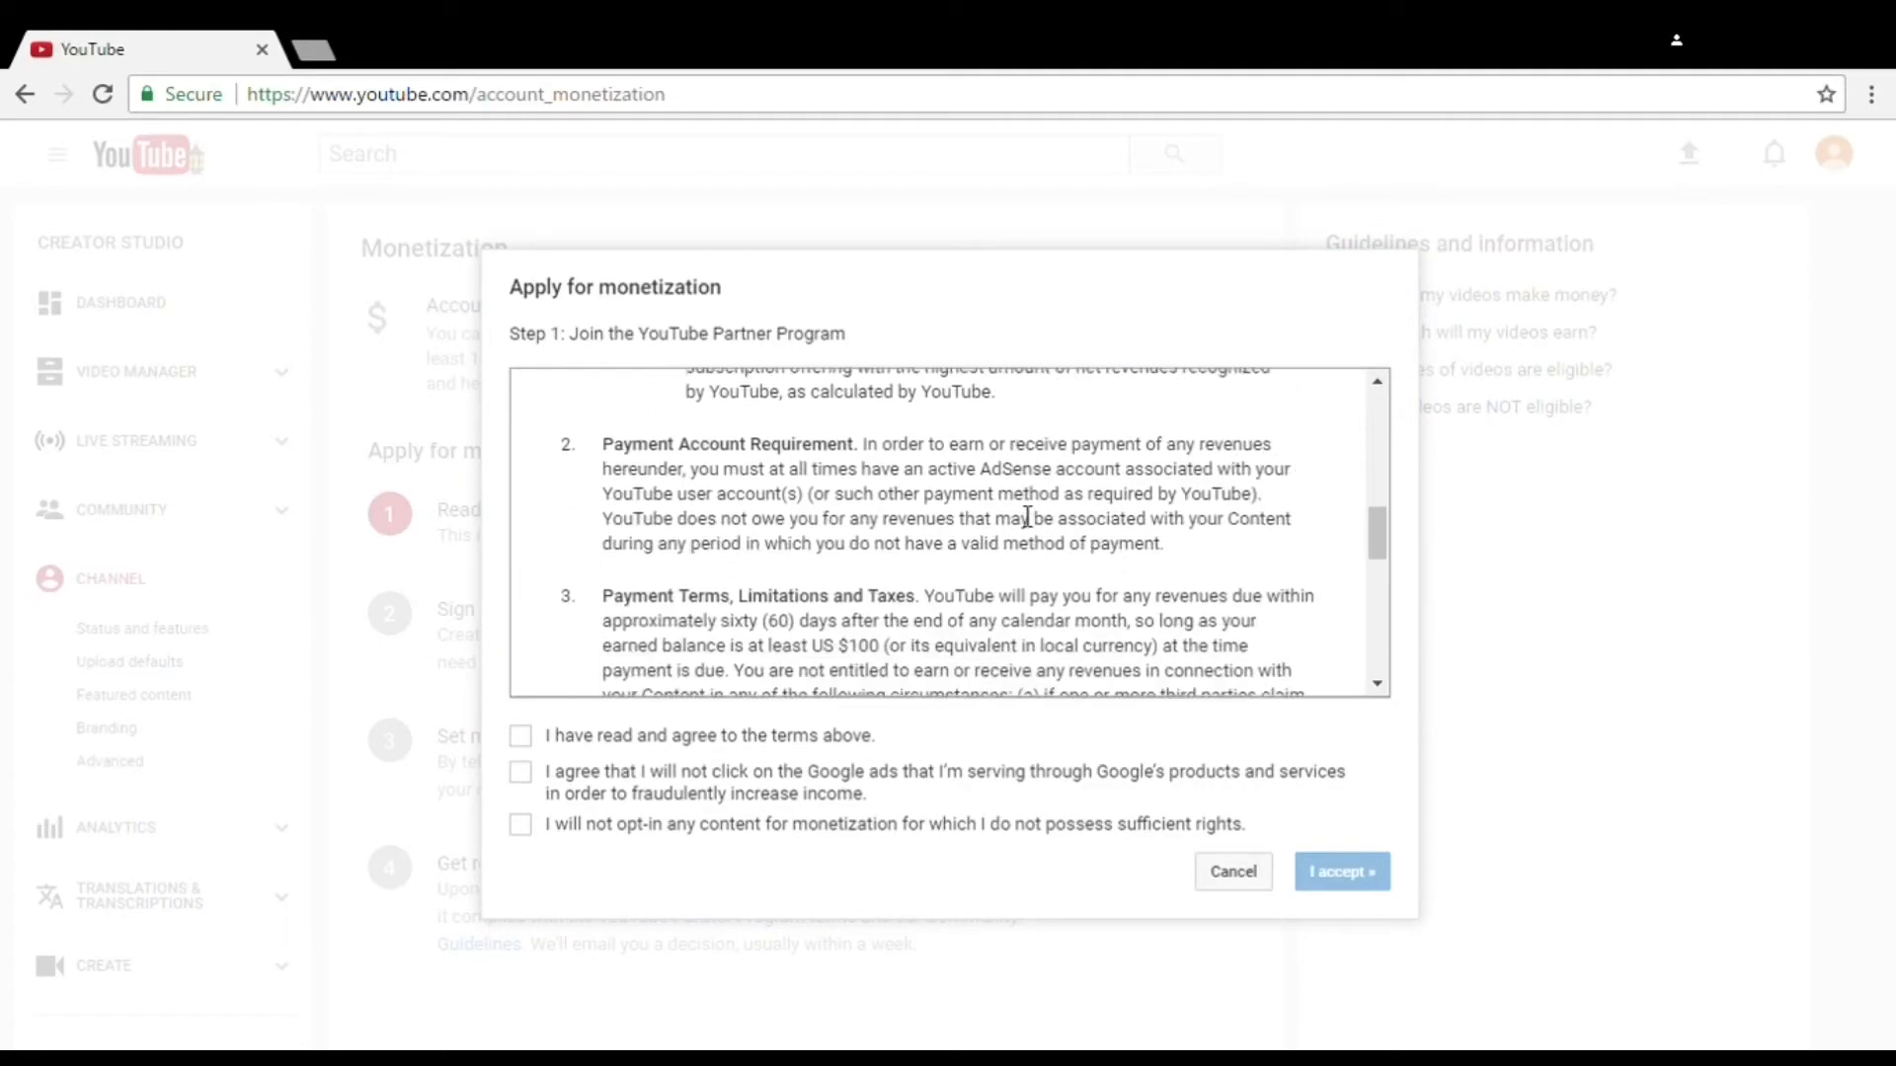
scroll(down, 3)
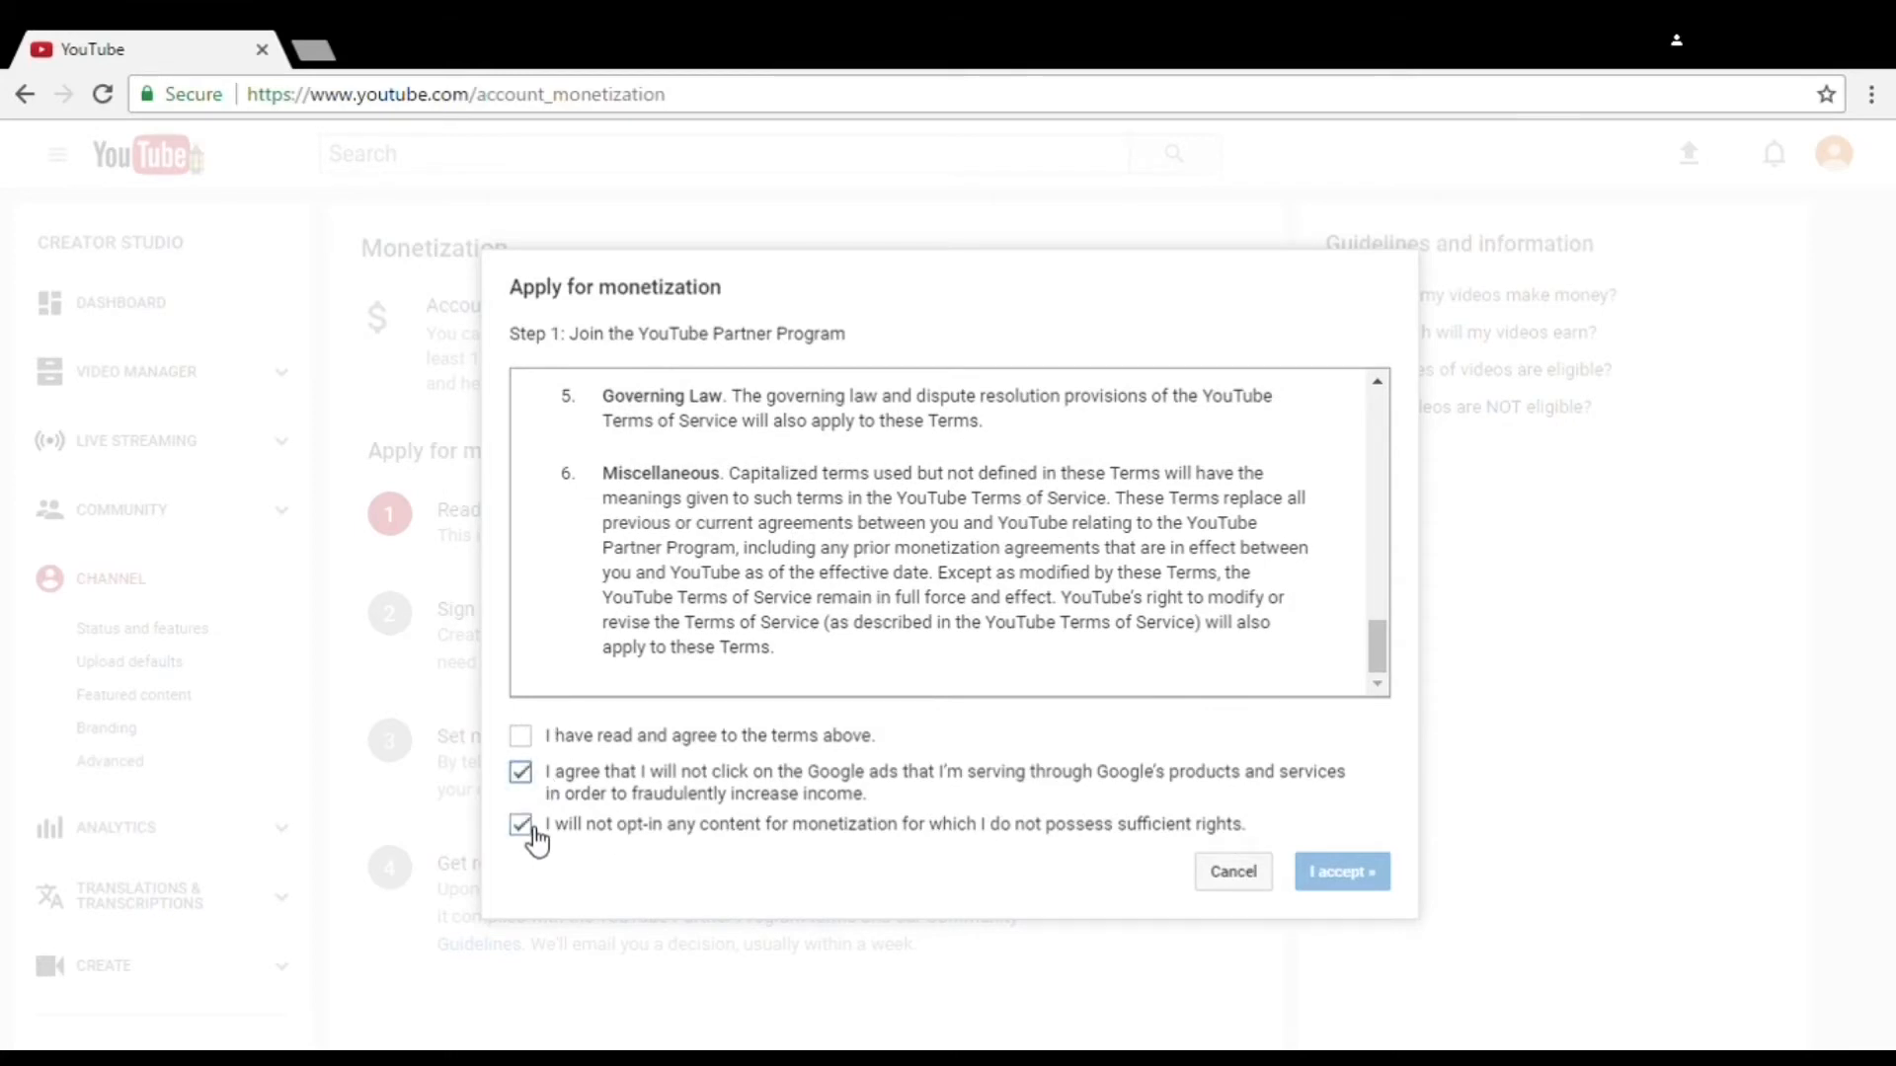
Affirm the agreement checkboxes and accept the YouTube Partner Program terms
click(519, 735)
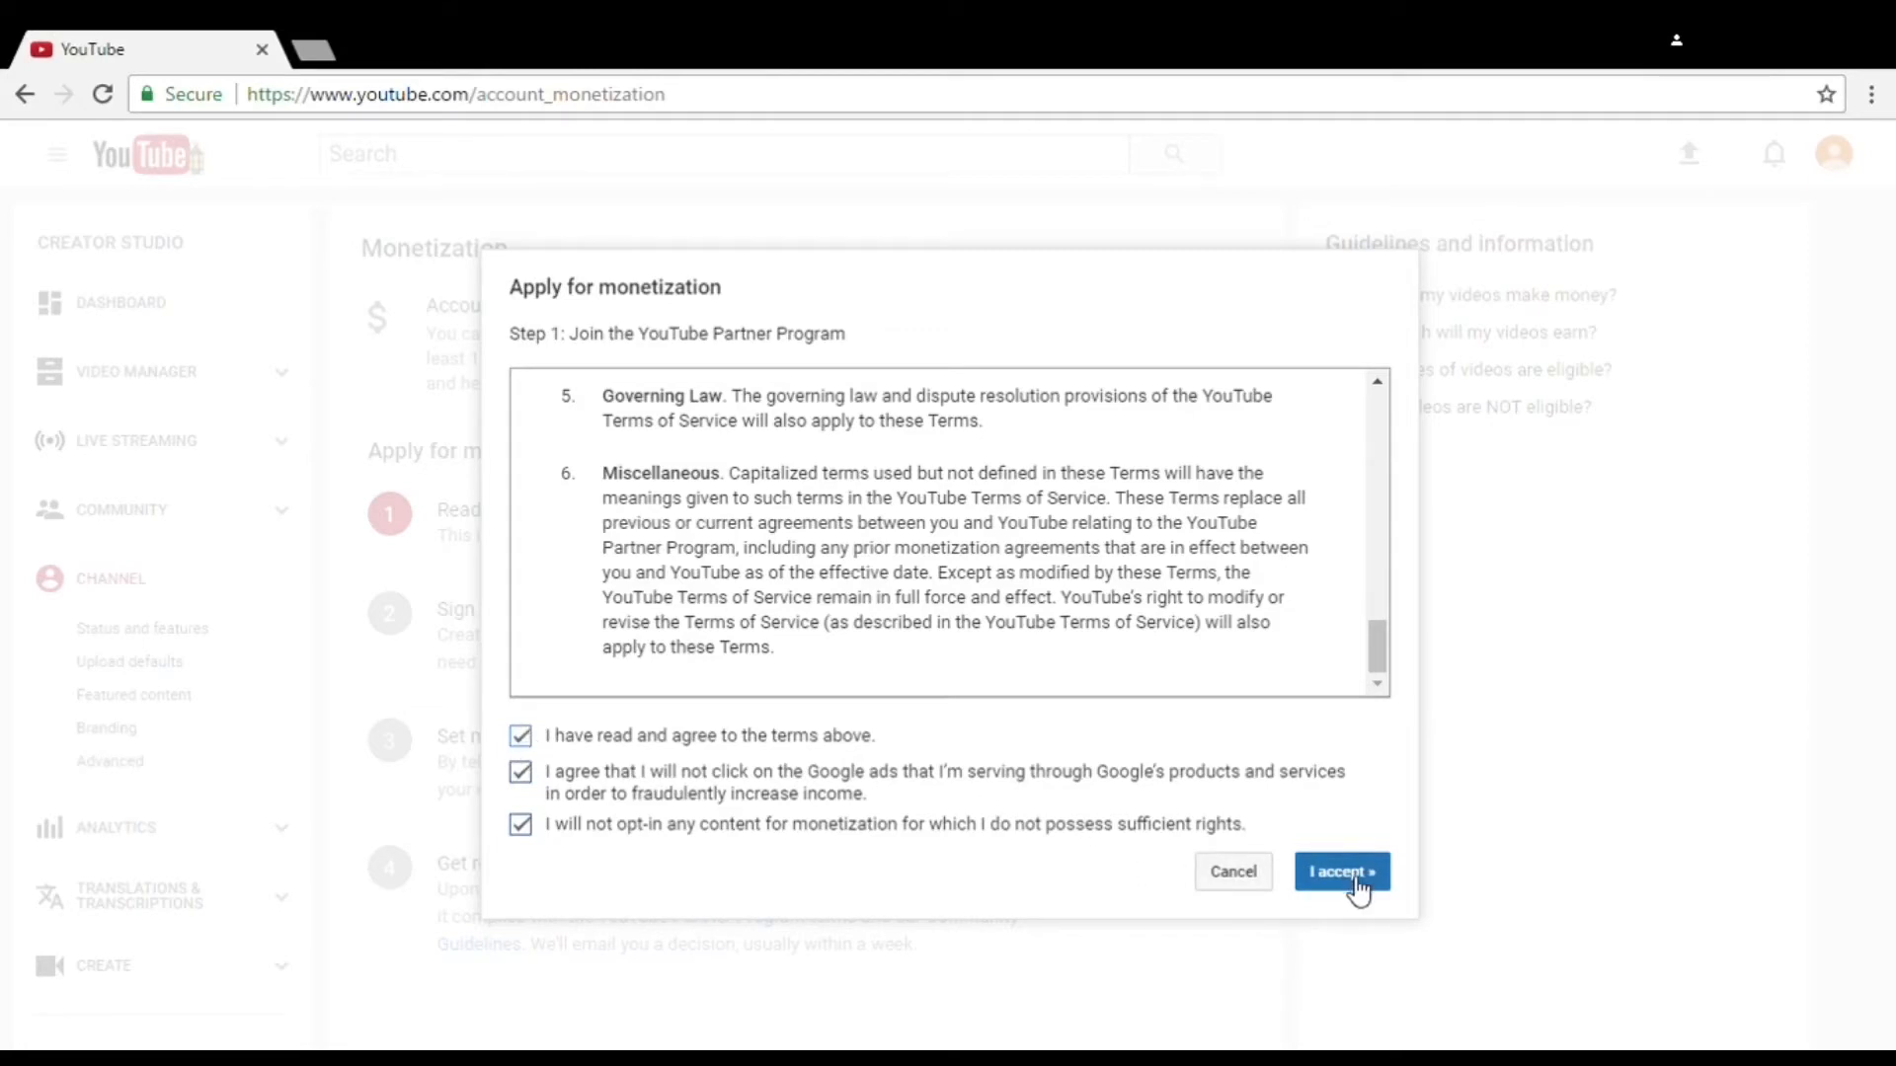
click(1343, 871)
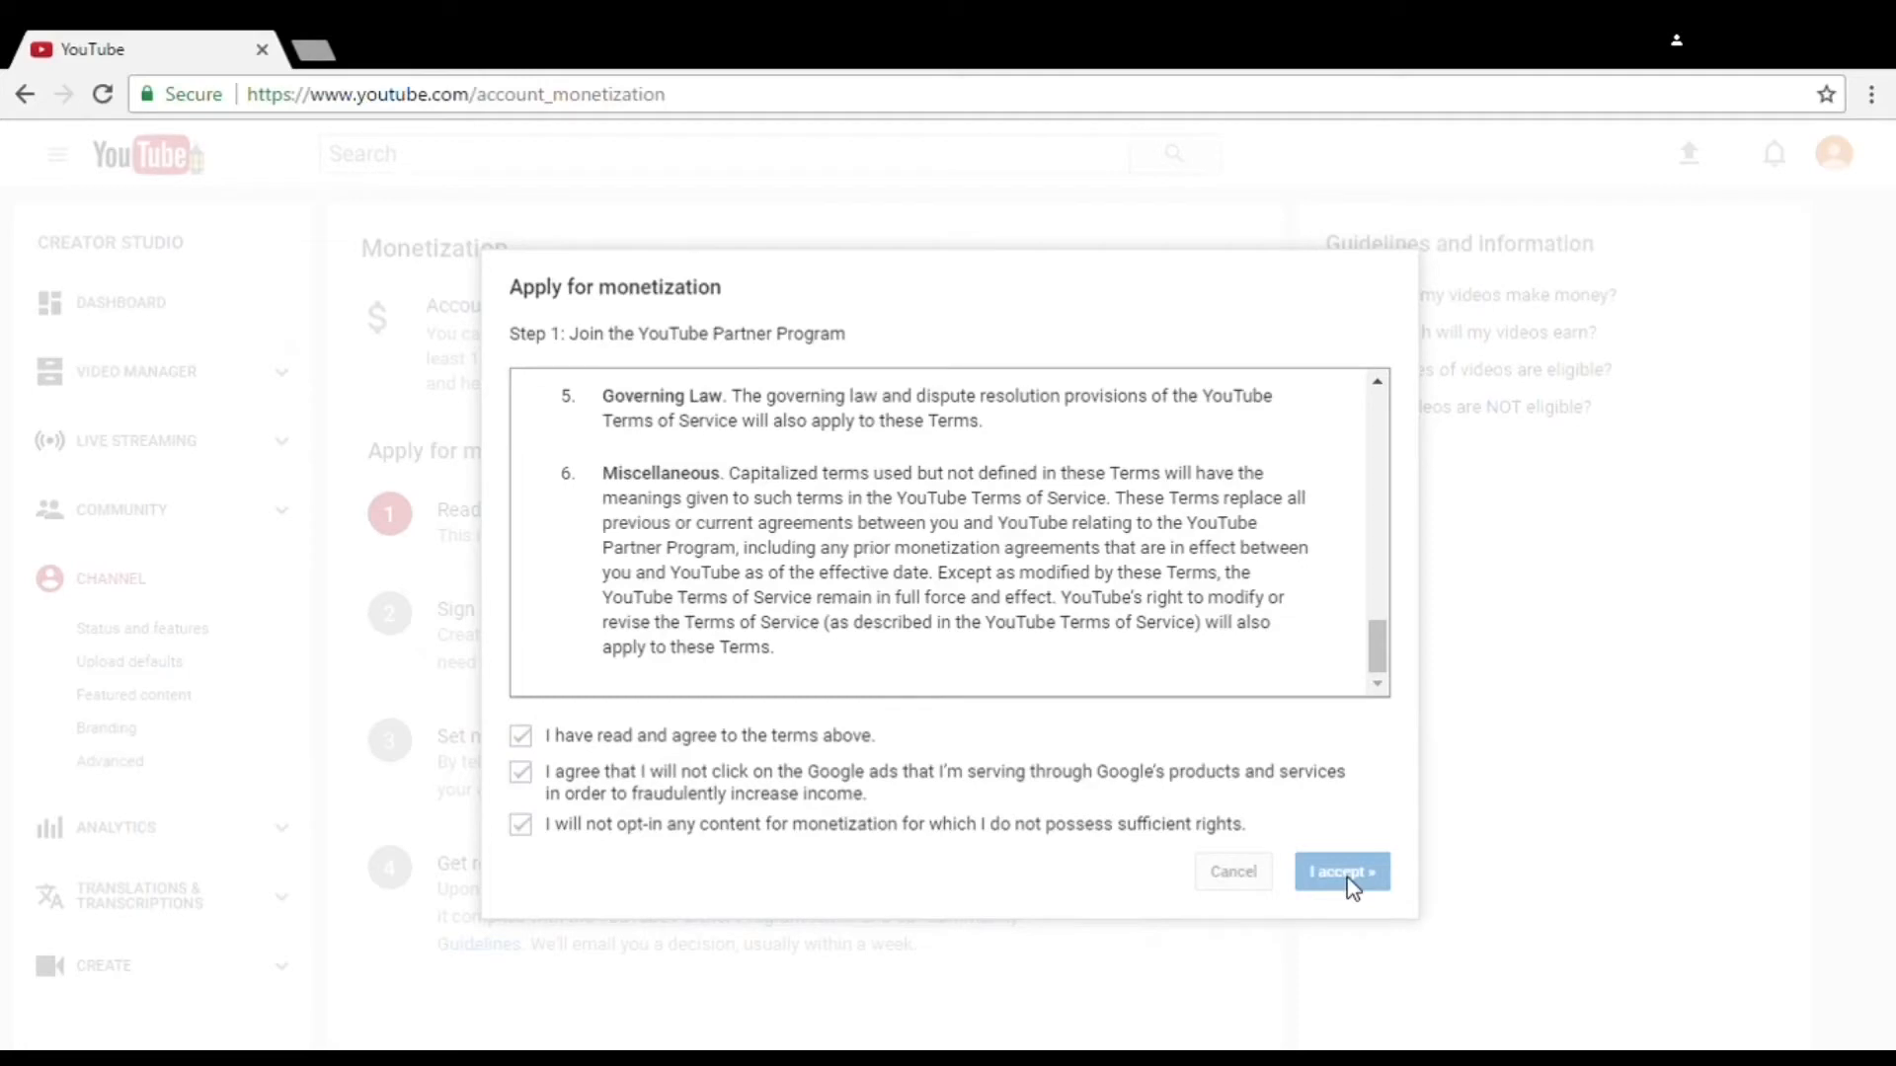
Start the Sign up for AdSense step, reaching the redirect-to-AdSense notice
click(1343, 872)
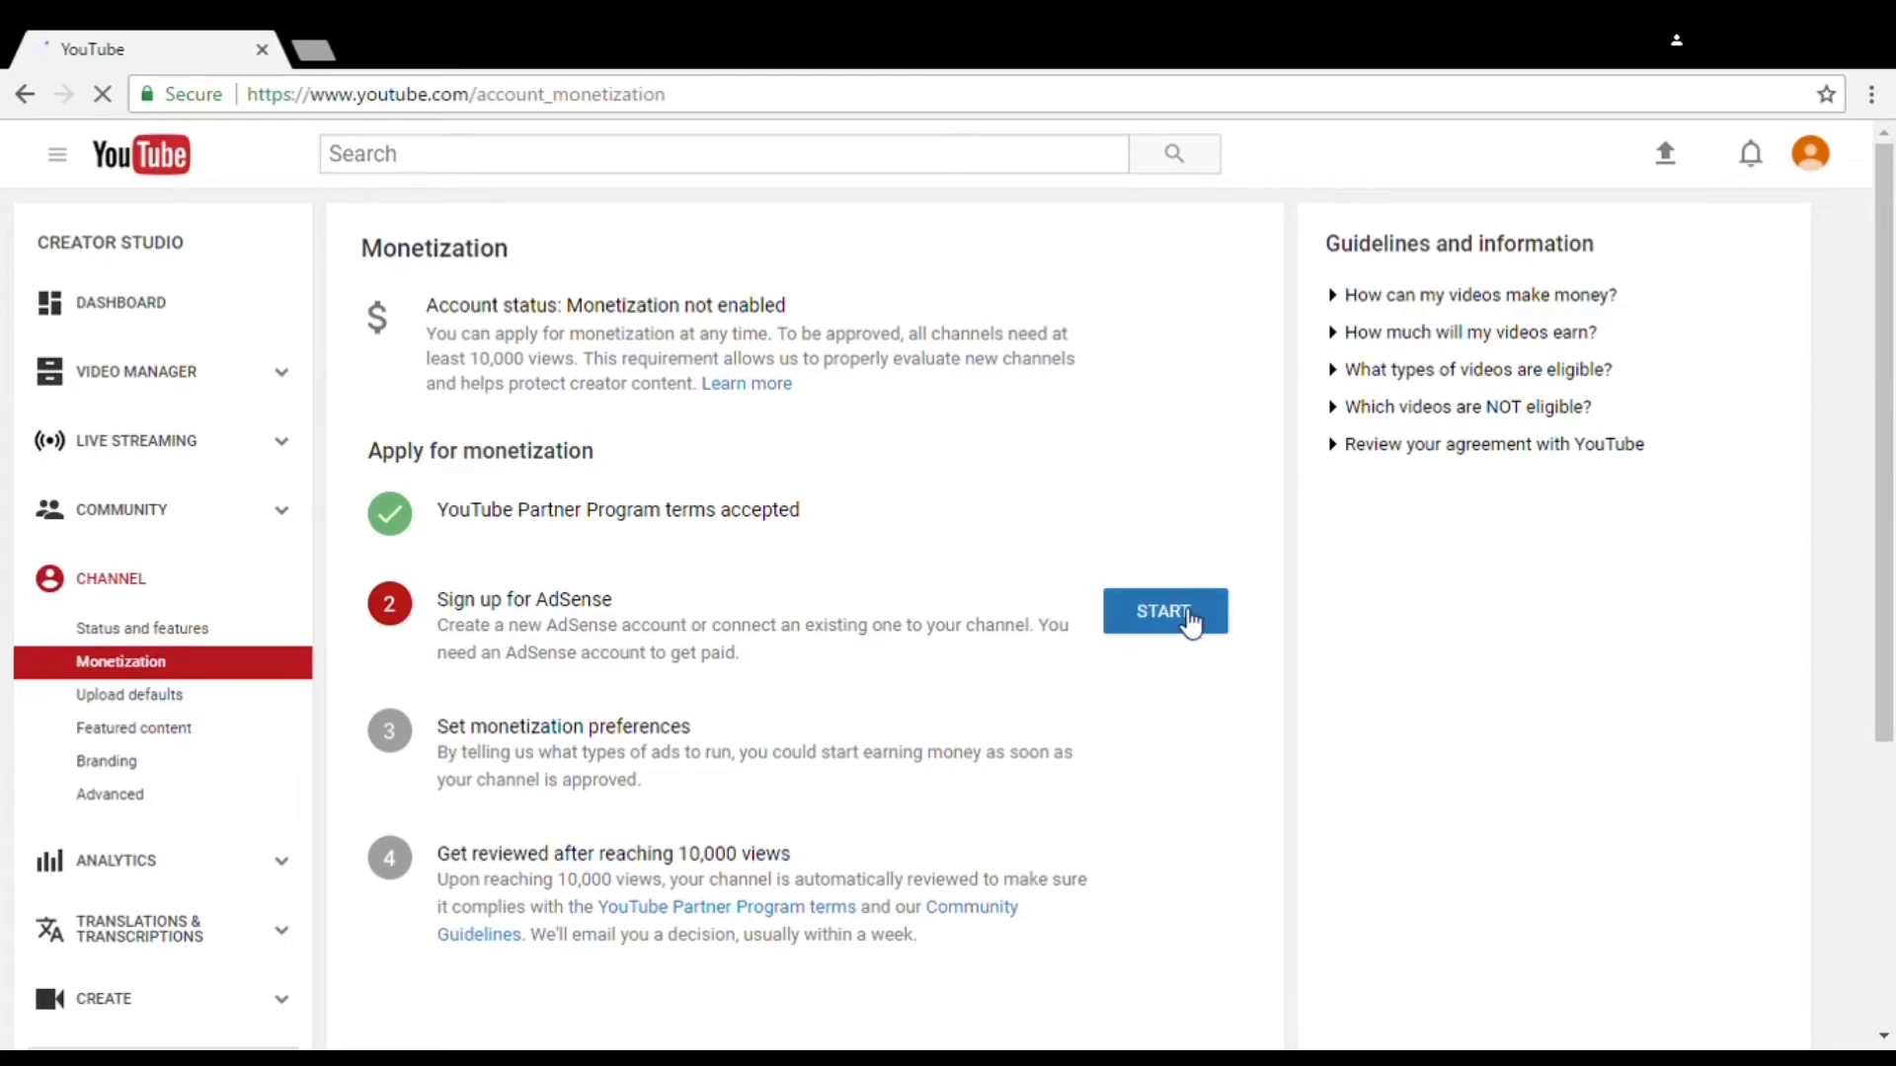
click(1165, 612)
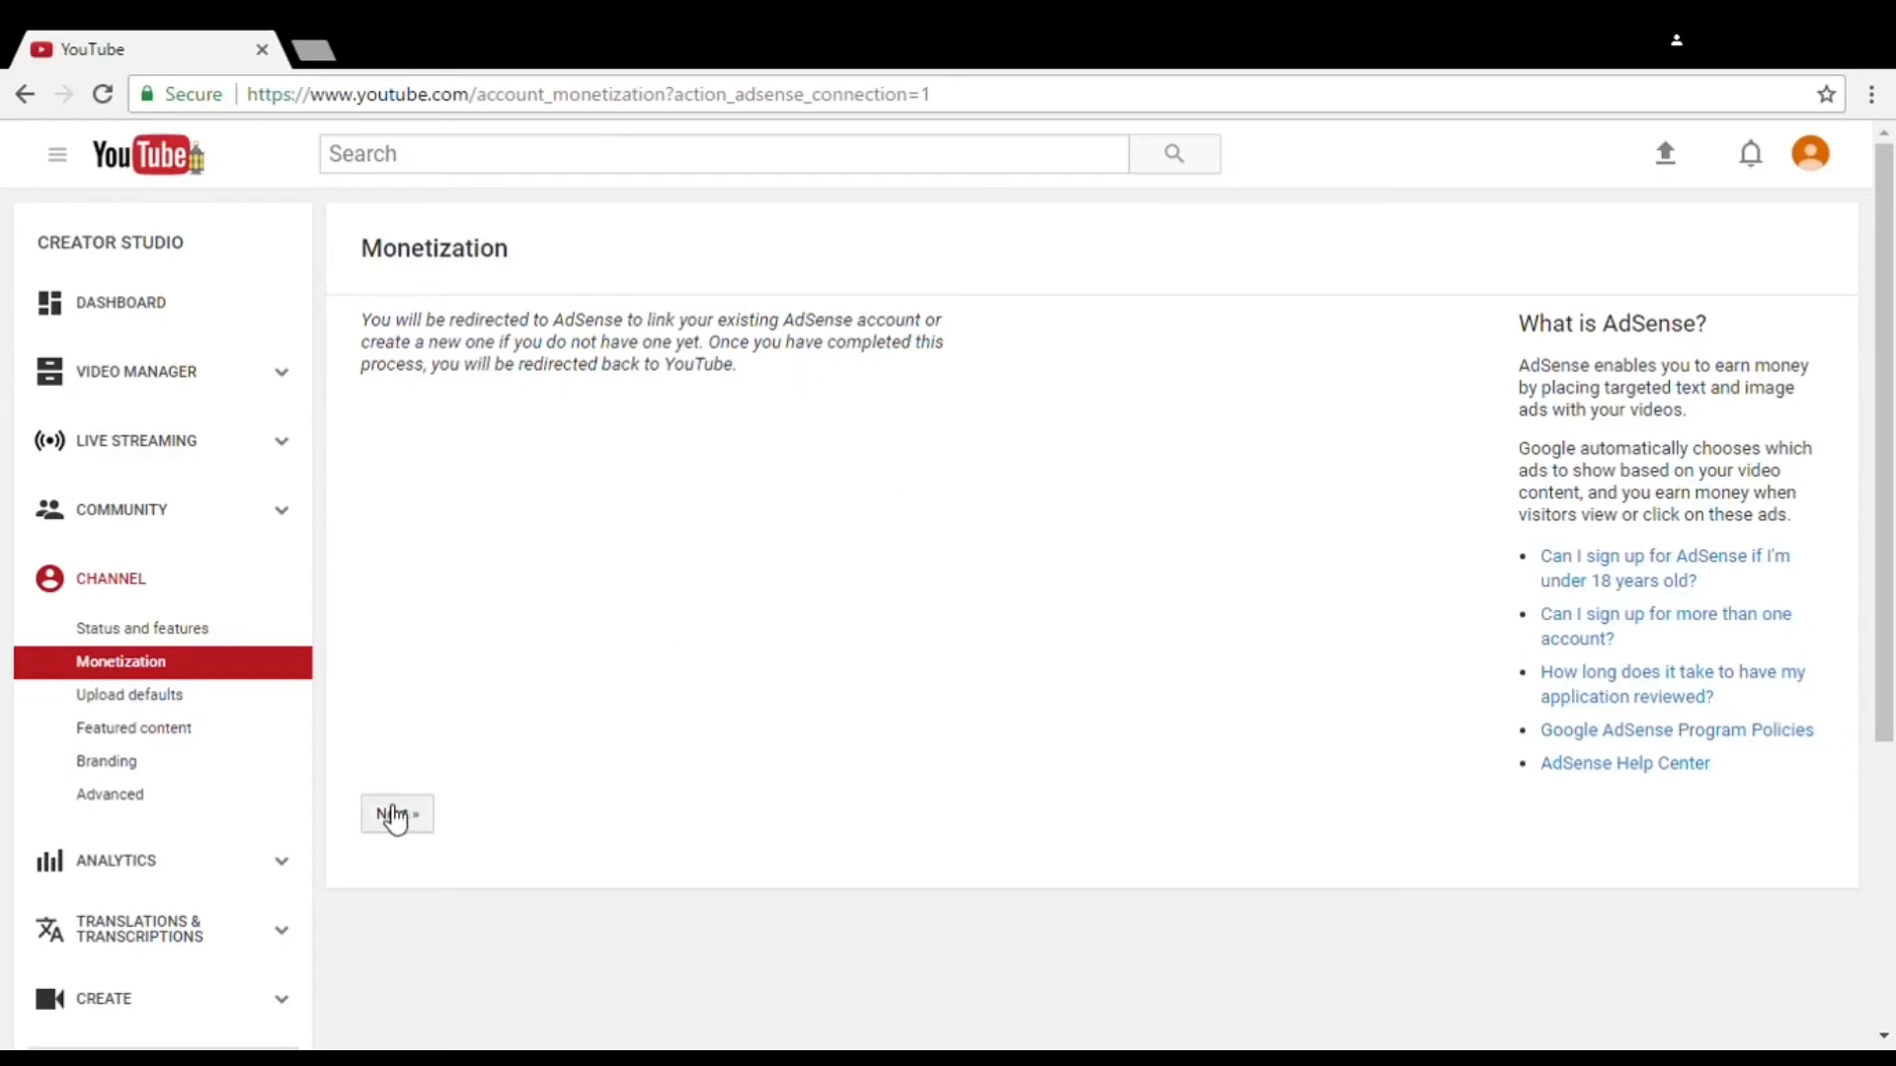
Continue to AdSense with the existing Google account and save the channel as the website
click(397, 814)
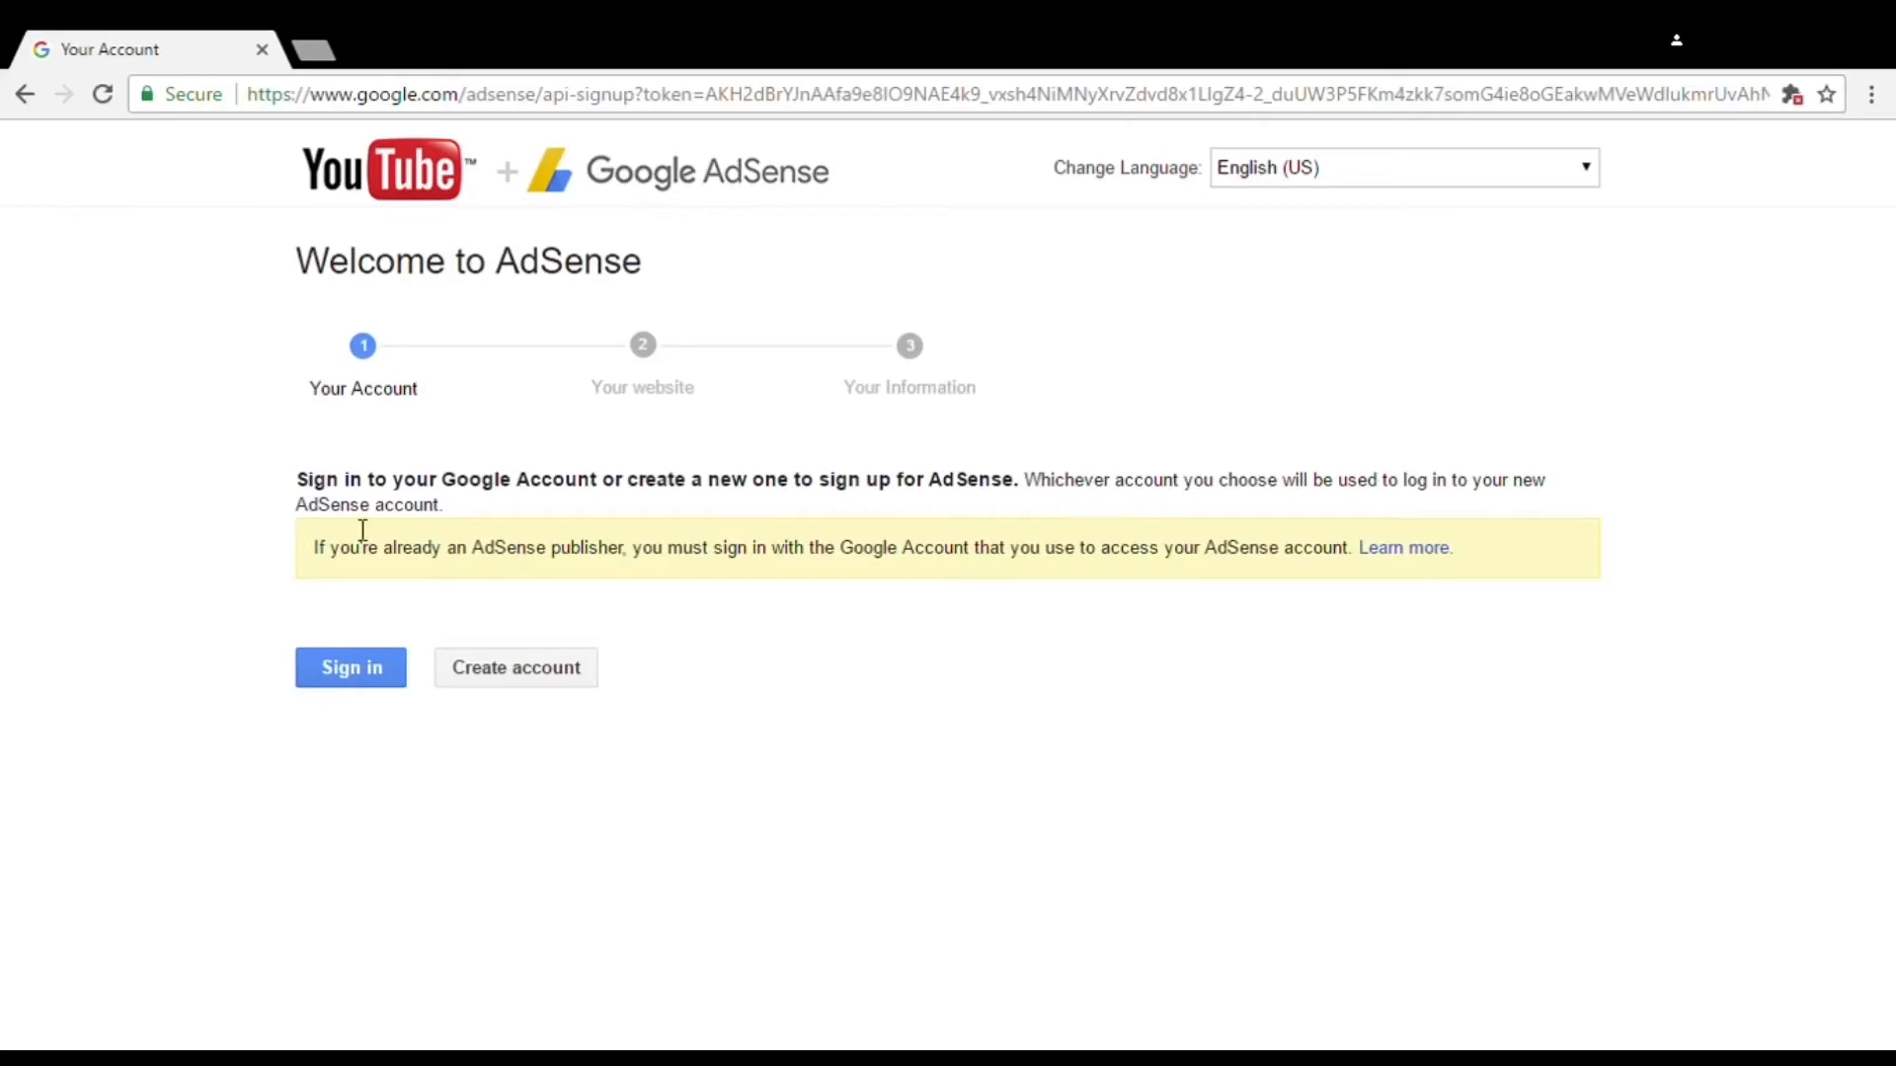
mouse_move(515, 600)
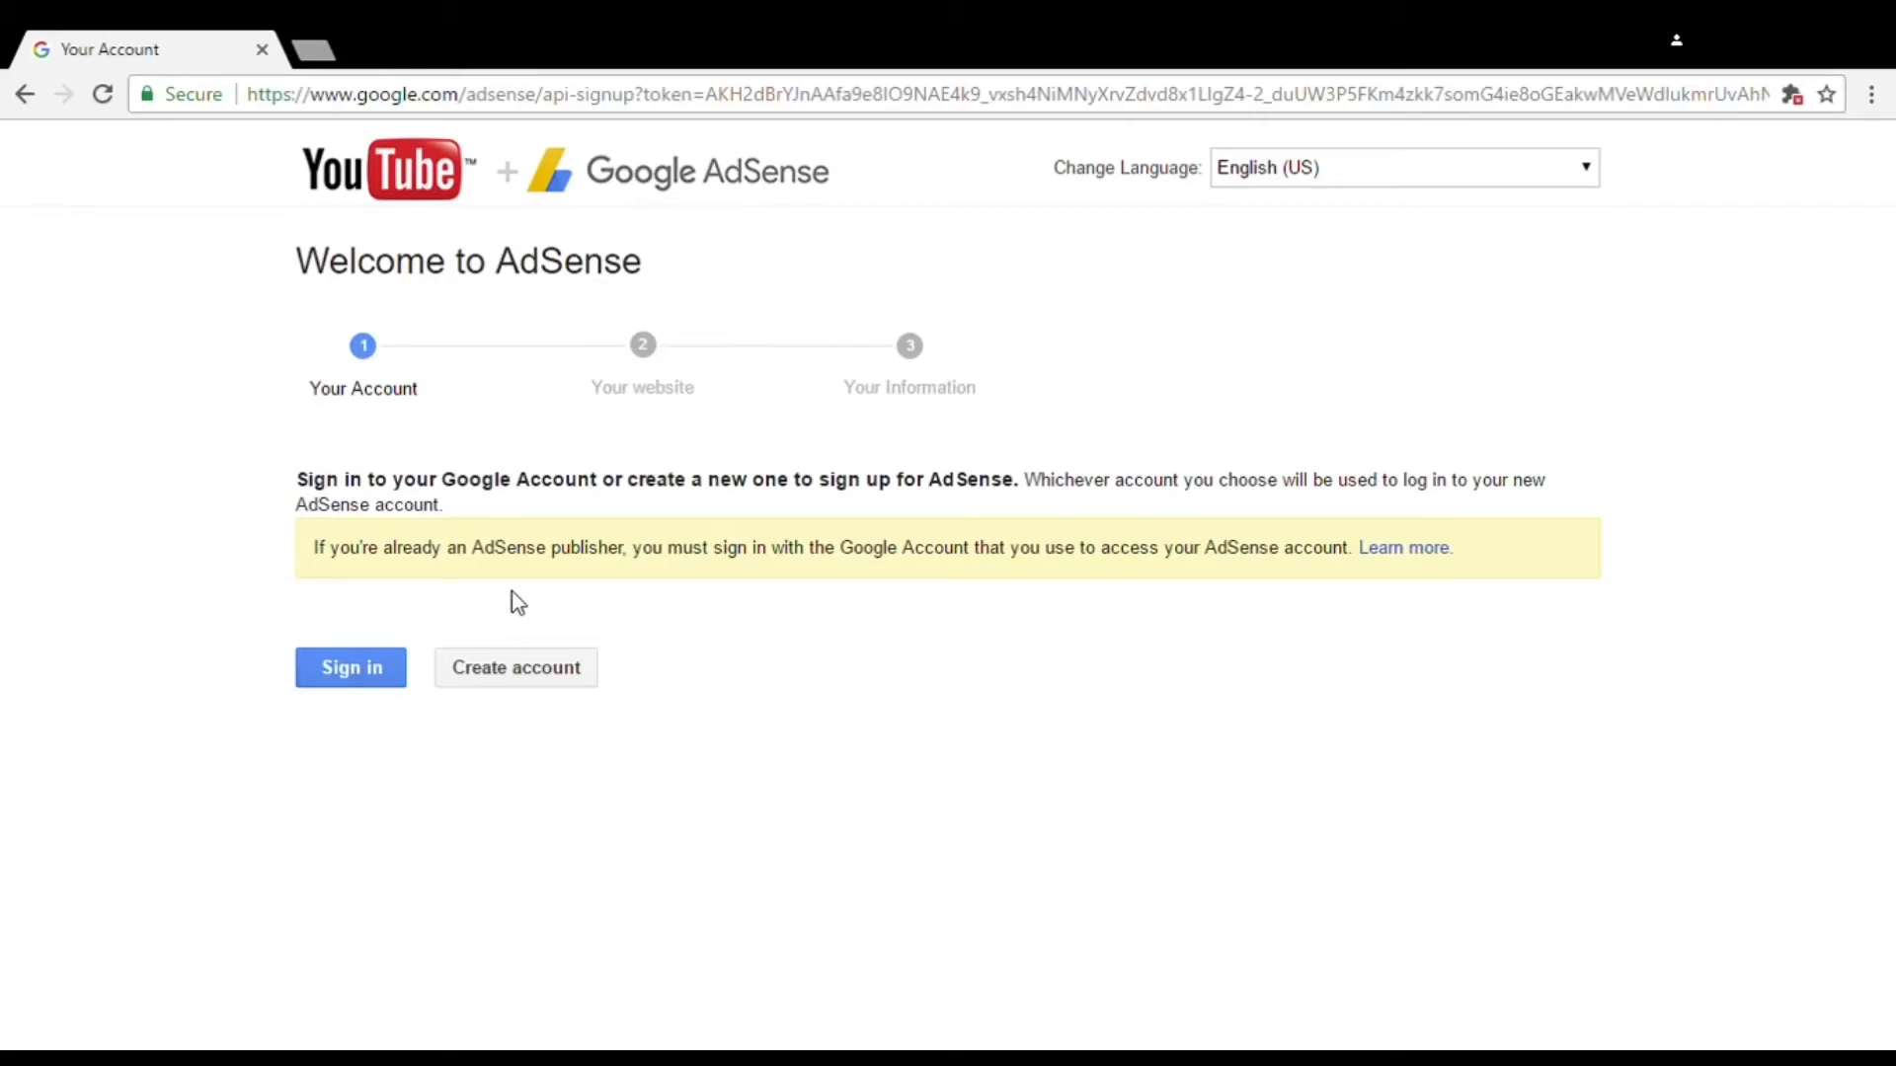
mouse_move(372, 687)
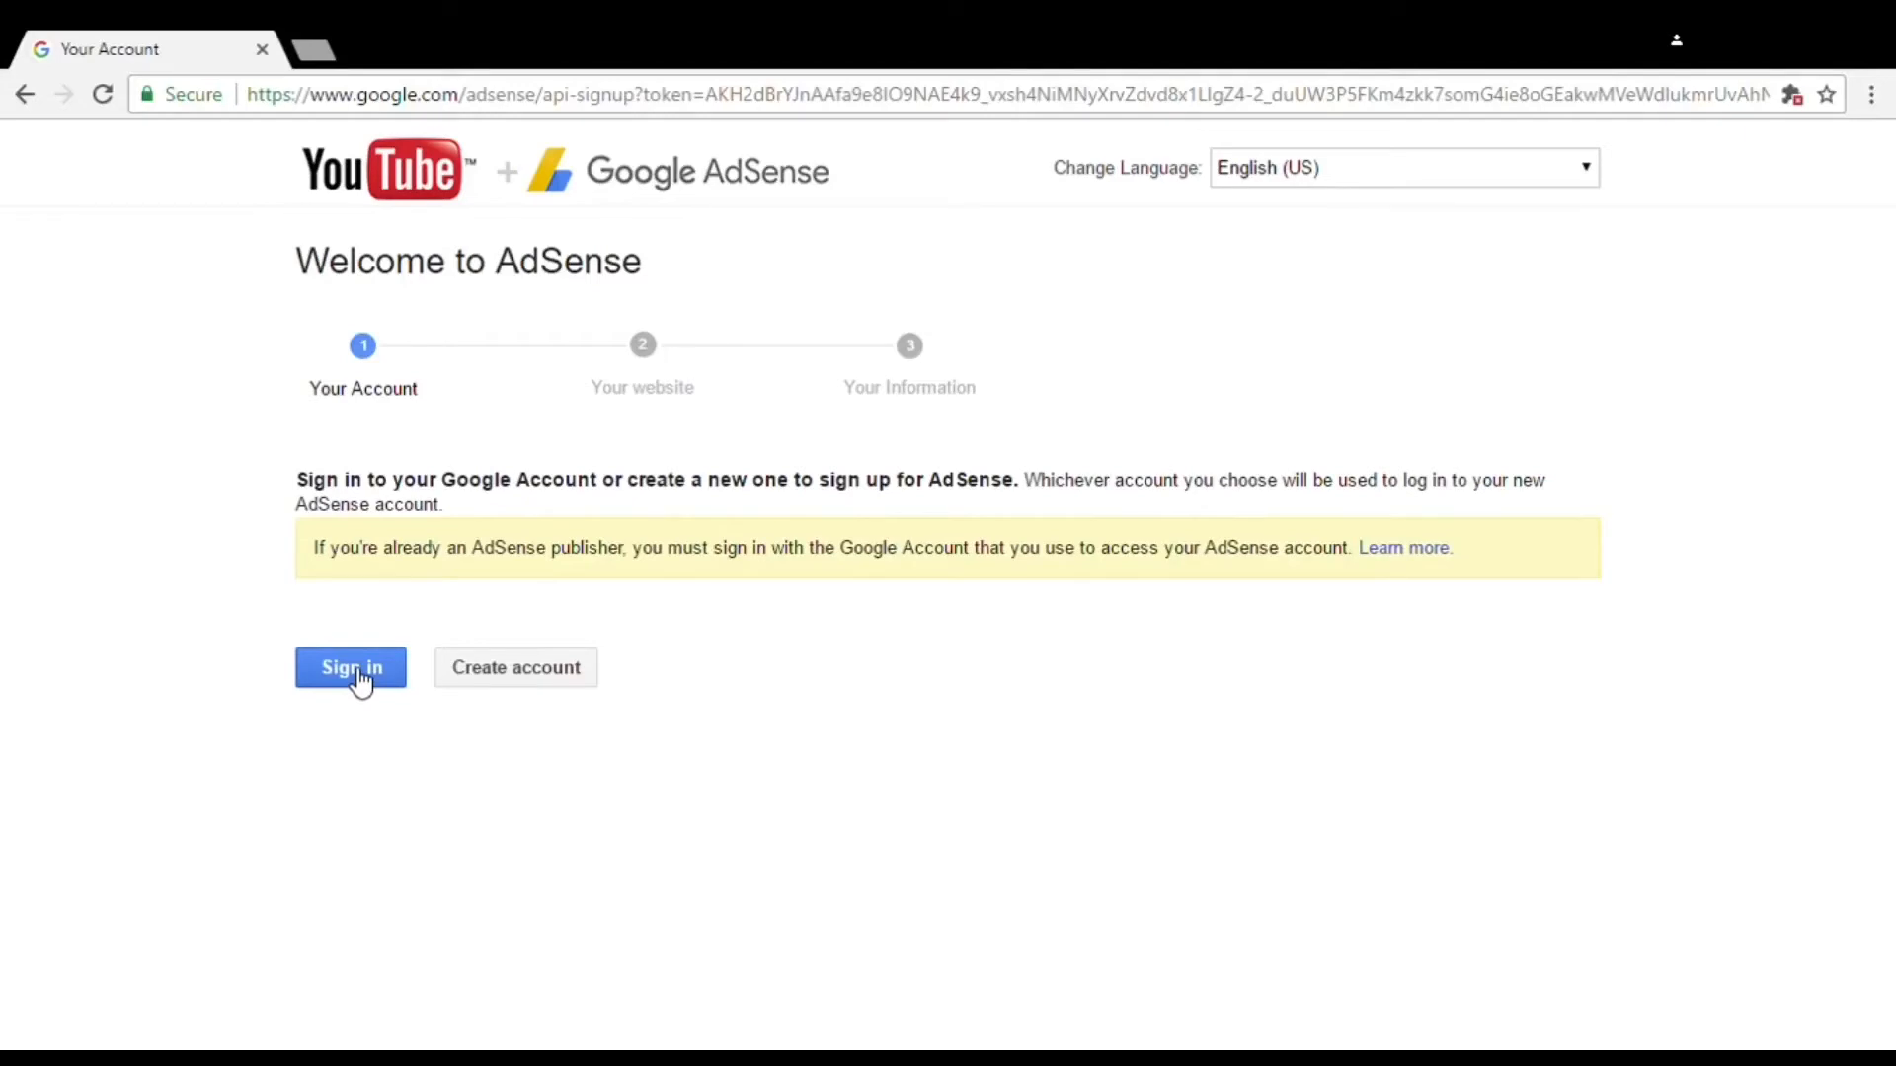
mouse_move(486, 687)
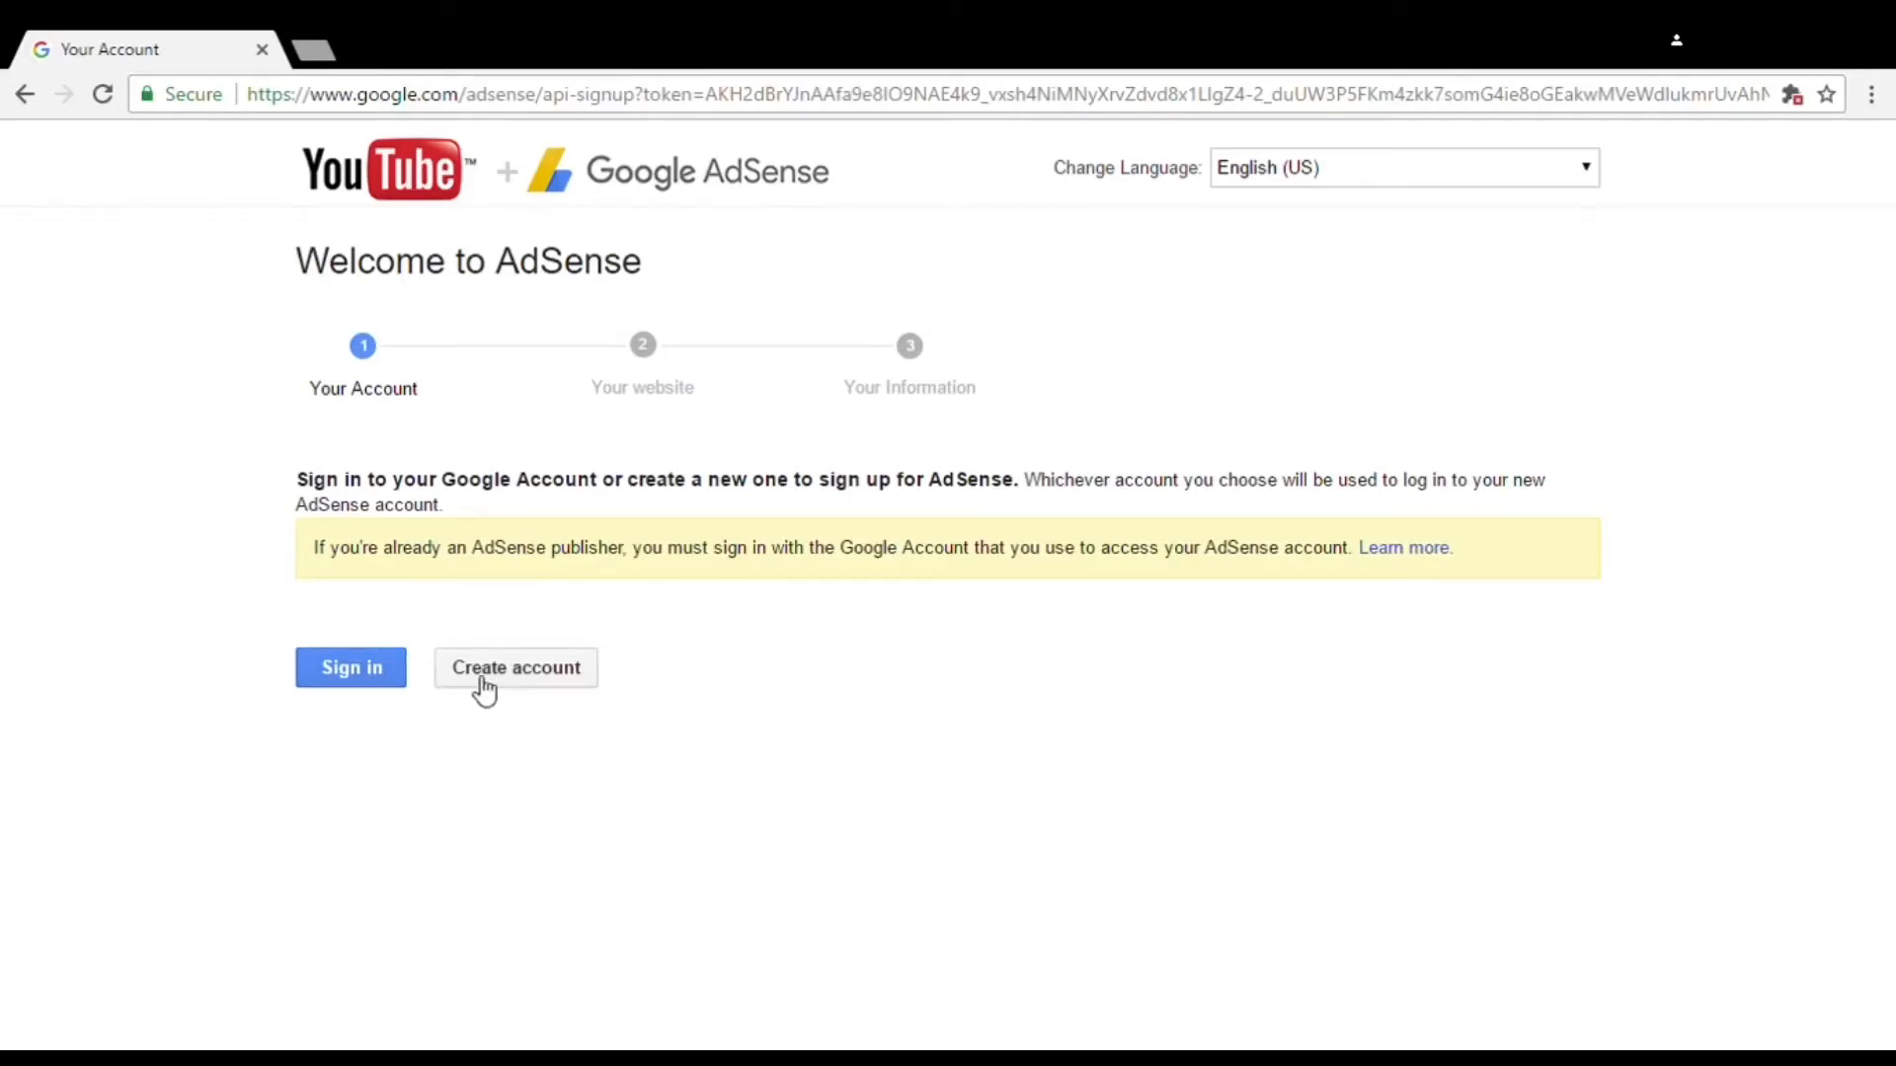
mouse_move(373, 684)
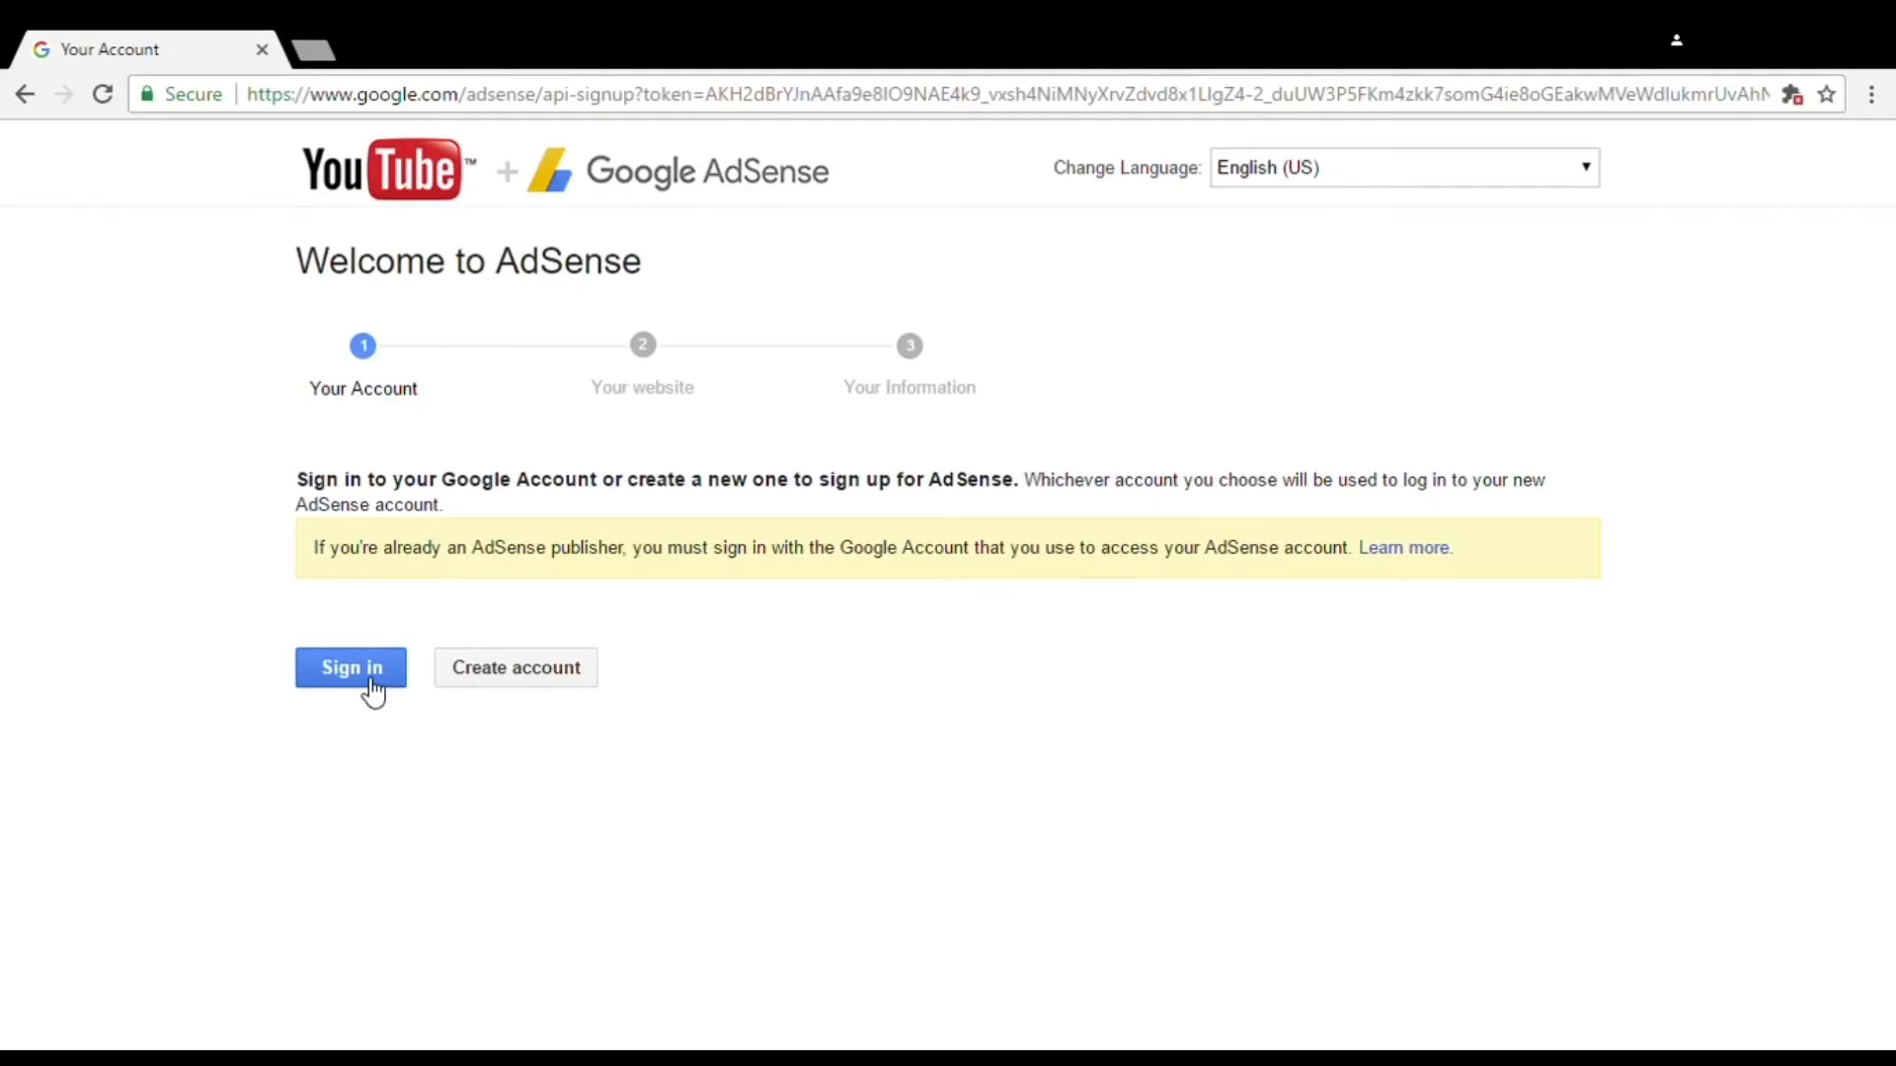
click(352, 667)
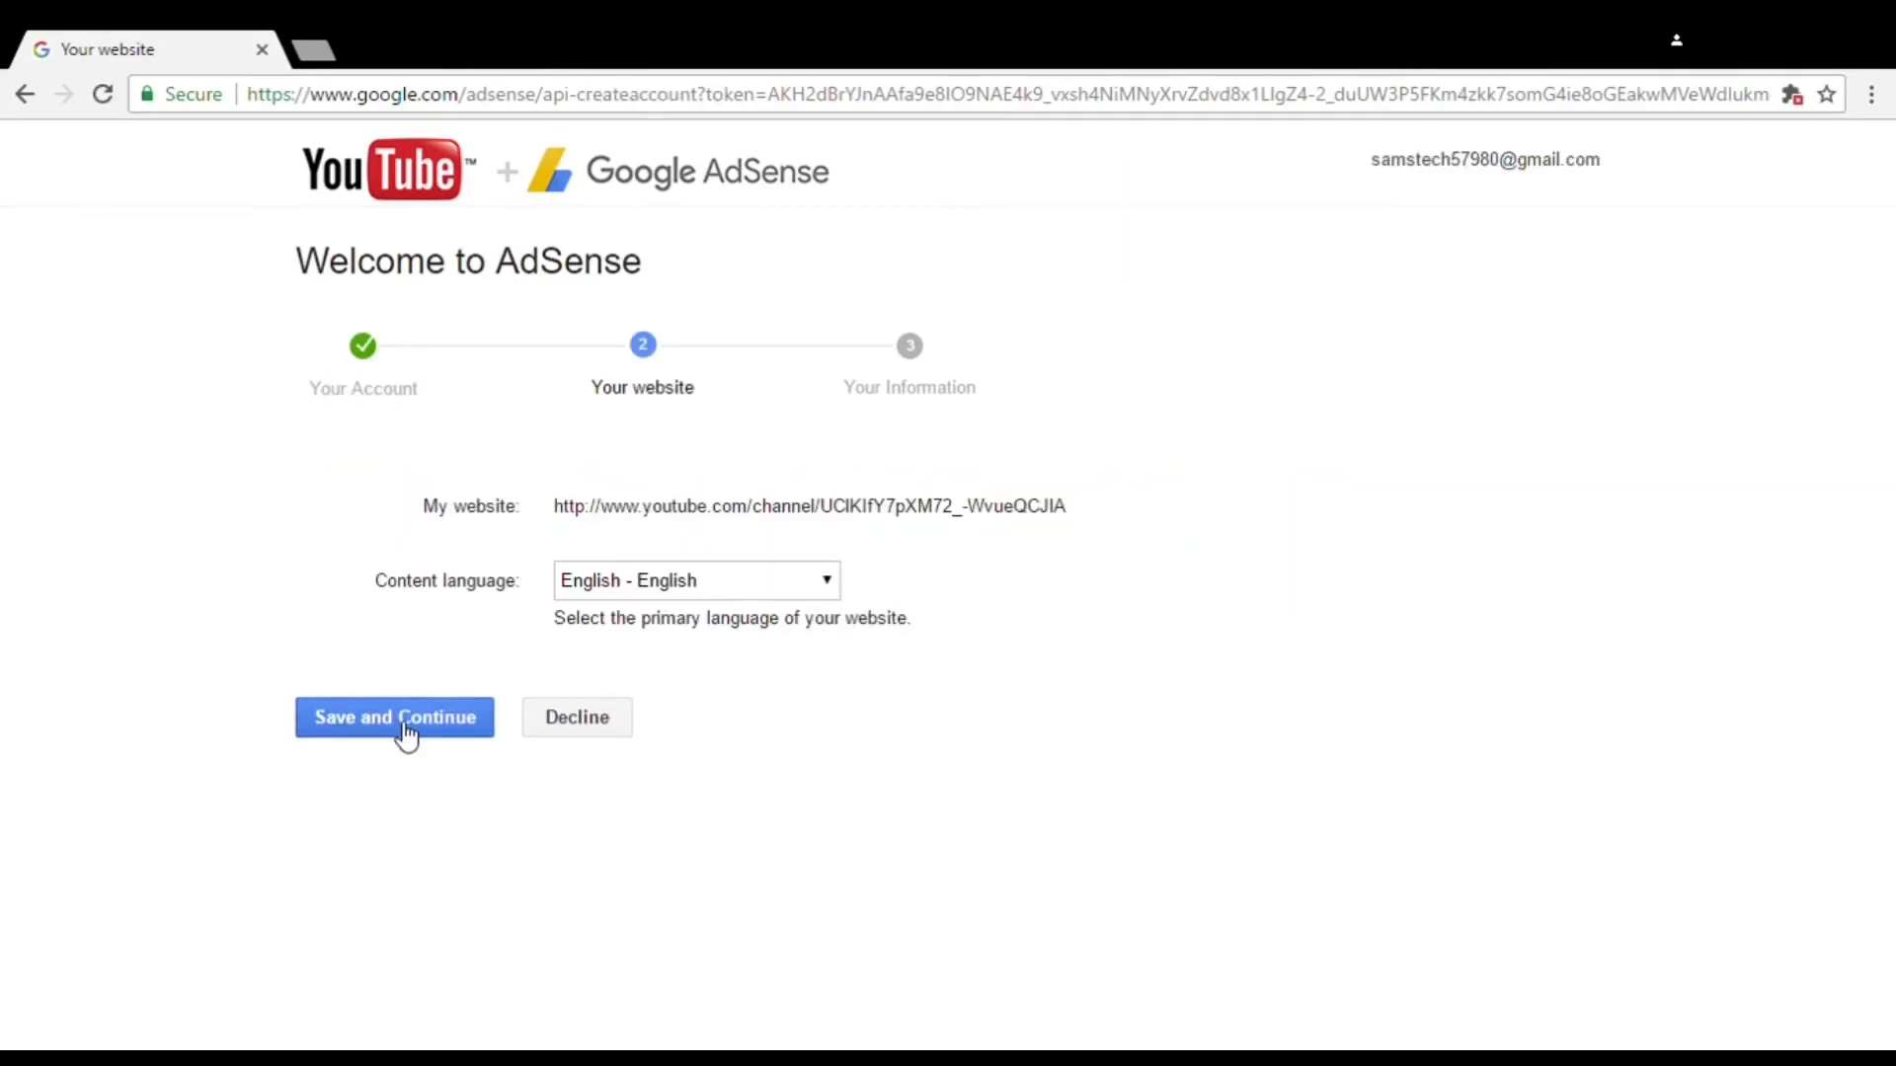
click(393, 719)
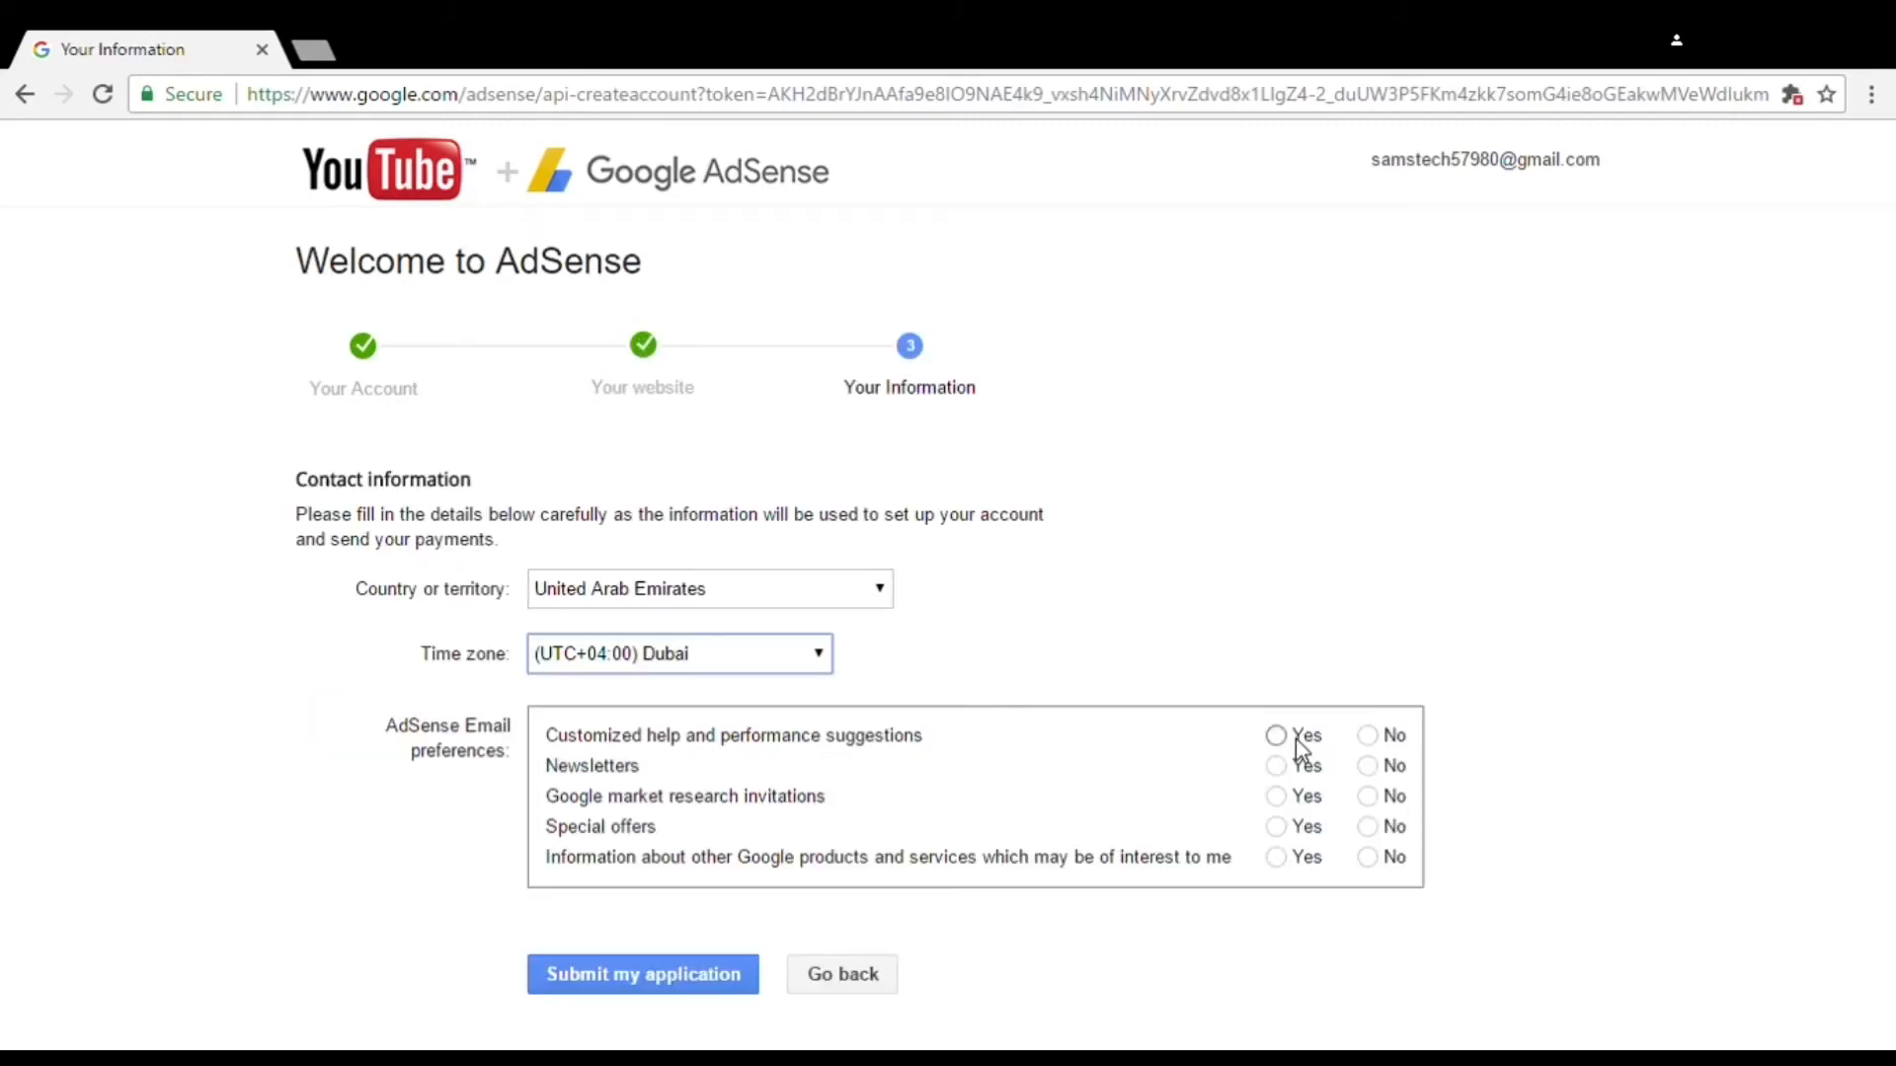
Opt in to help, research and product emails, out of offers and newsletters, and submit the application
click(1276, 735)
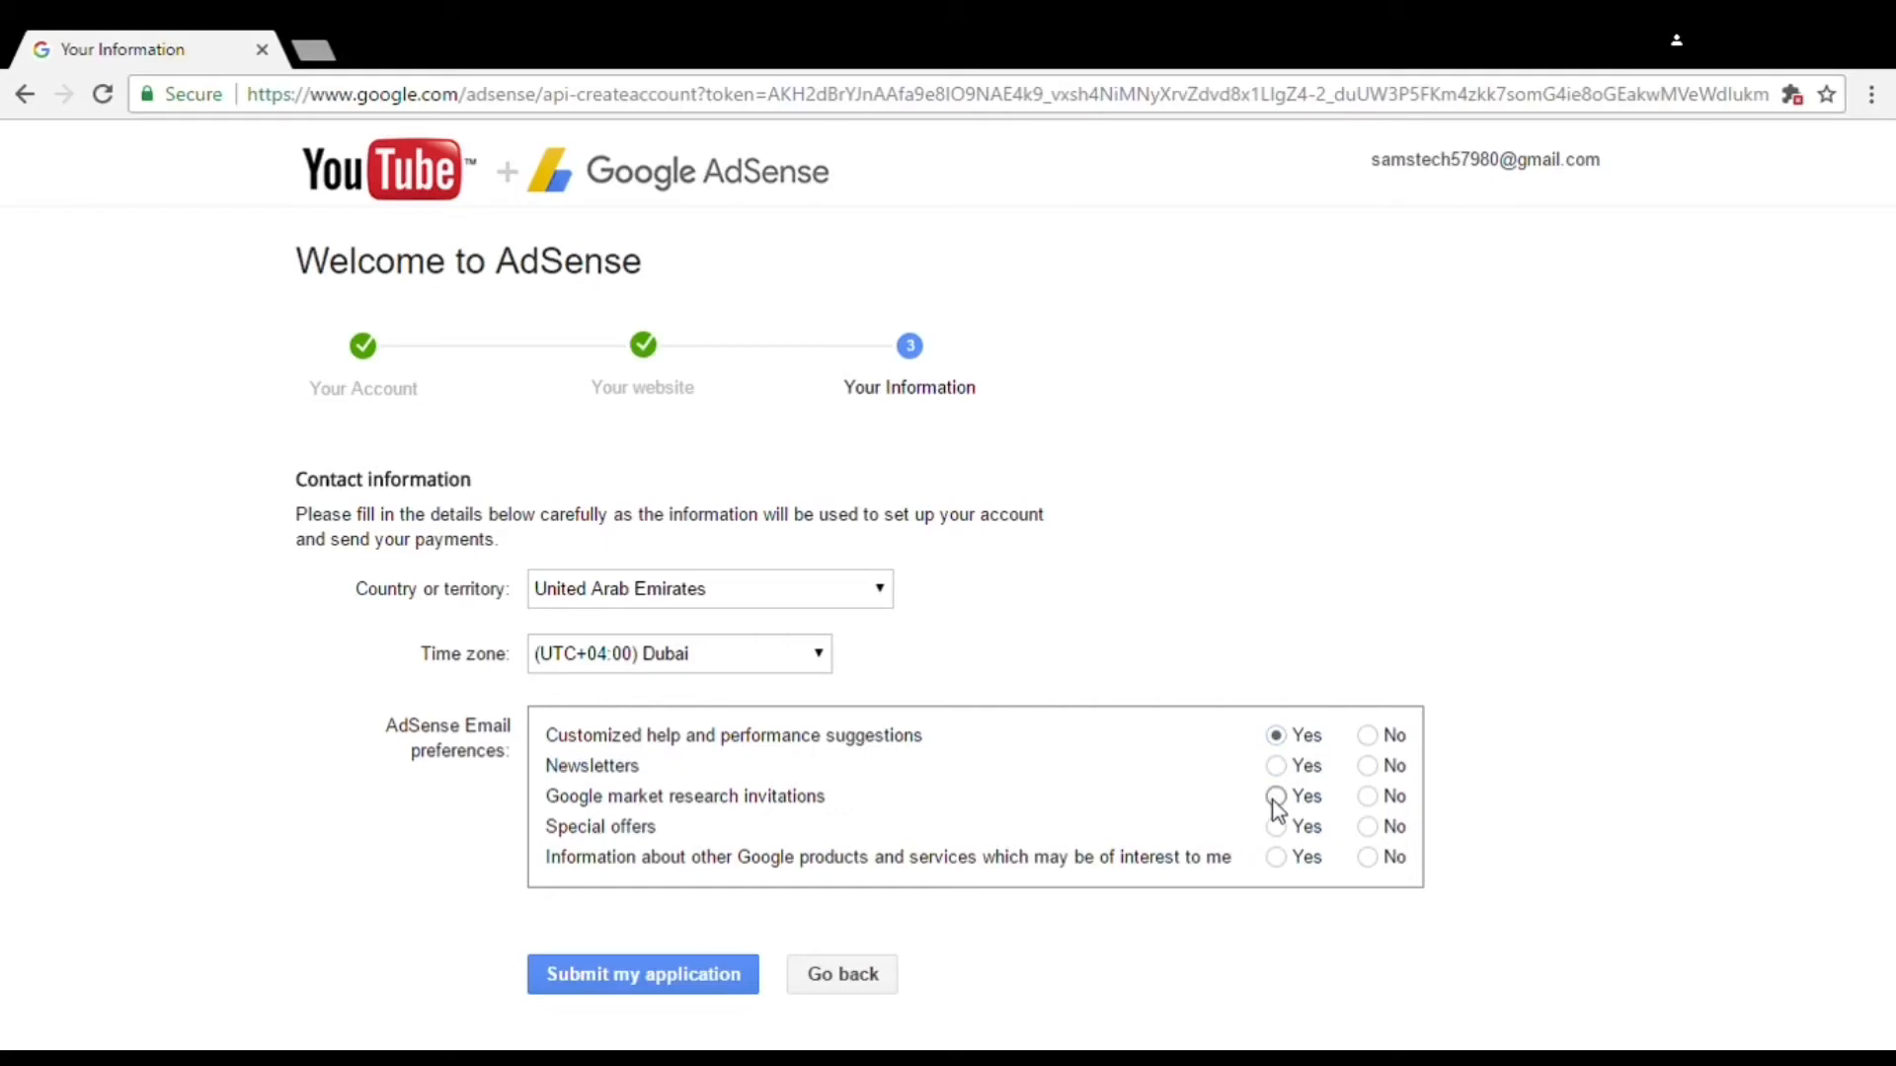
click(1268, 796)
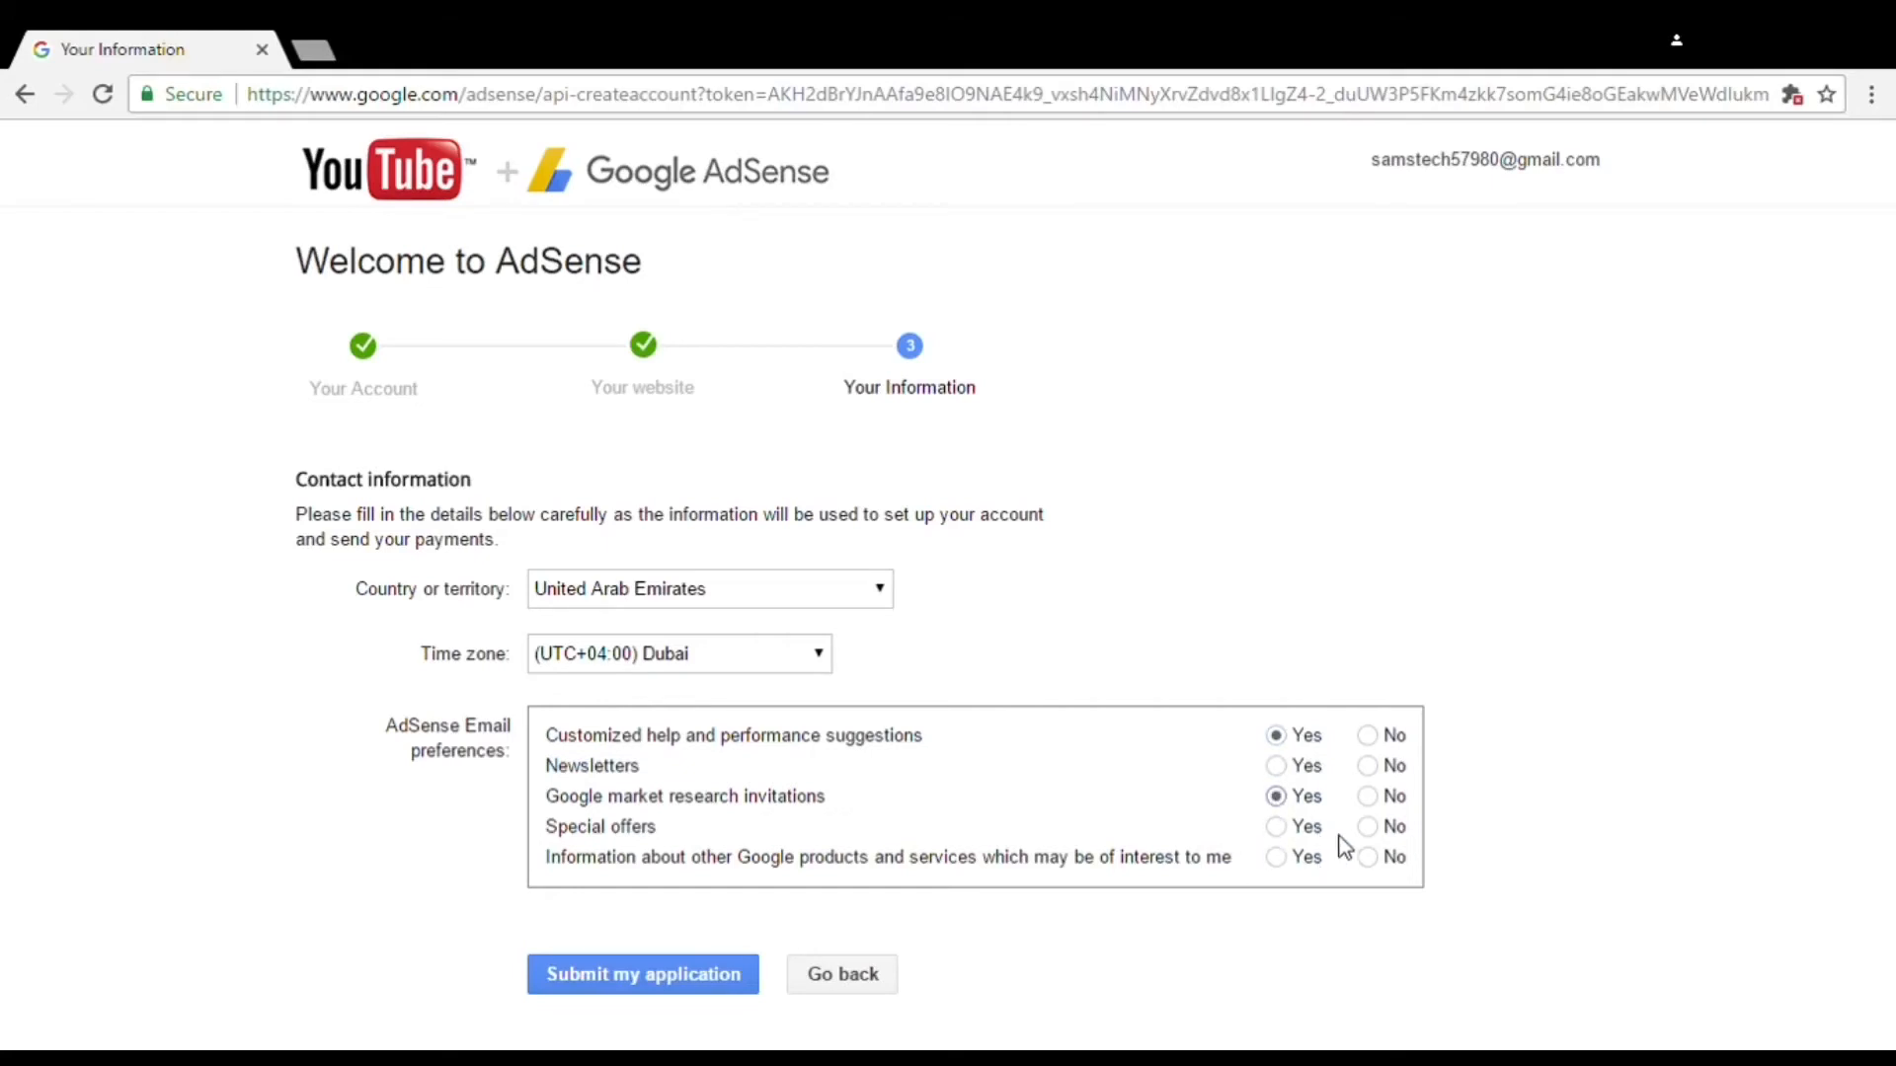
click(1364, 827)
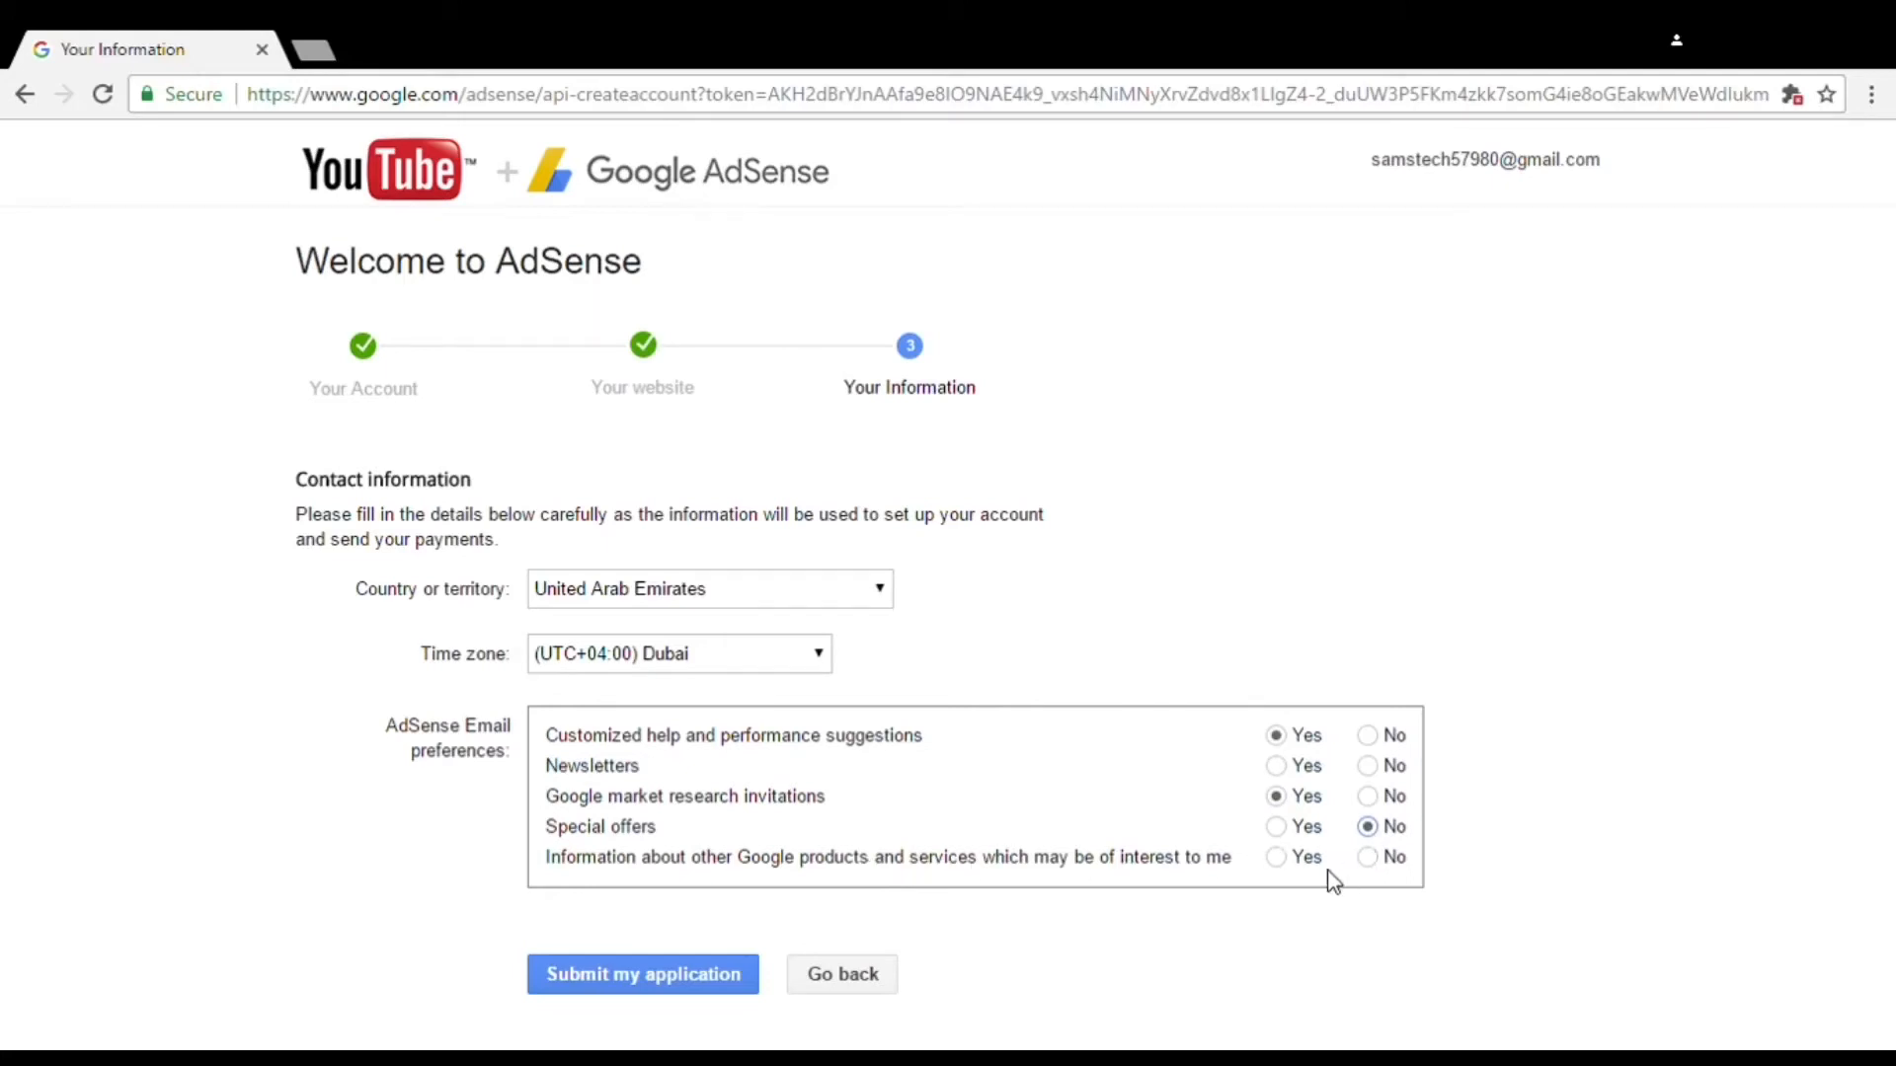
click(1268, 857)
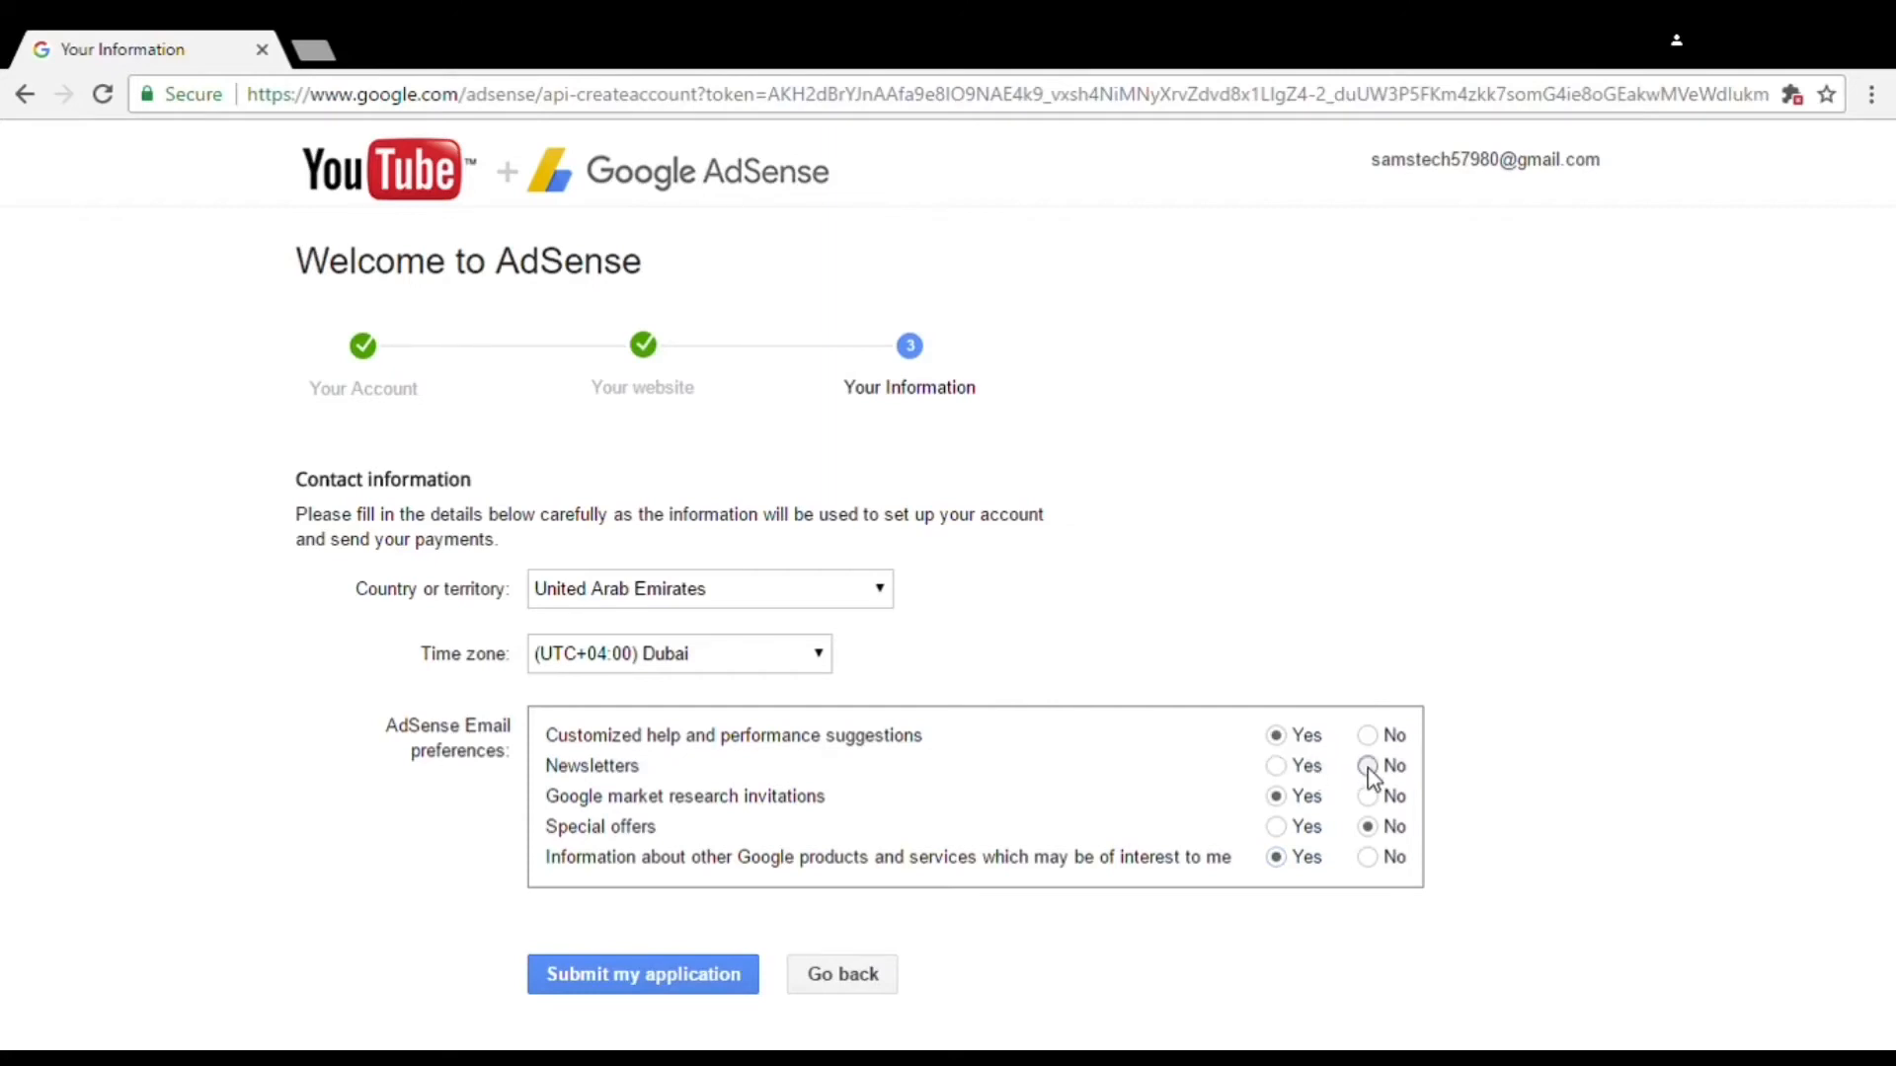
click(641, 976)
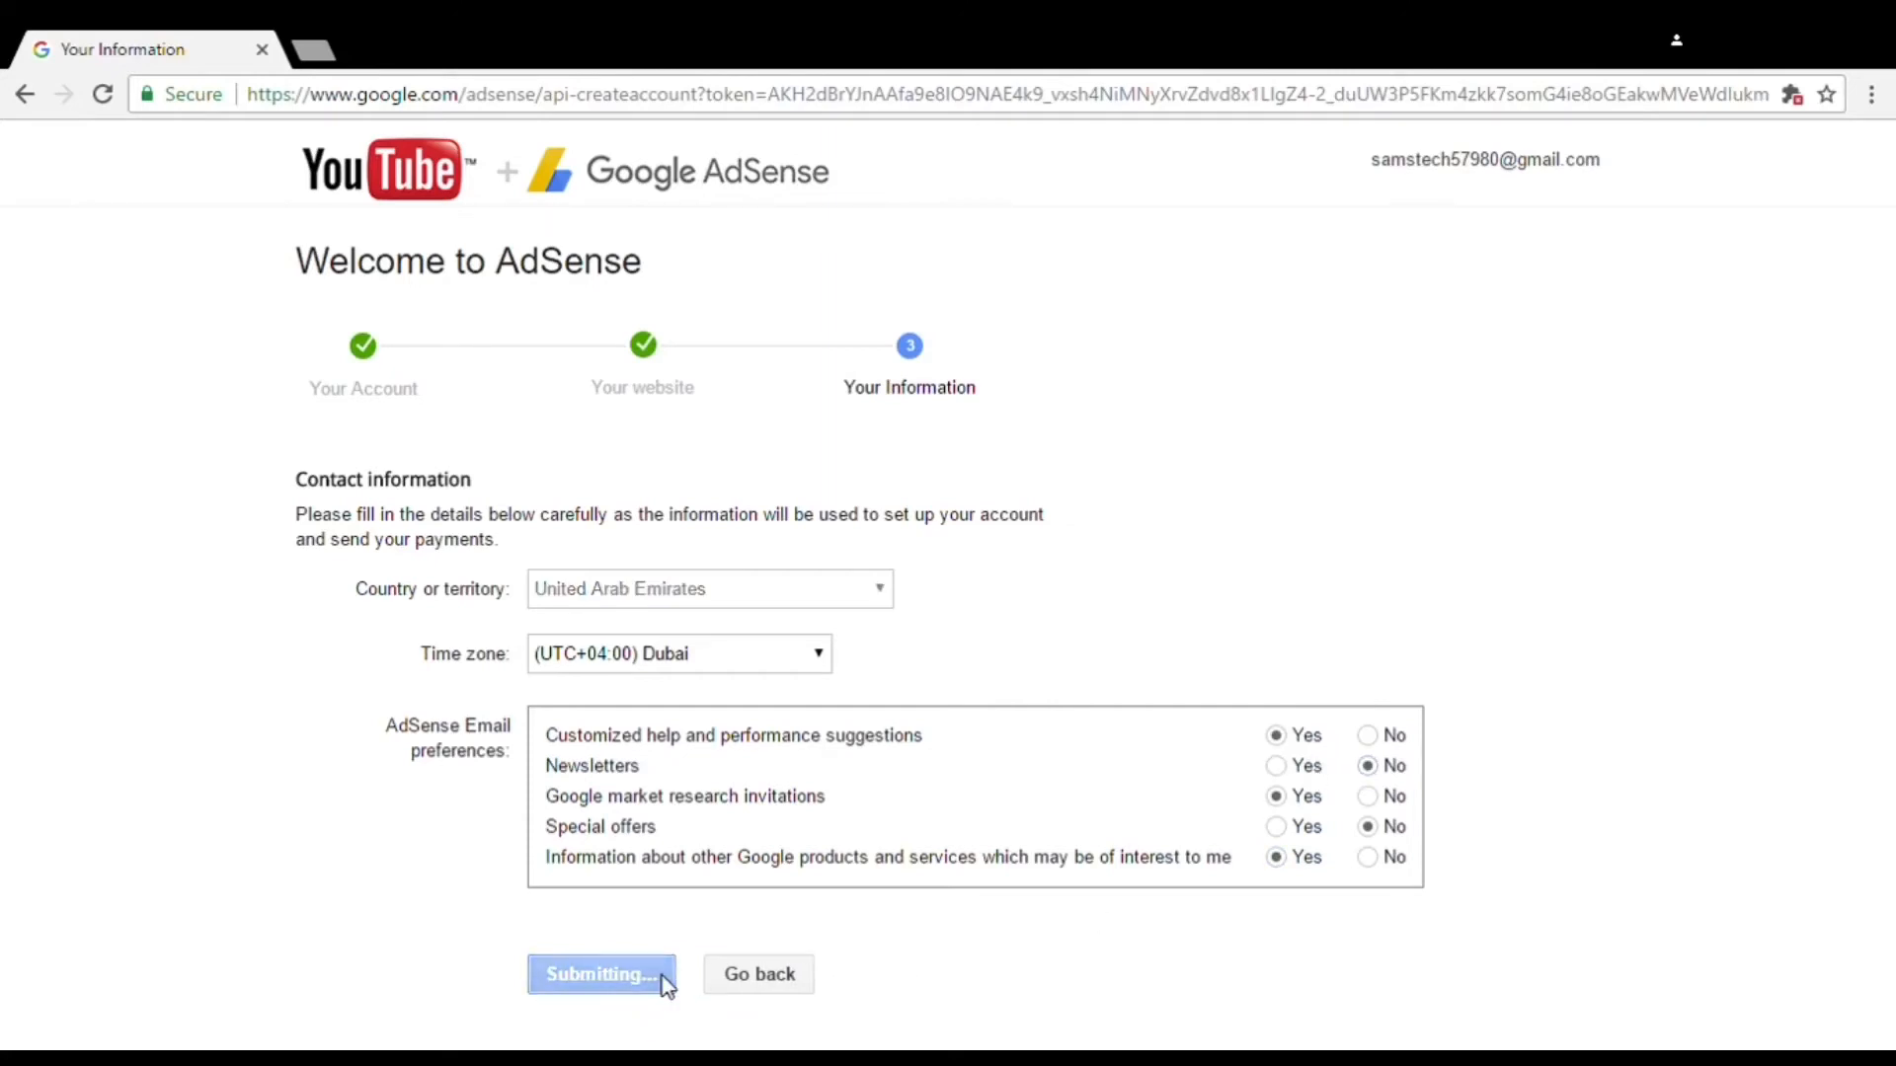
click(603, 975)
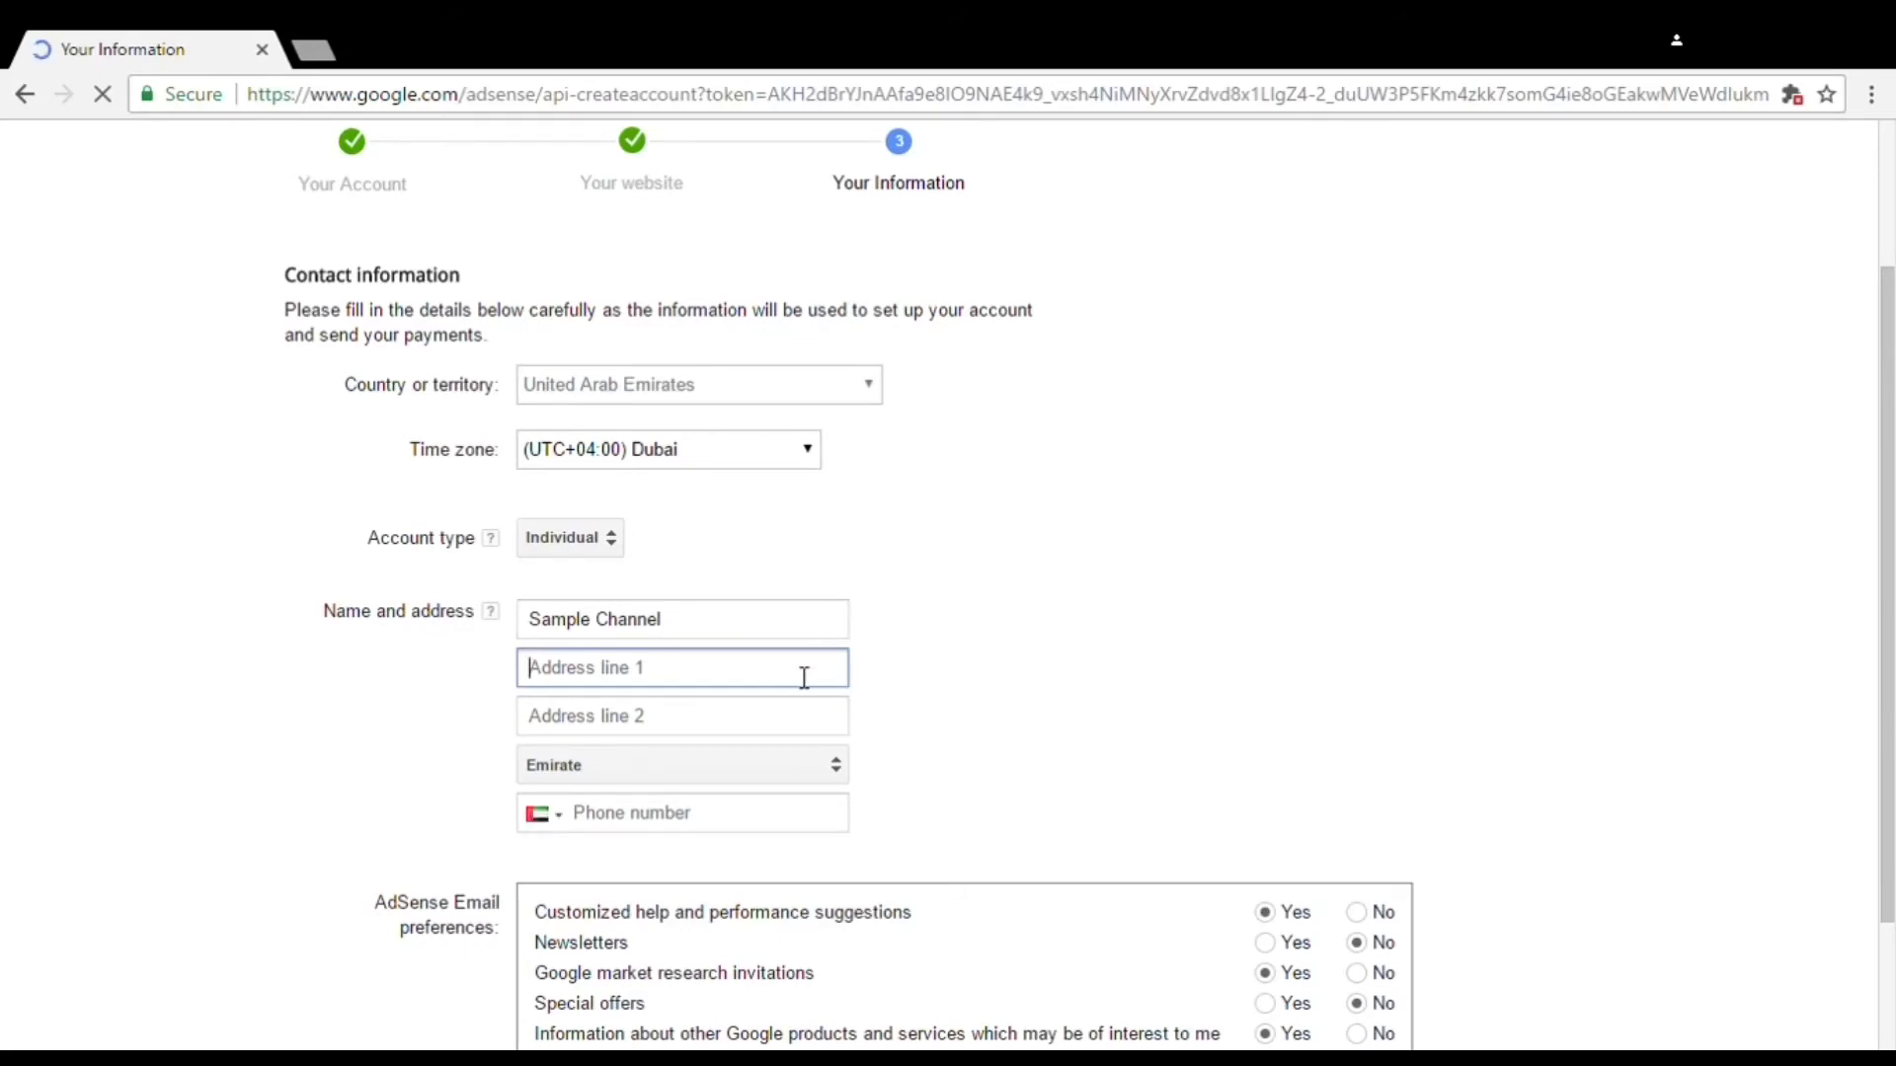
Fill address 'ajman', emirate Ajman and the phone number, then resubmit the application
text(ajman)
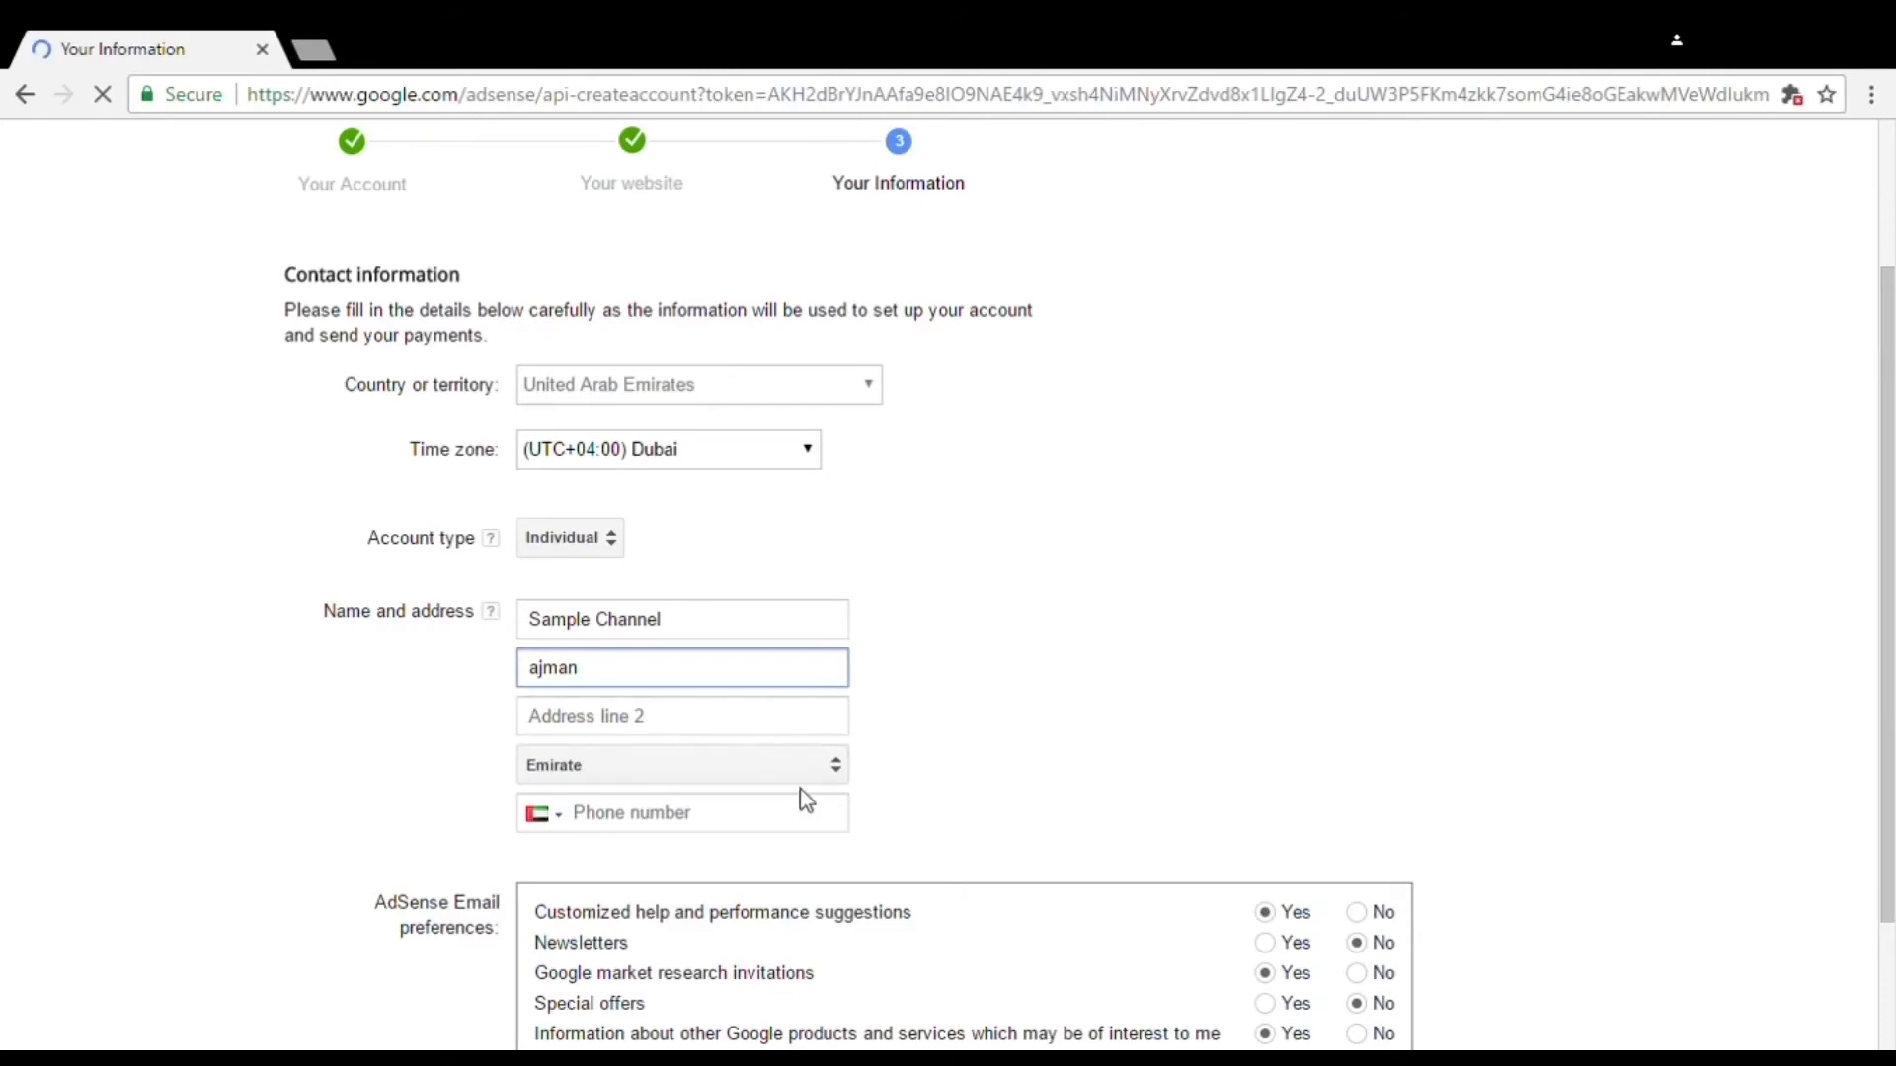
click(680, 766)
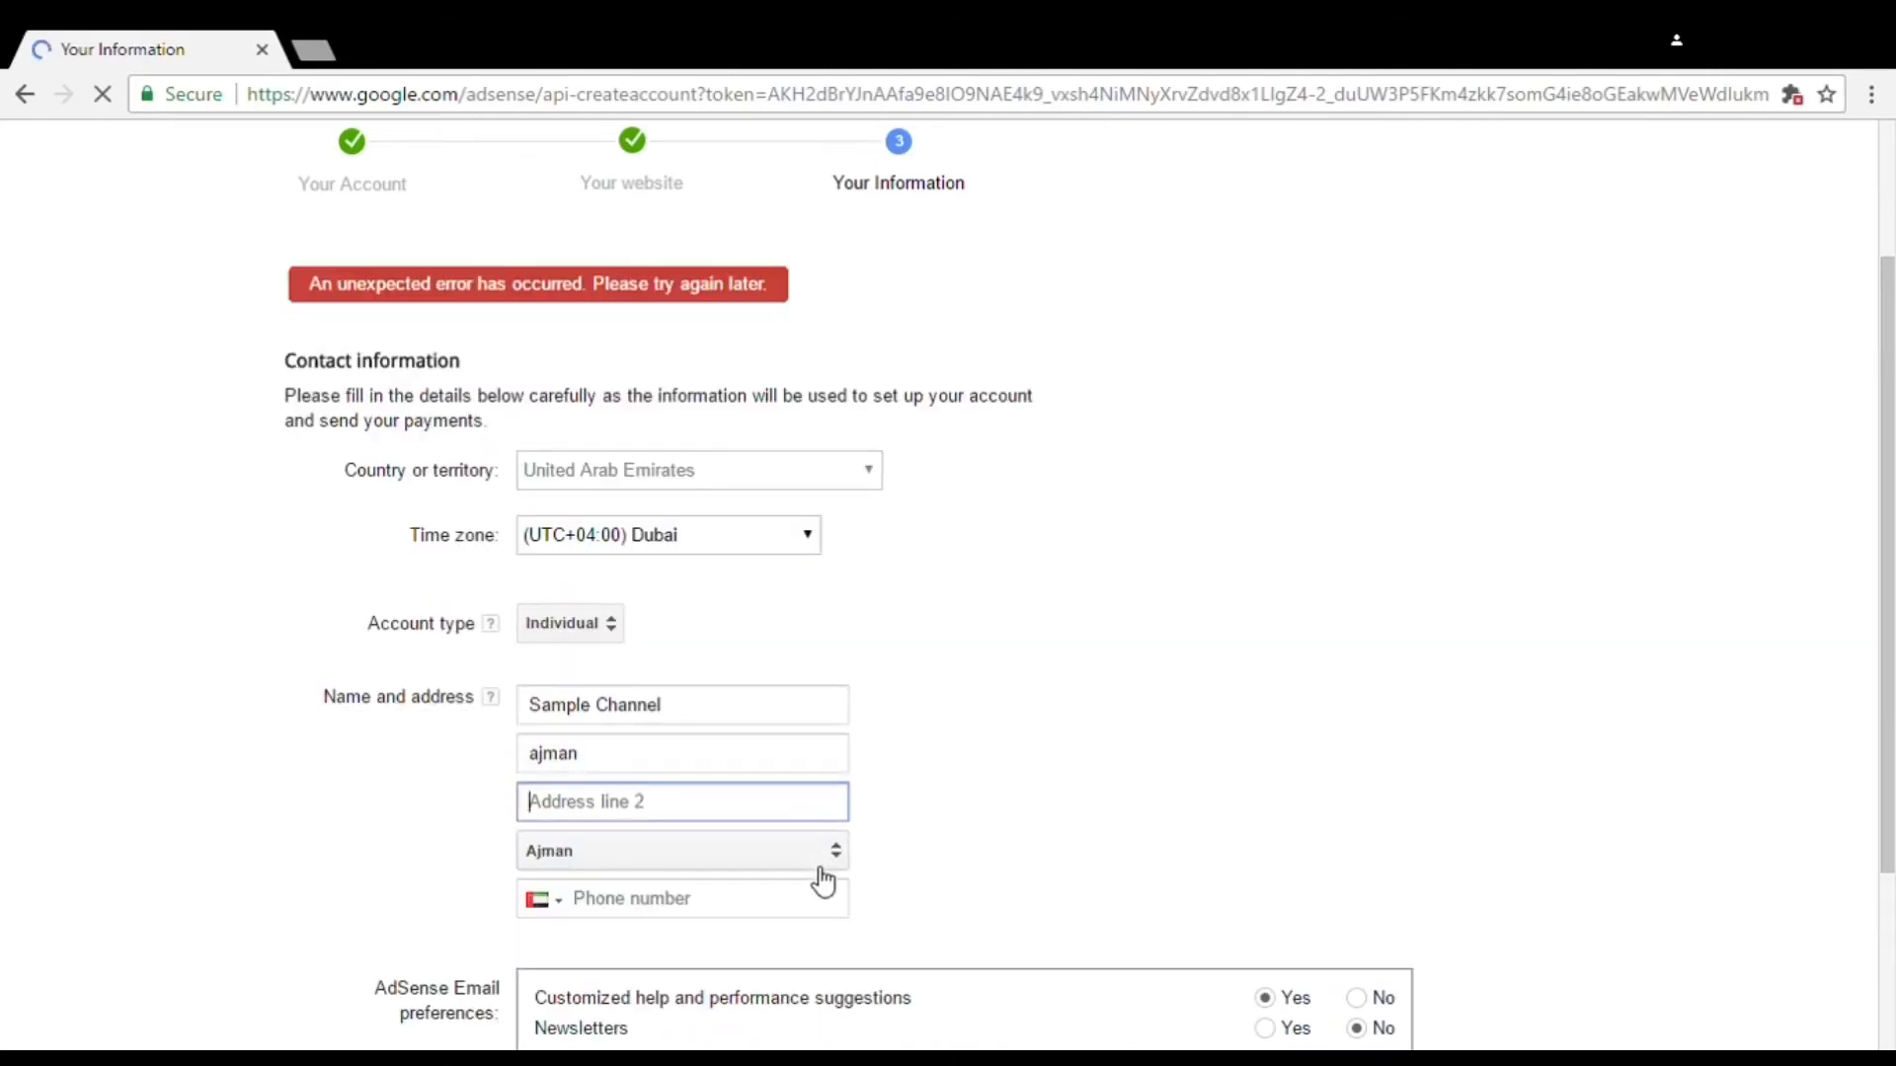
click(687, 899)
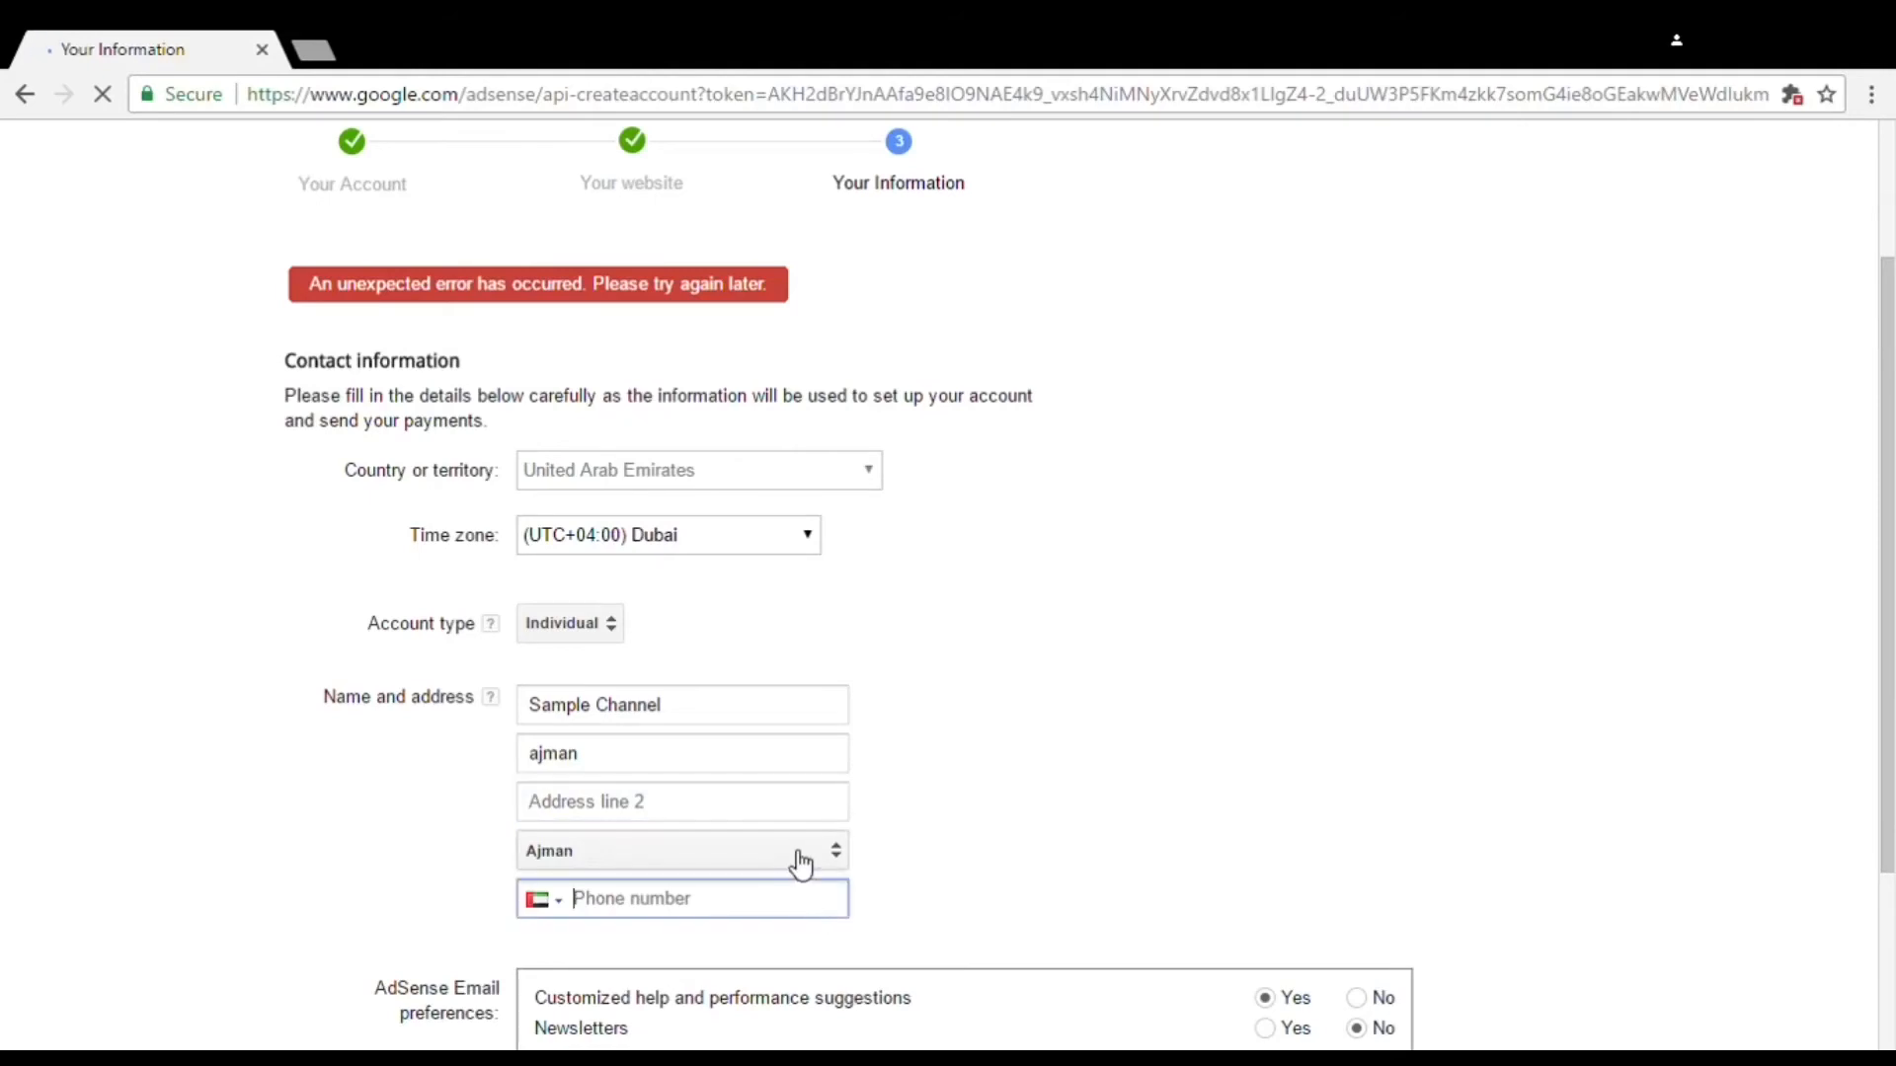
scroll(down, 3)
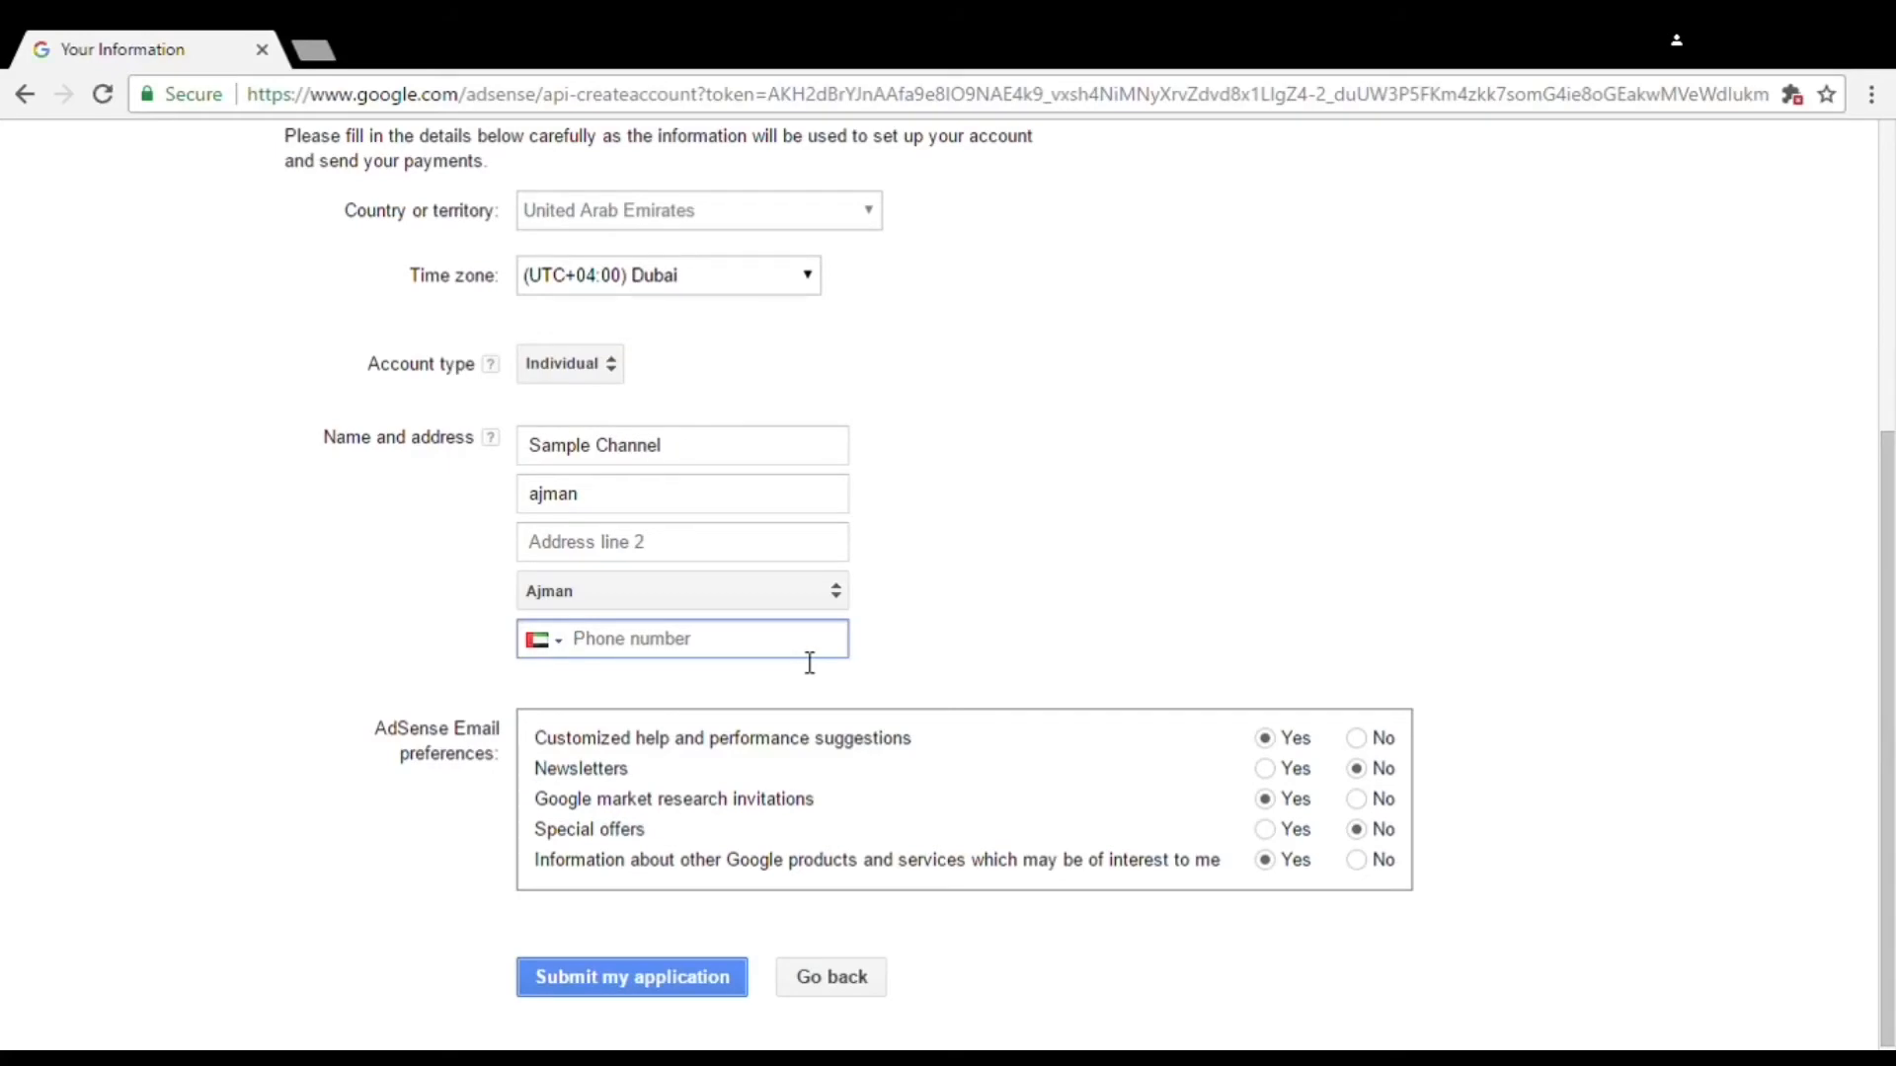
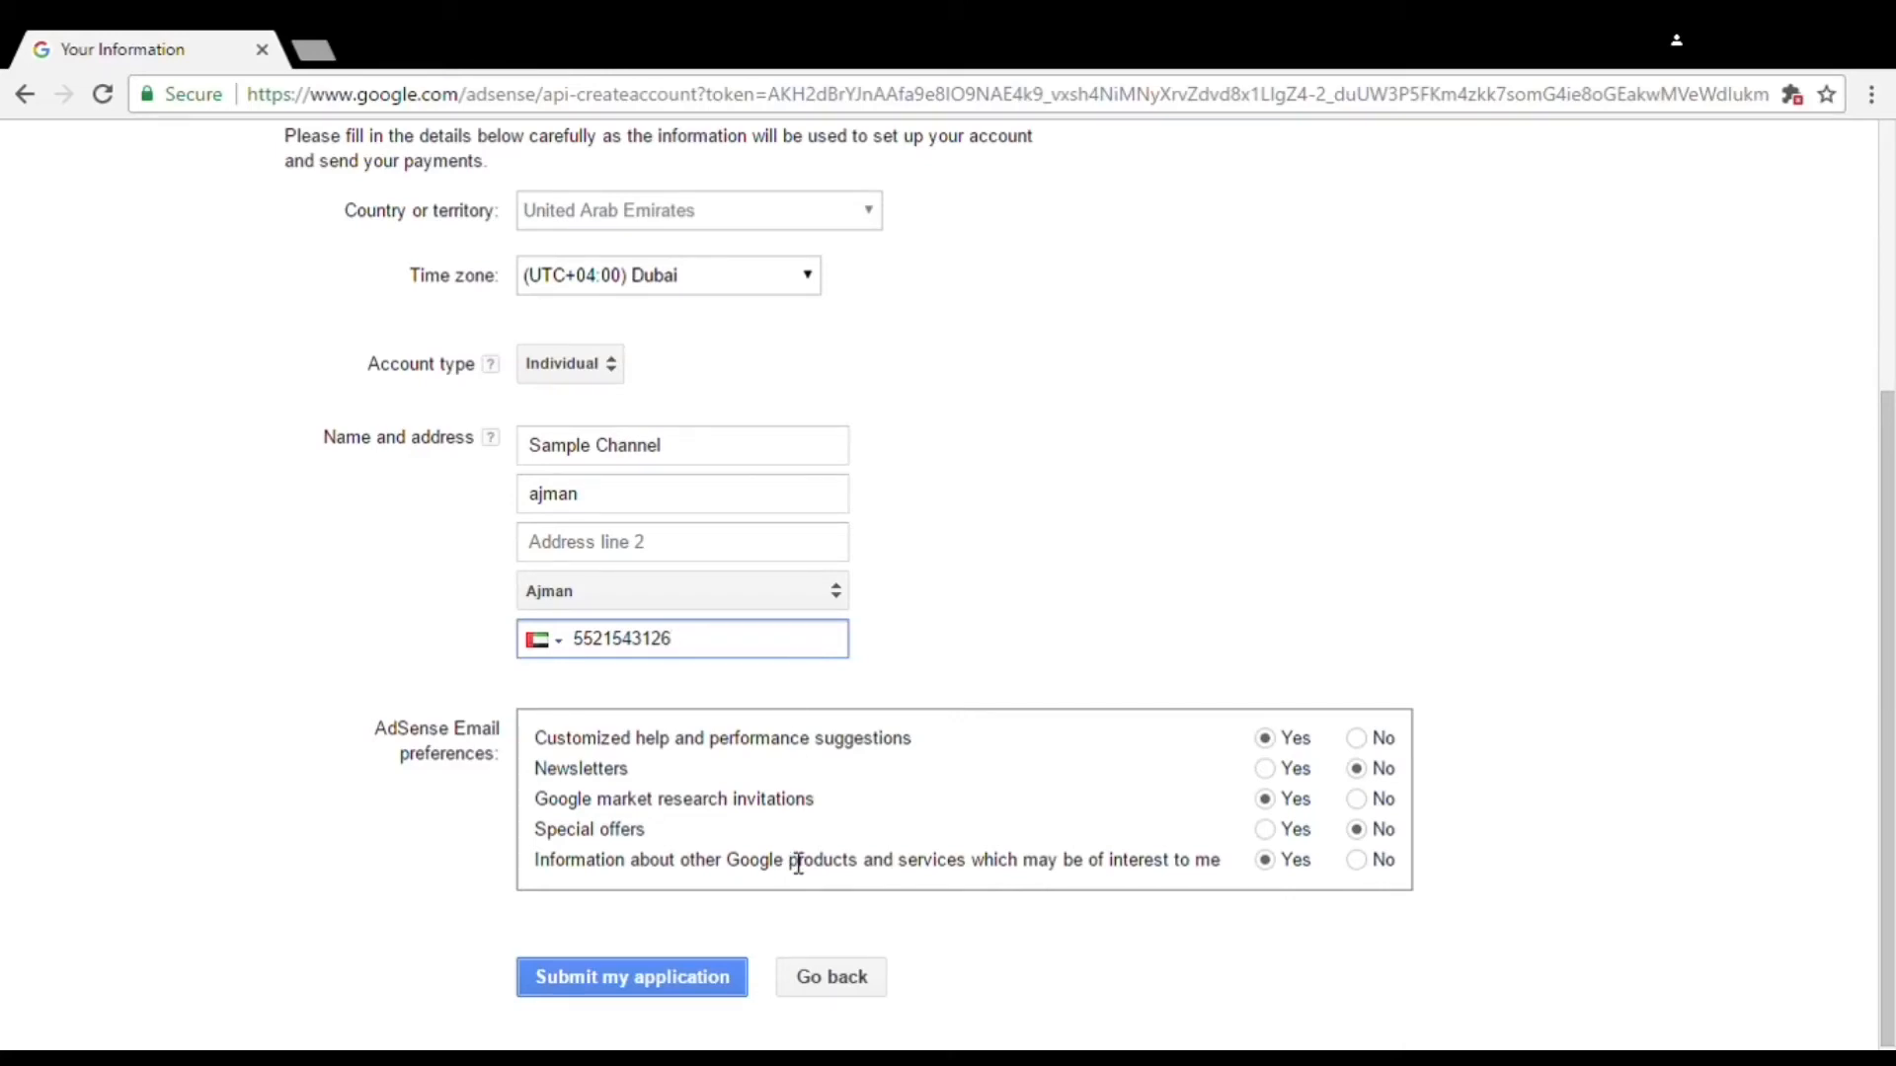
click(632, 977)
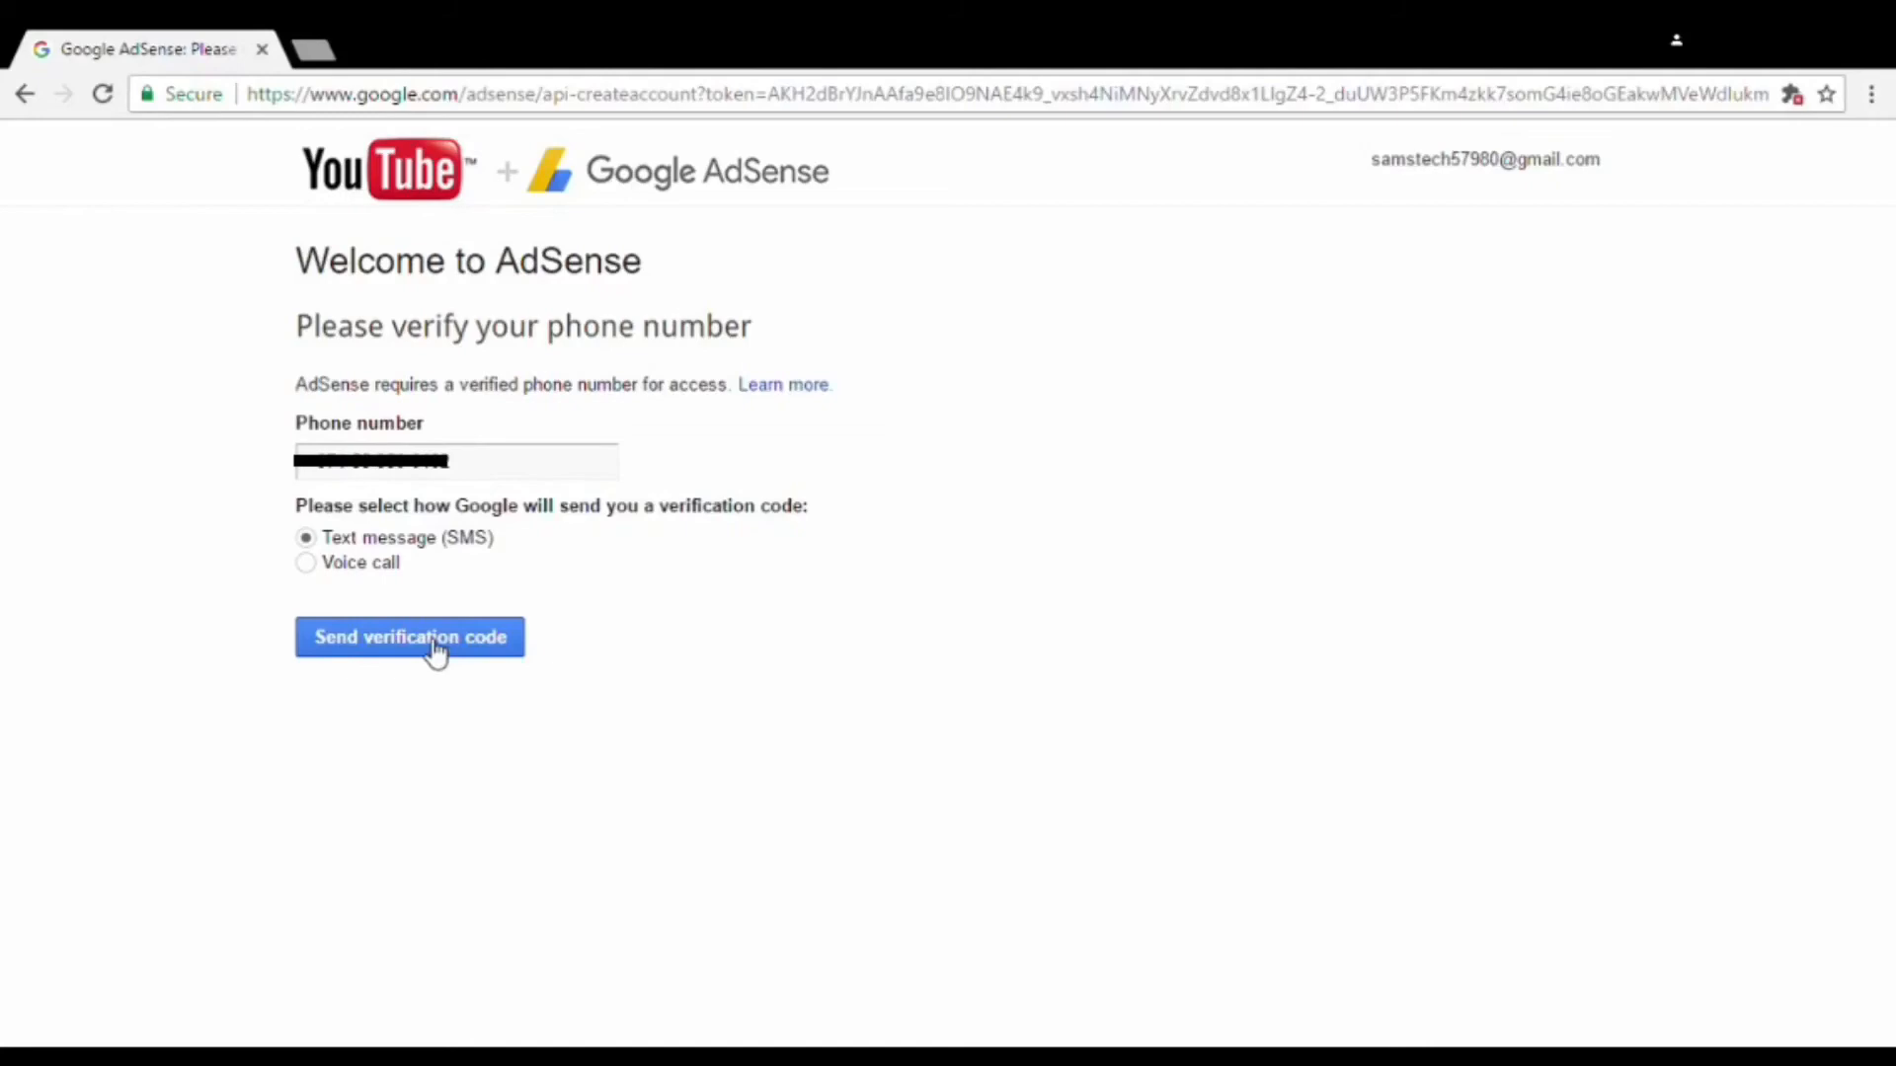
Send the text verification code and verify the phone number with it
click(411, 636)
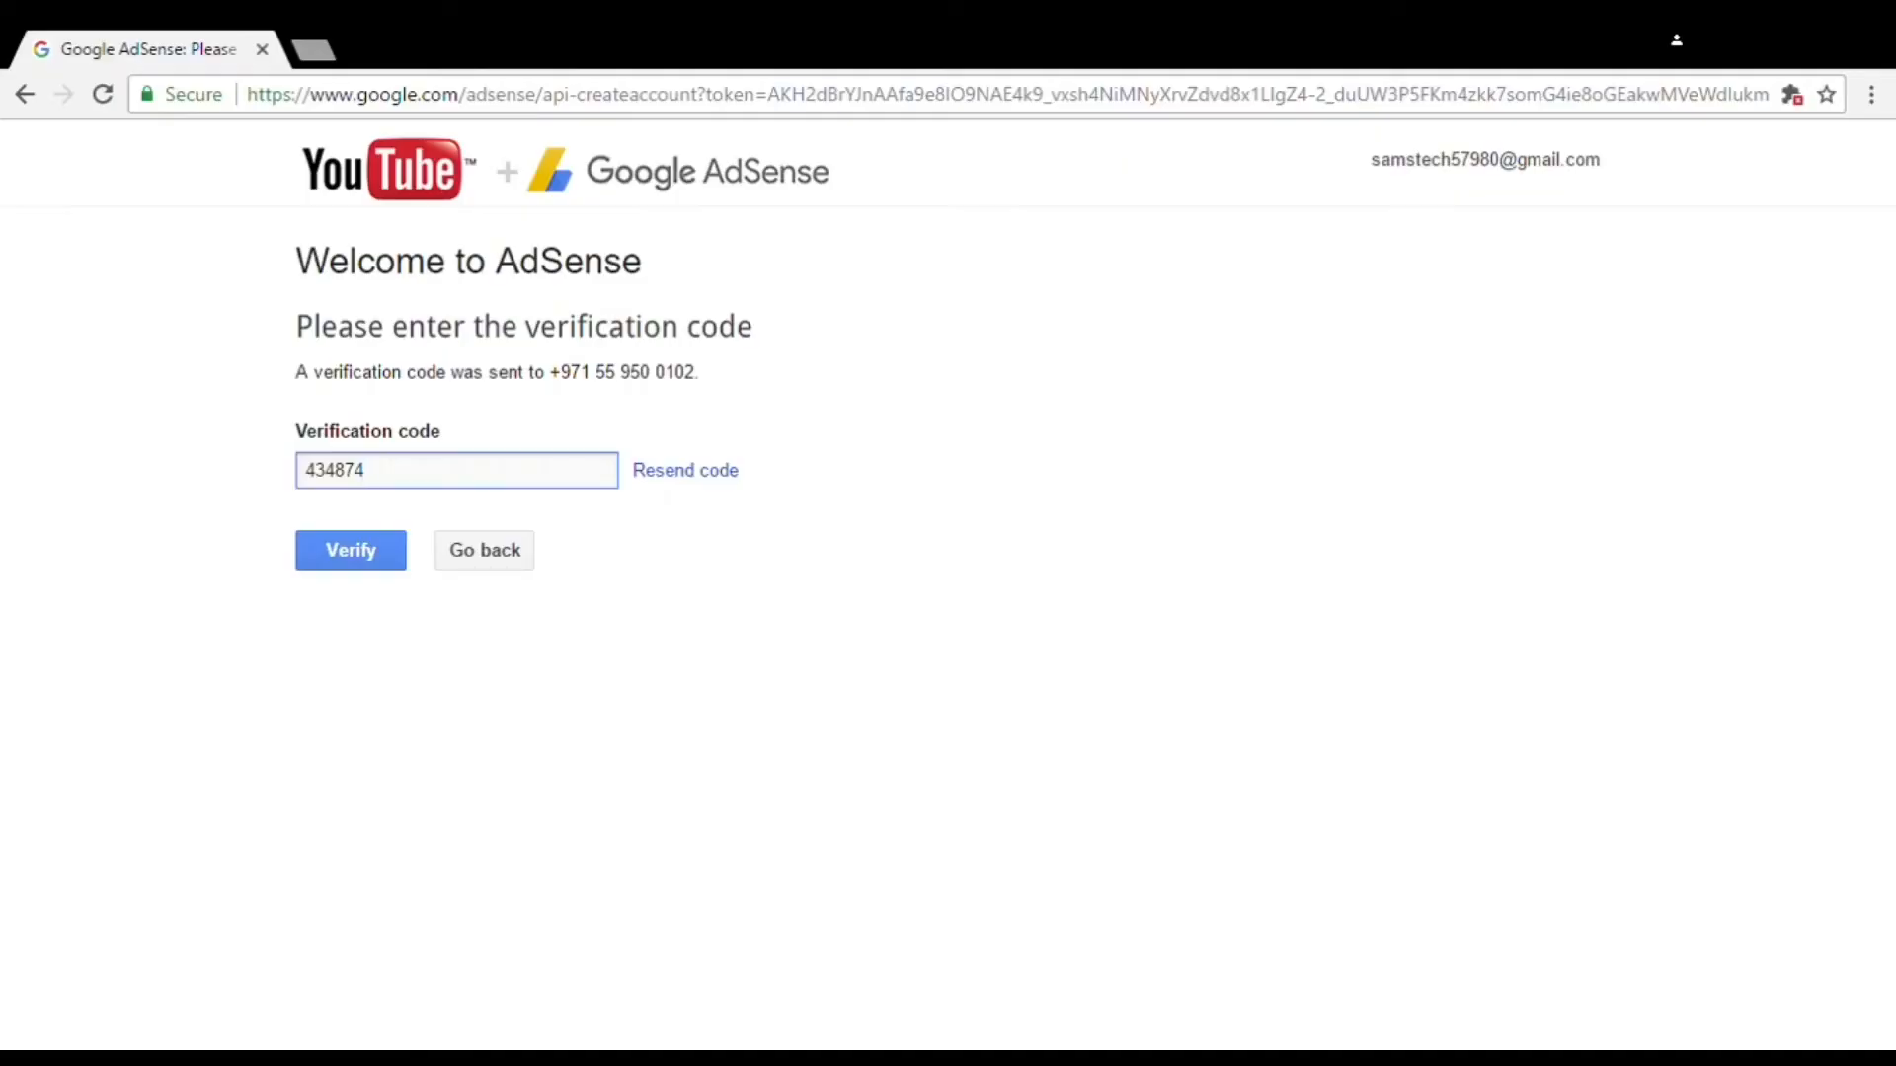
mouse_move(415, 524)
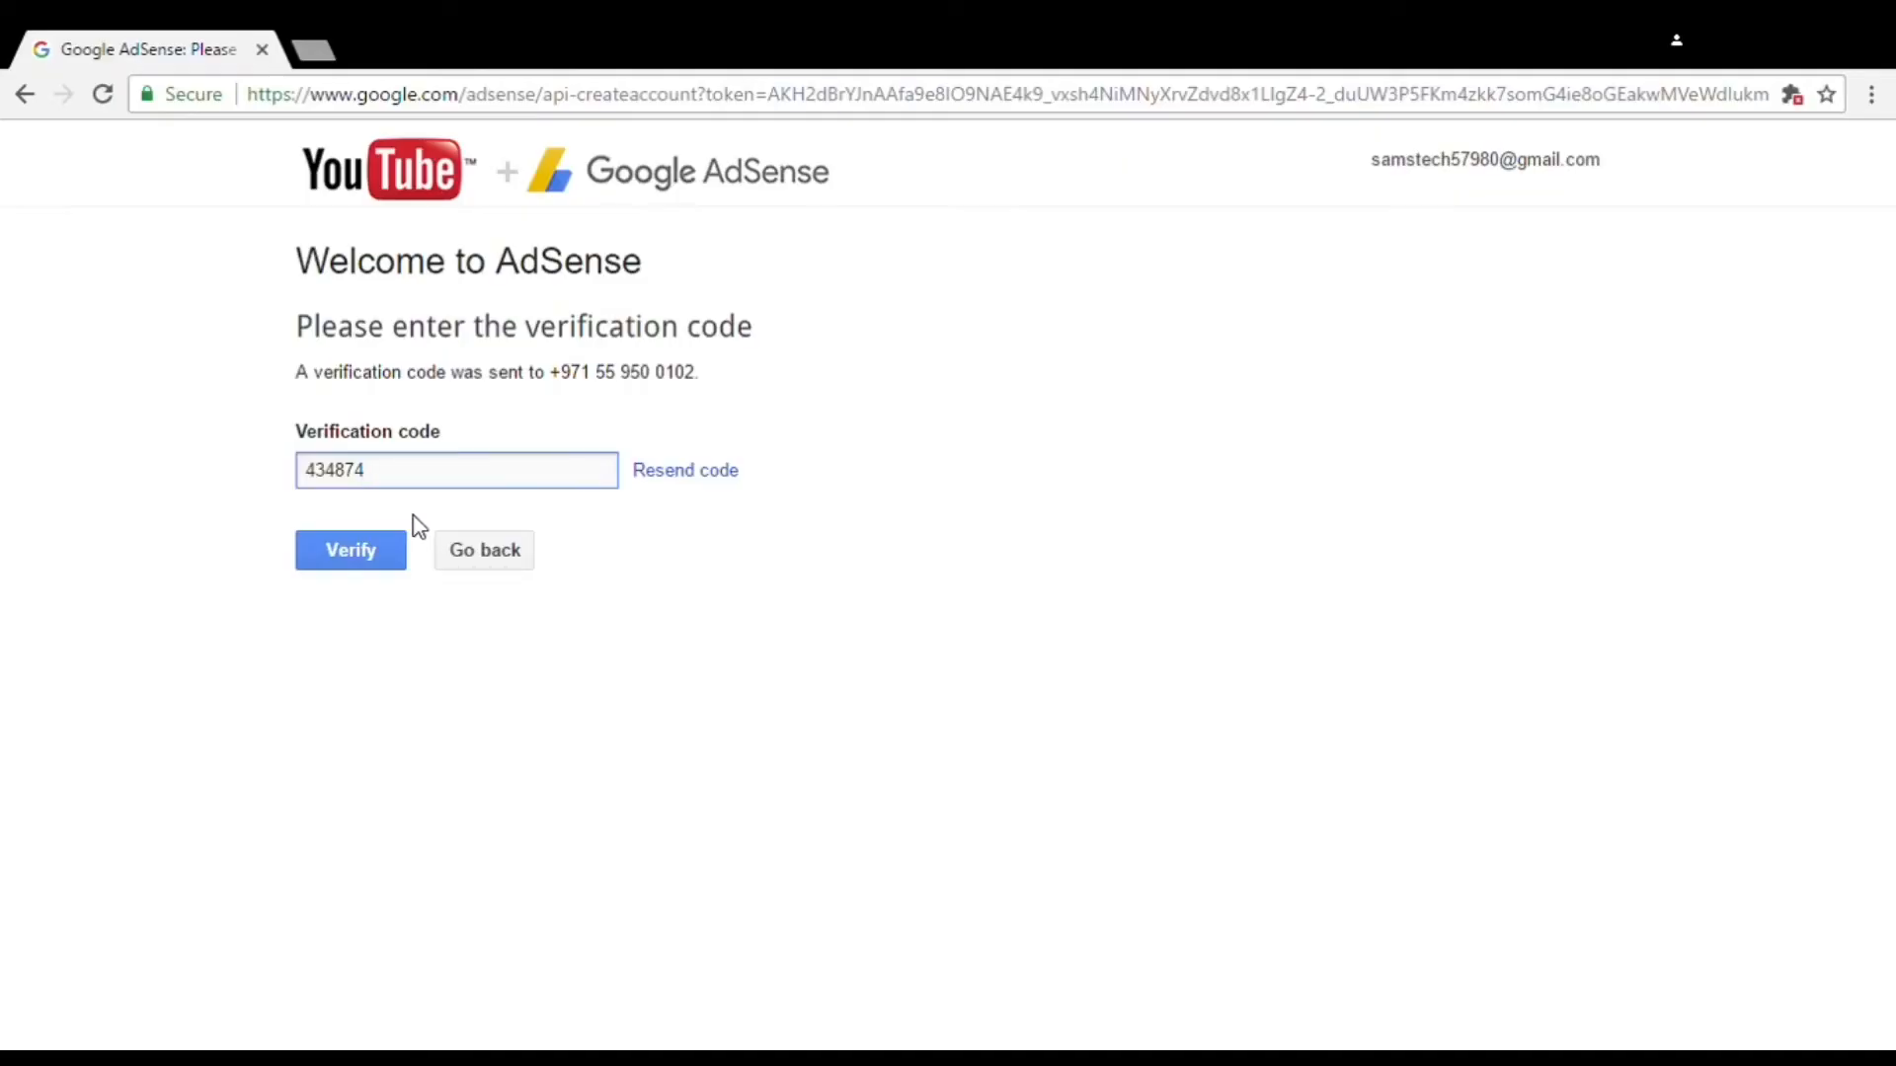
click(352, 549)
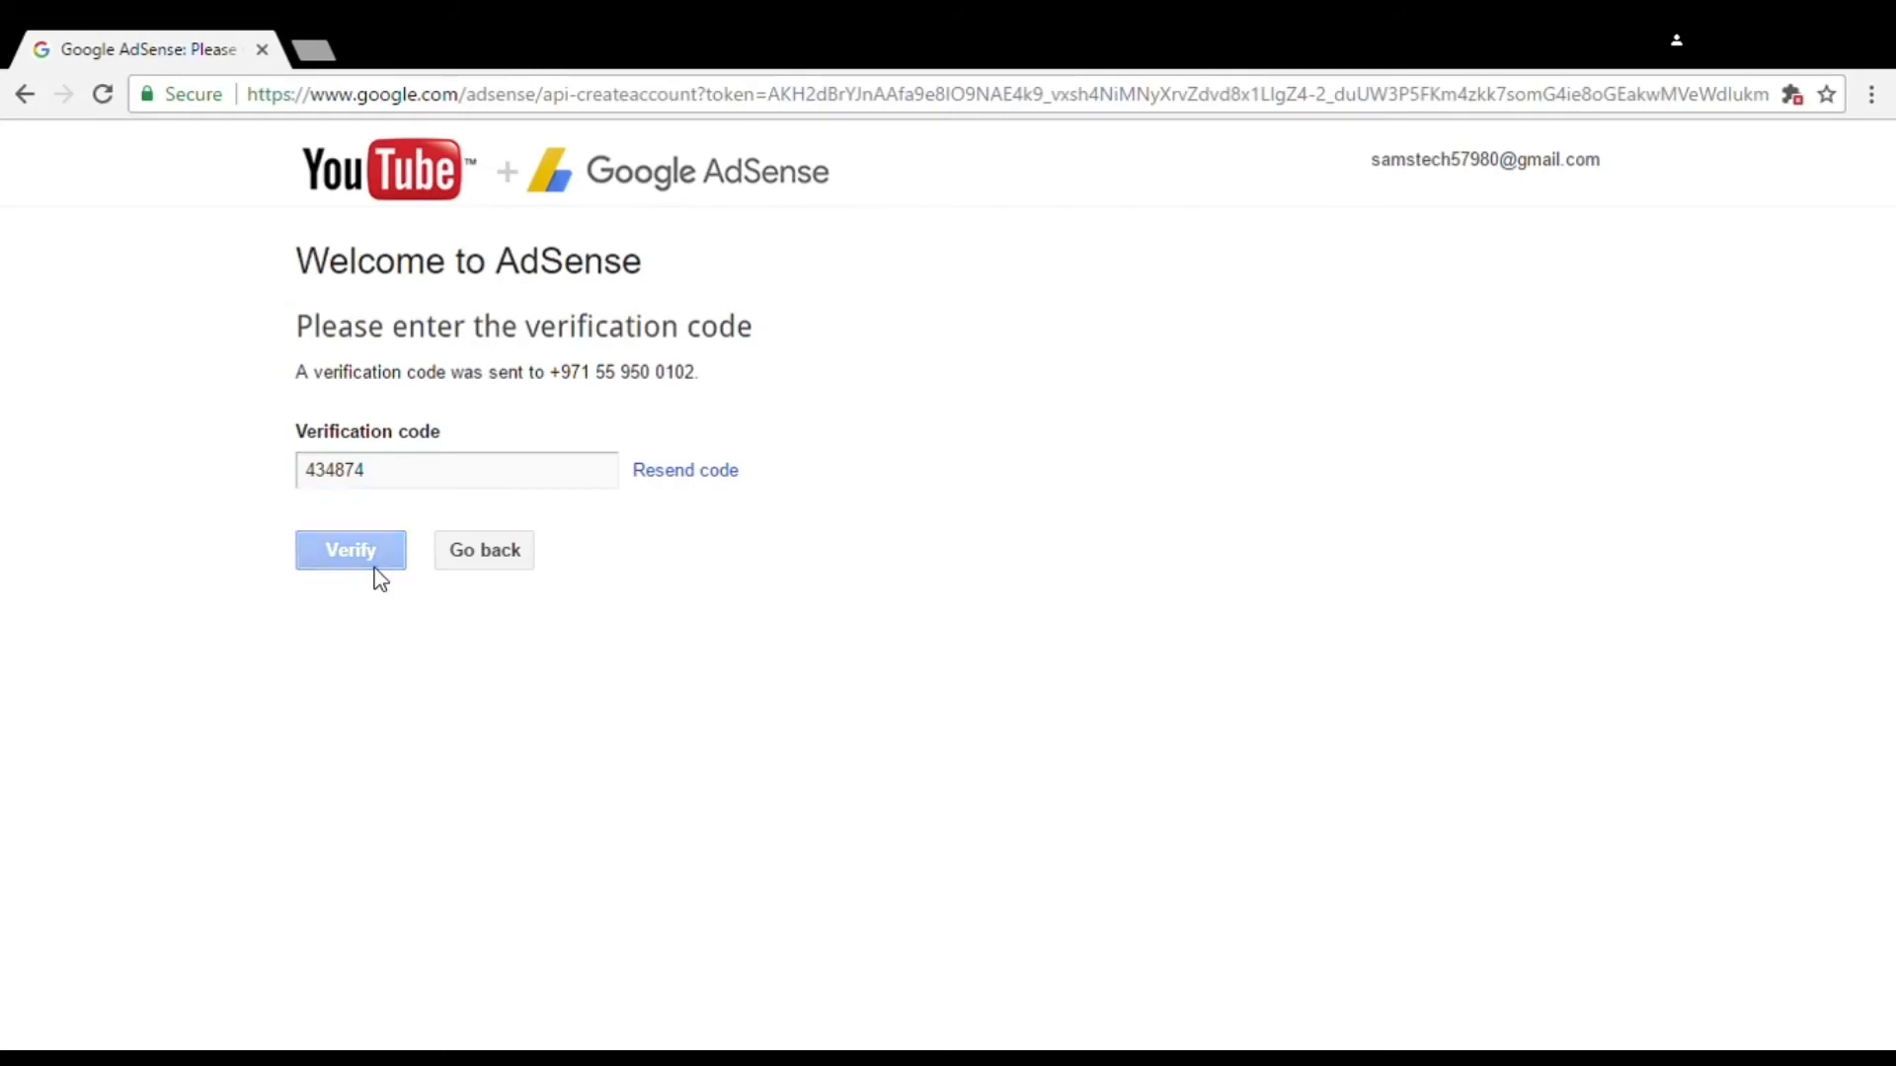
click(352, 549)
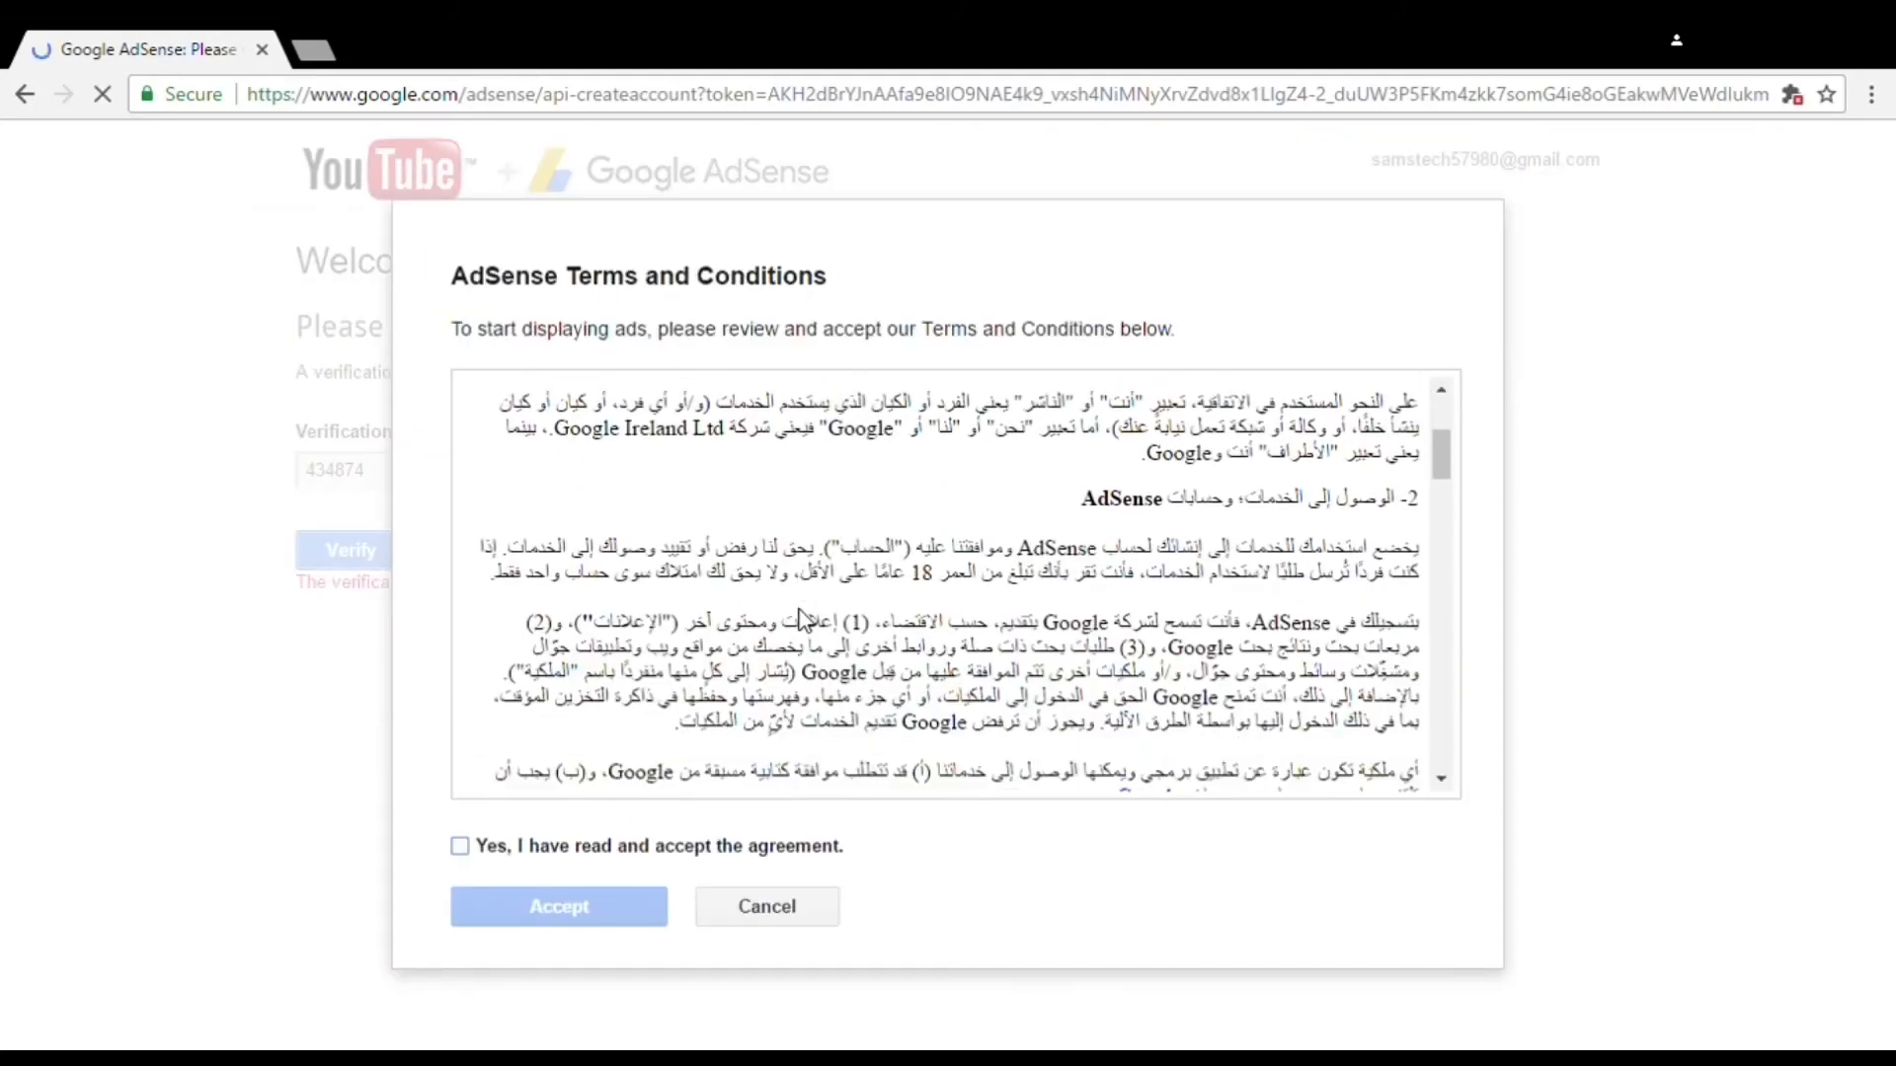
Read through and accept the AdSense Terms and Conditions, returning to YouTube
scroll(down, 3)
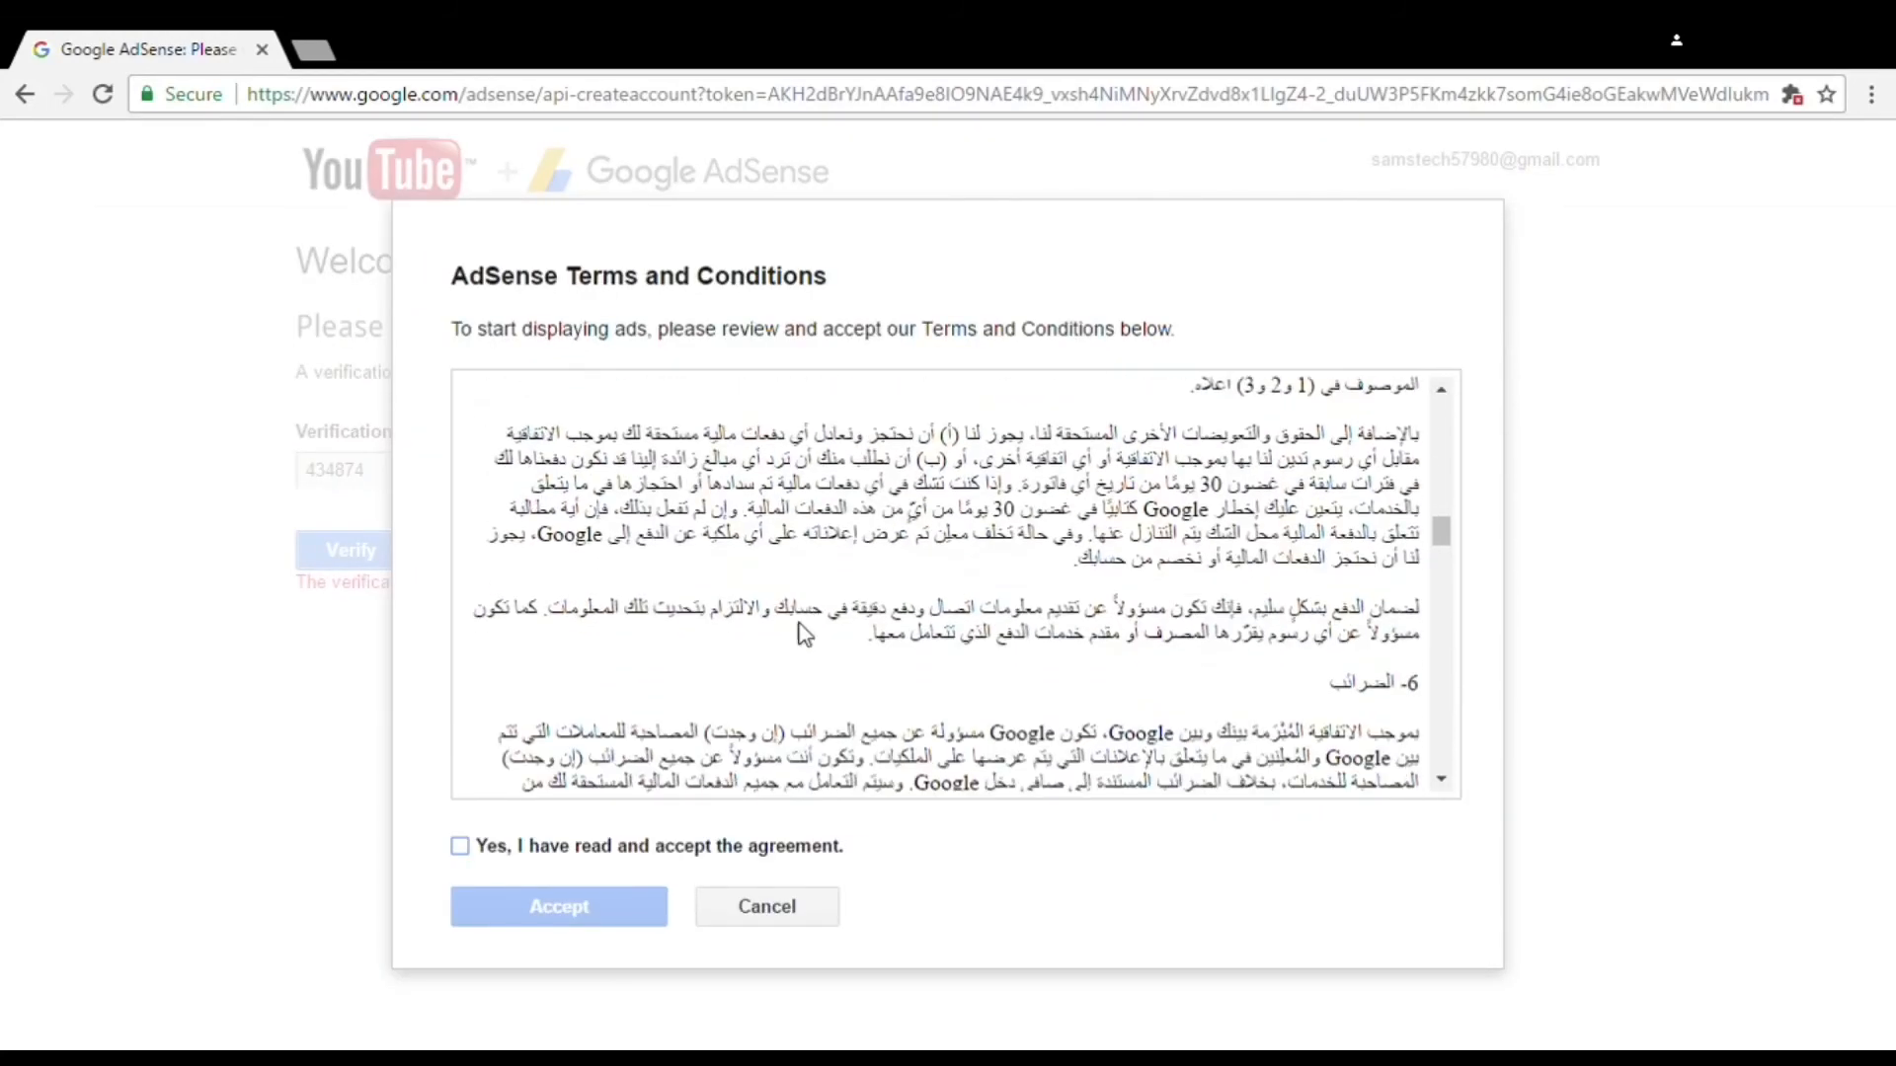
scroll(down, 3)
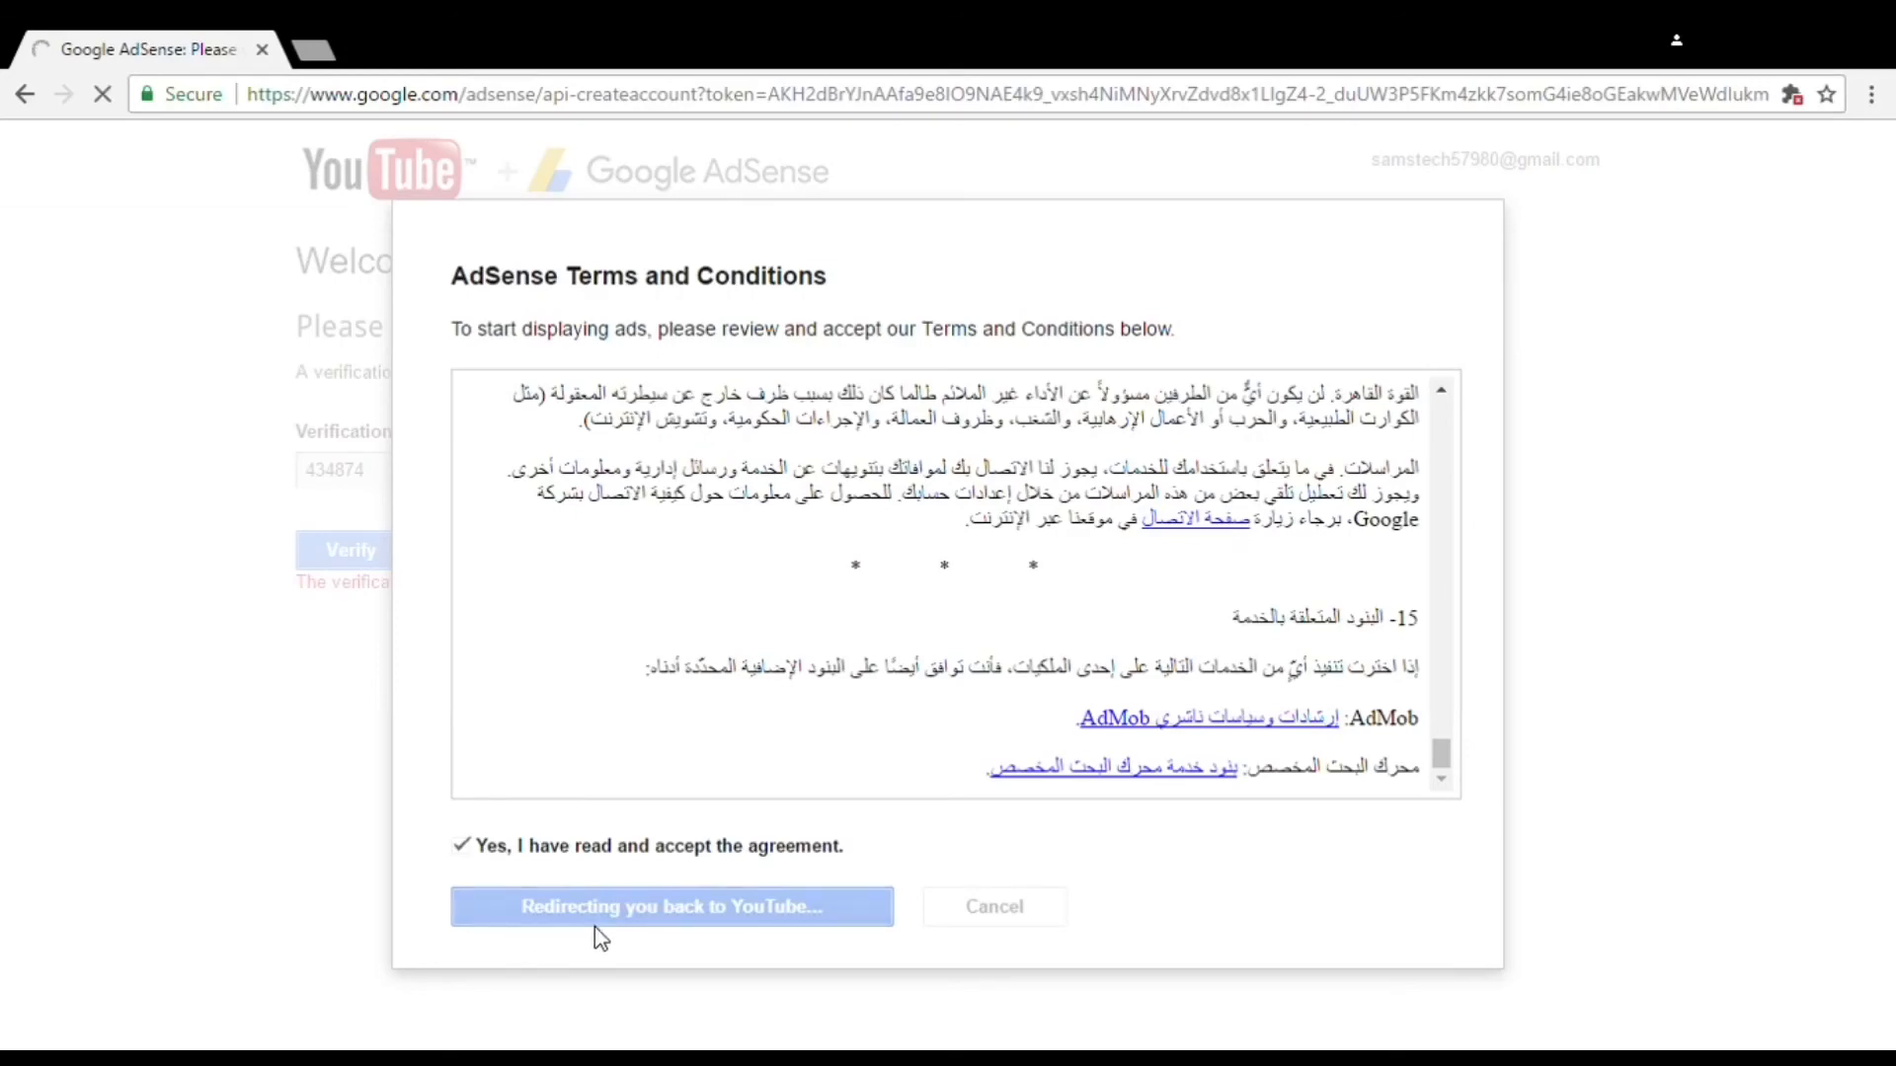
click(672, 907)
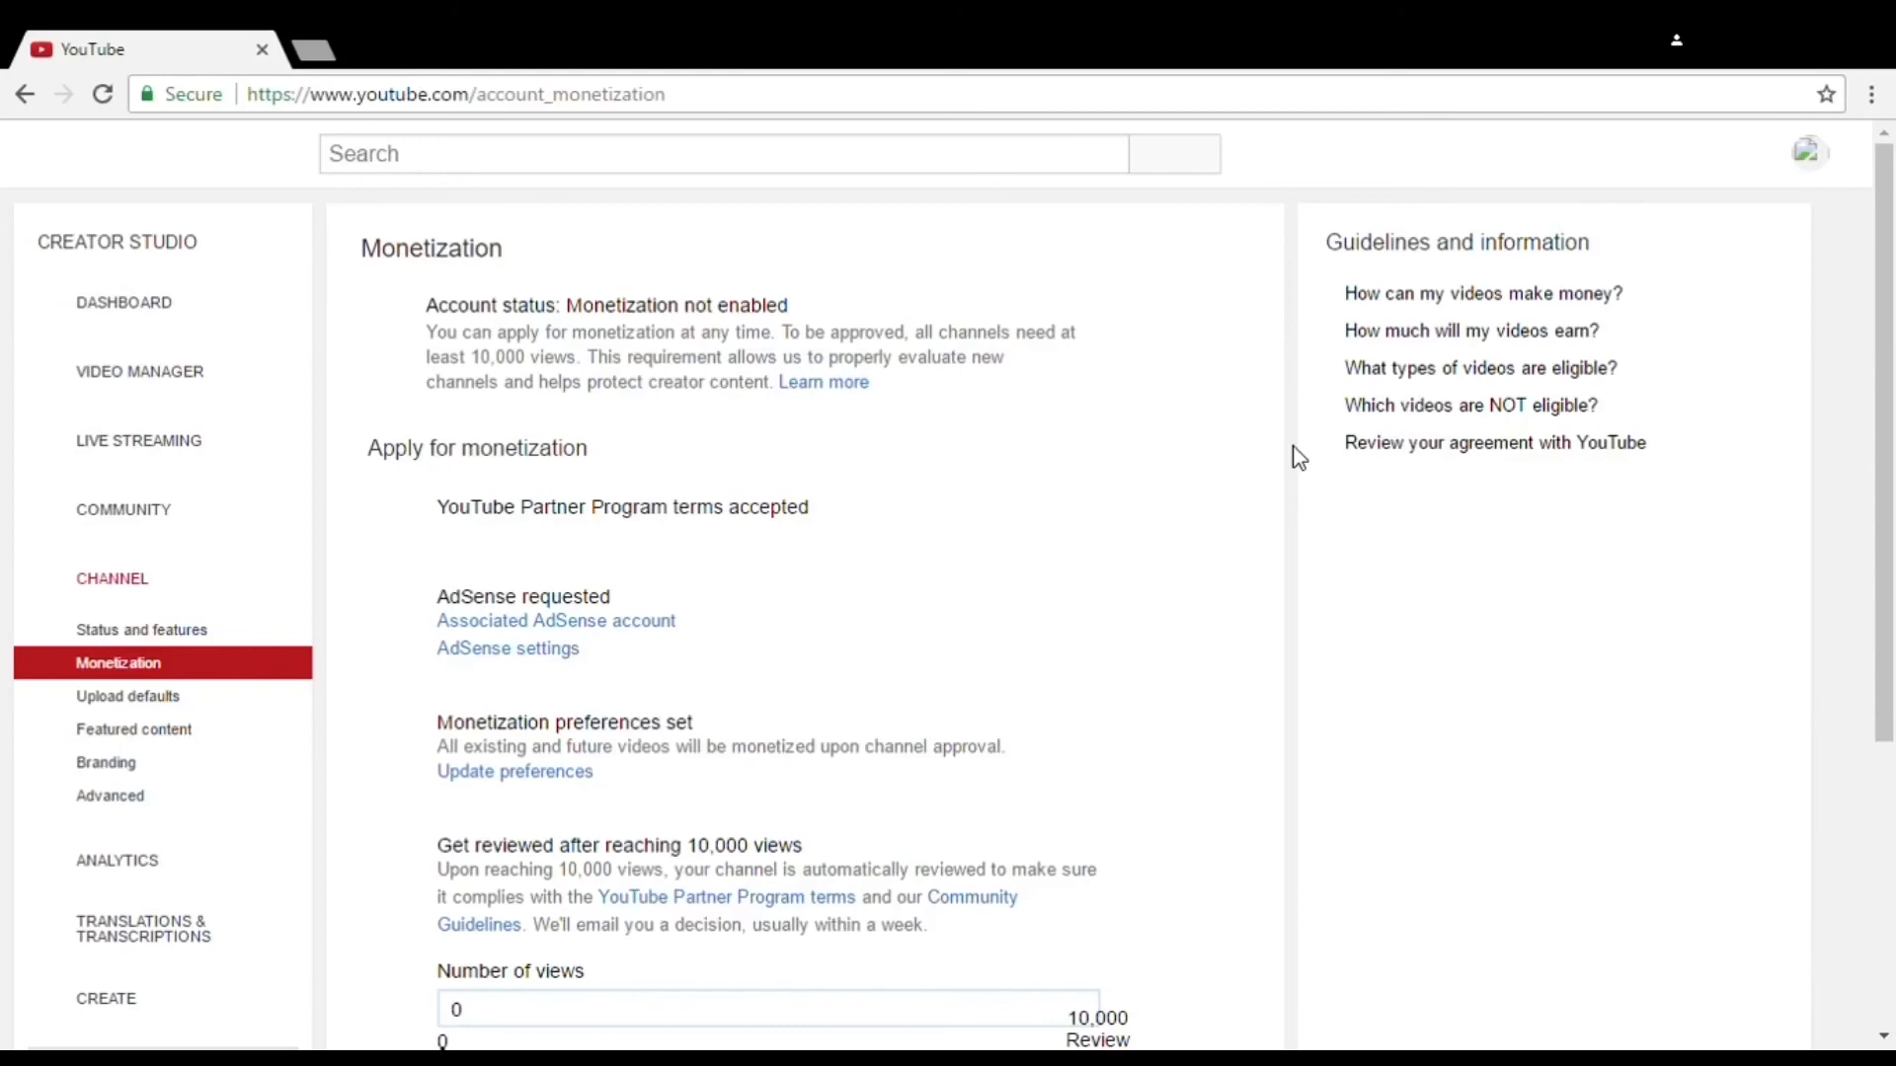
mouse_move(1181, 480)
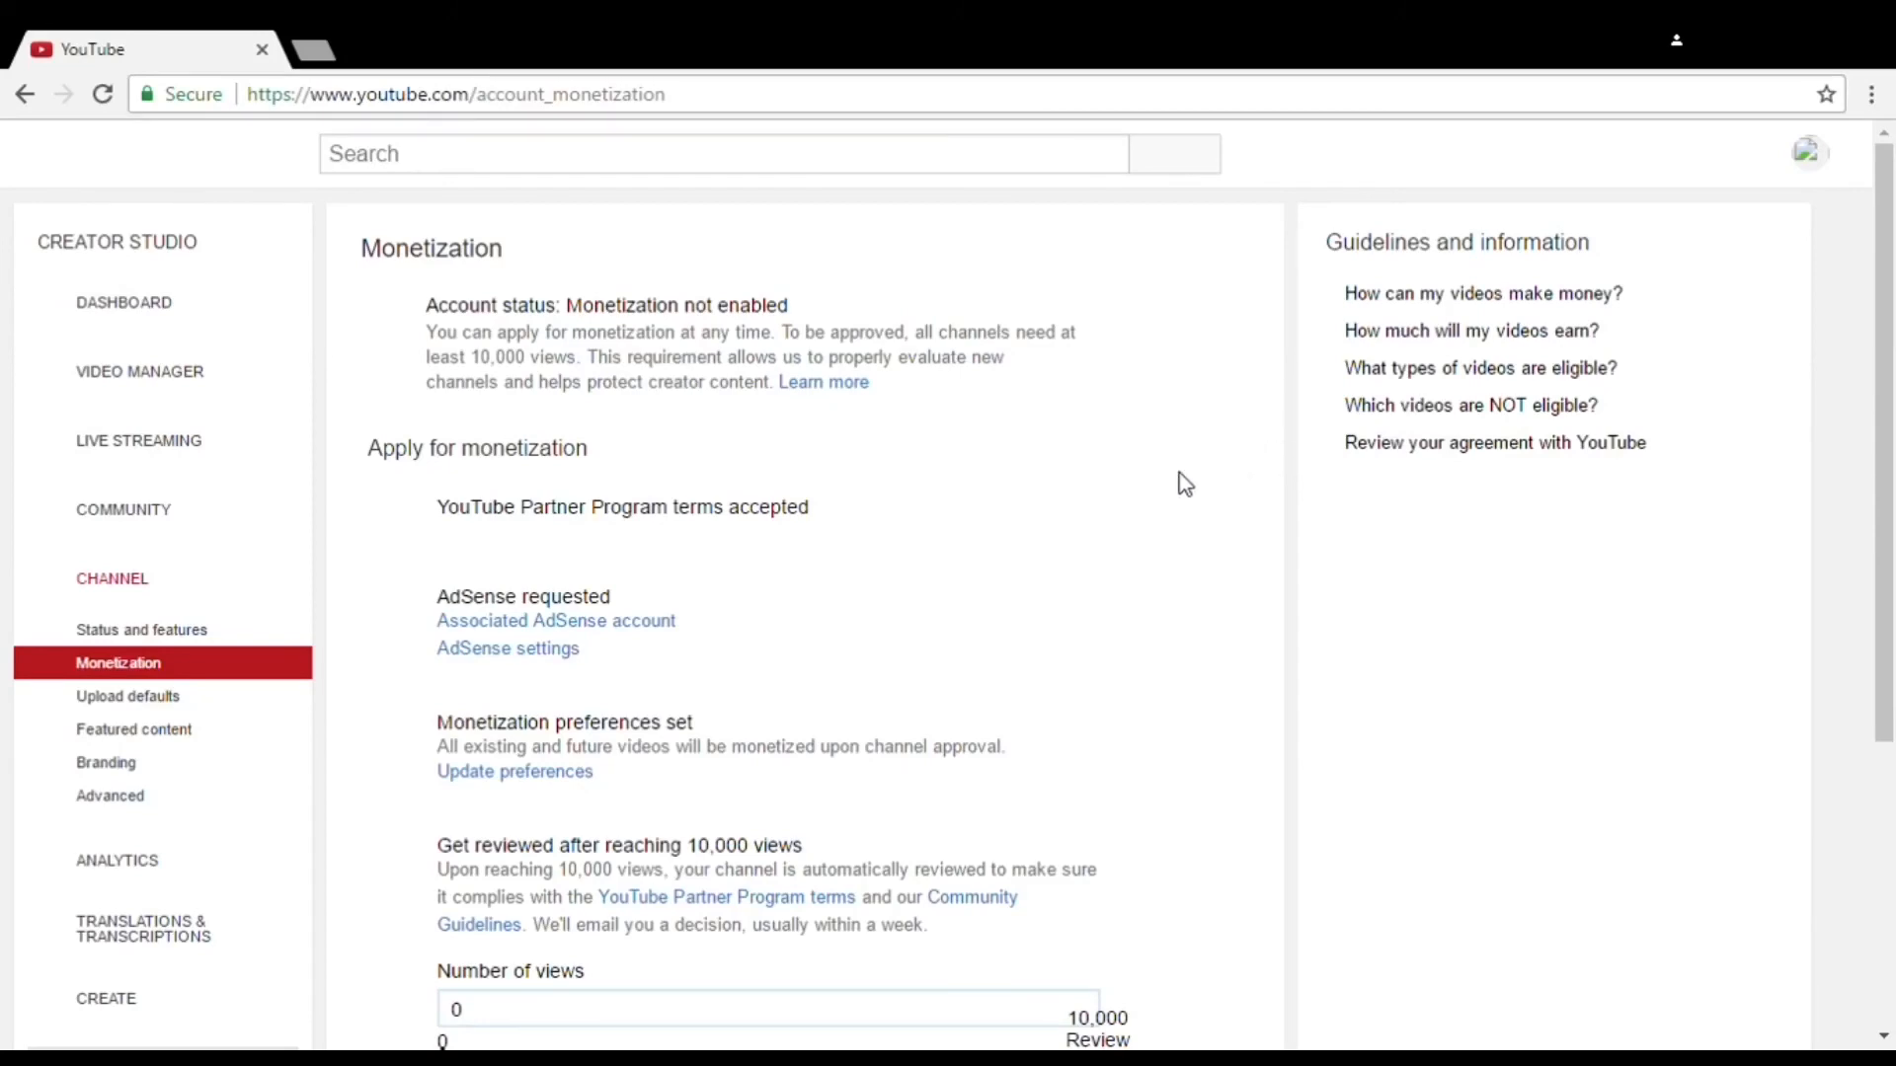
Scroll the monetization page to the 10,000-view review bar showing 0 views
scroll(down, 3)
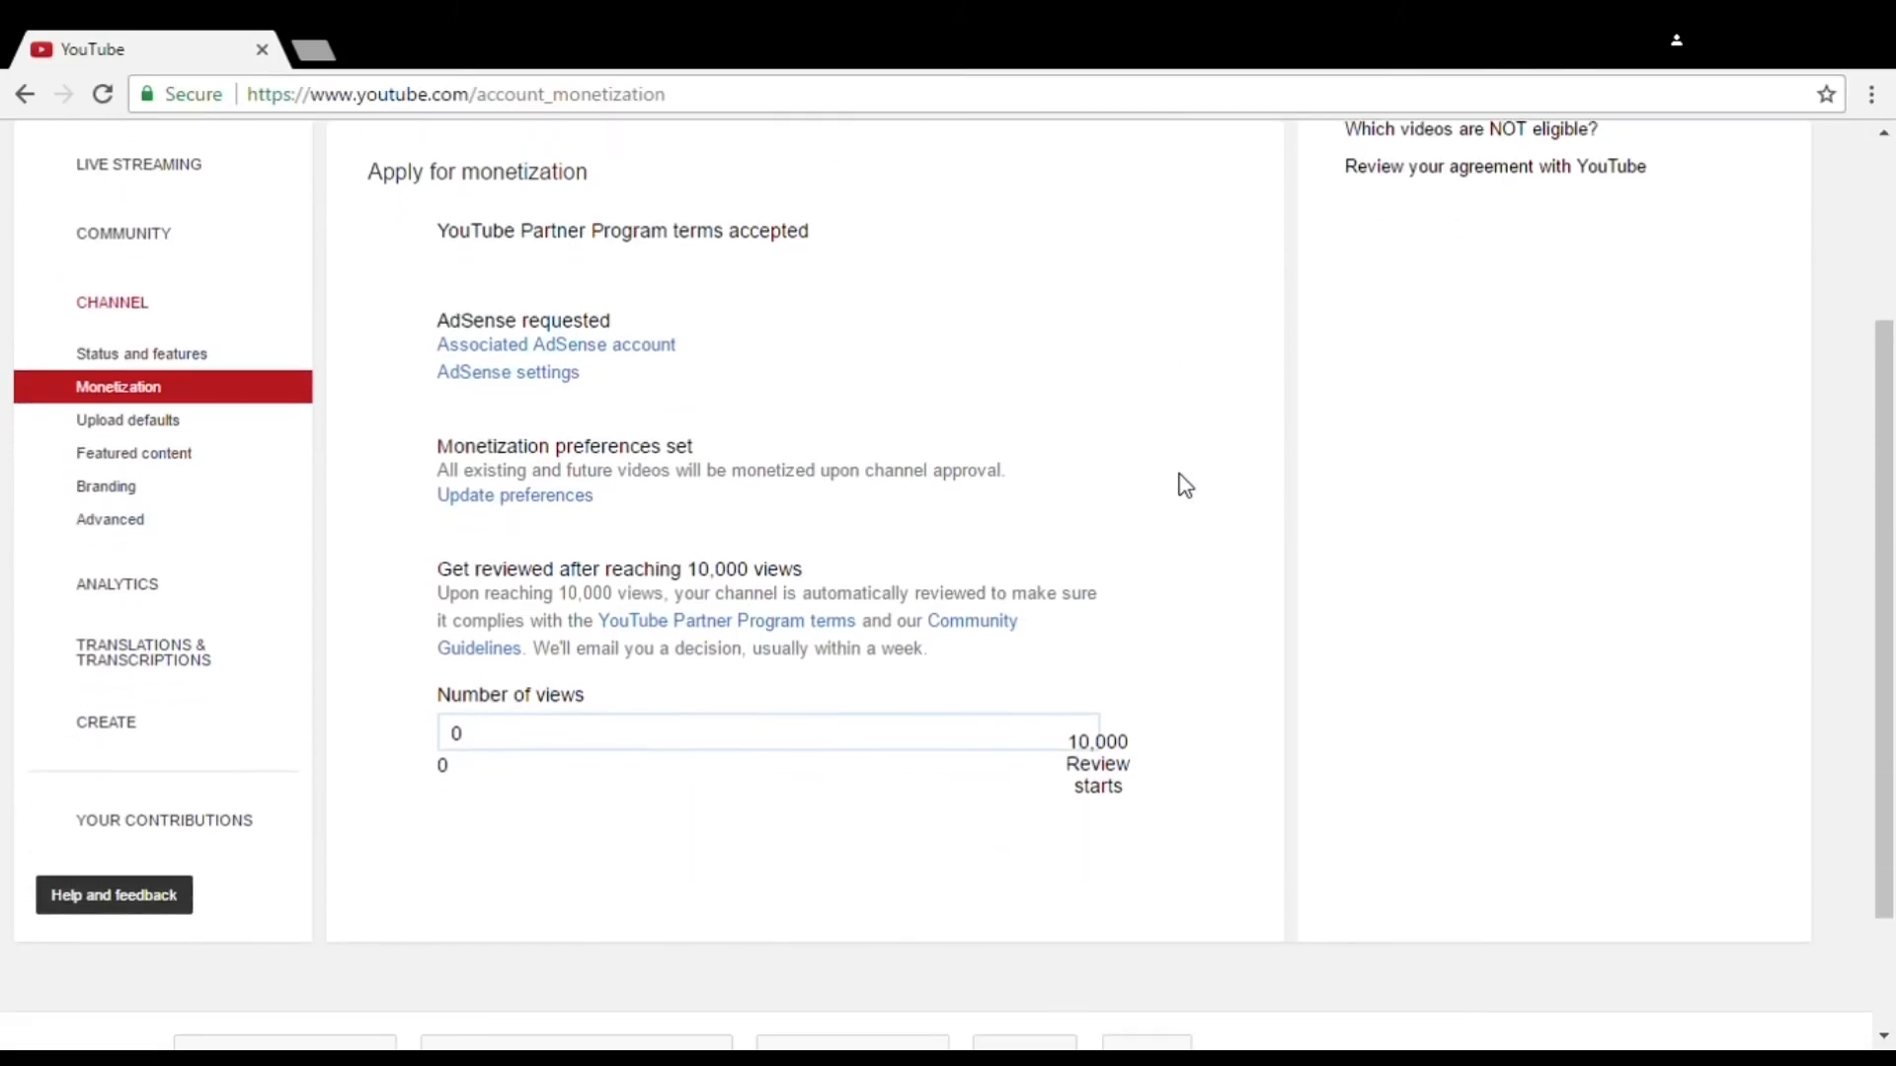
scroll(down, 3)
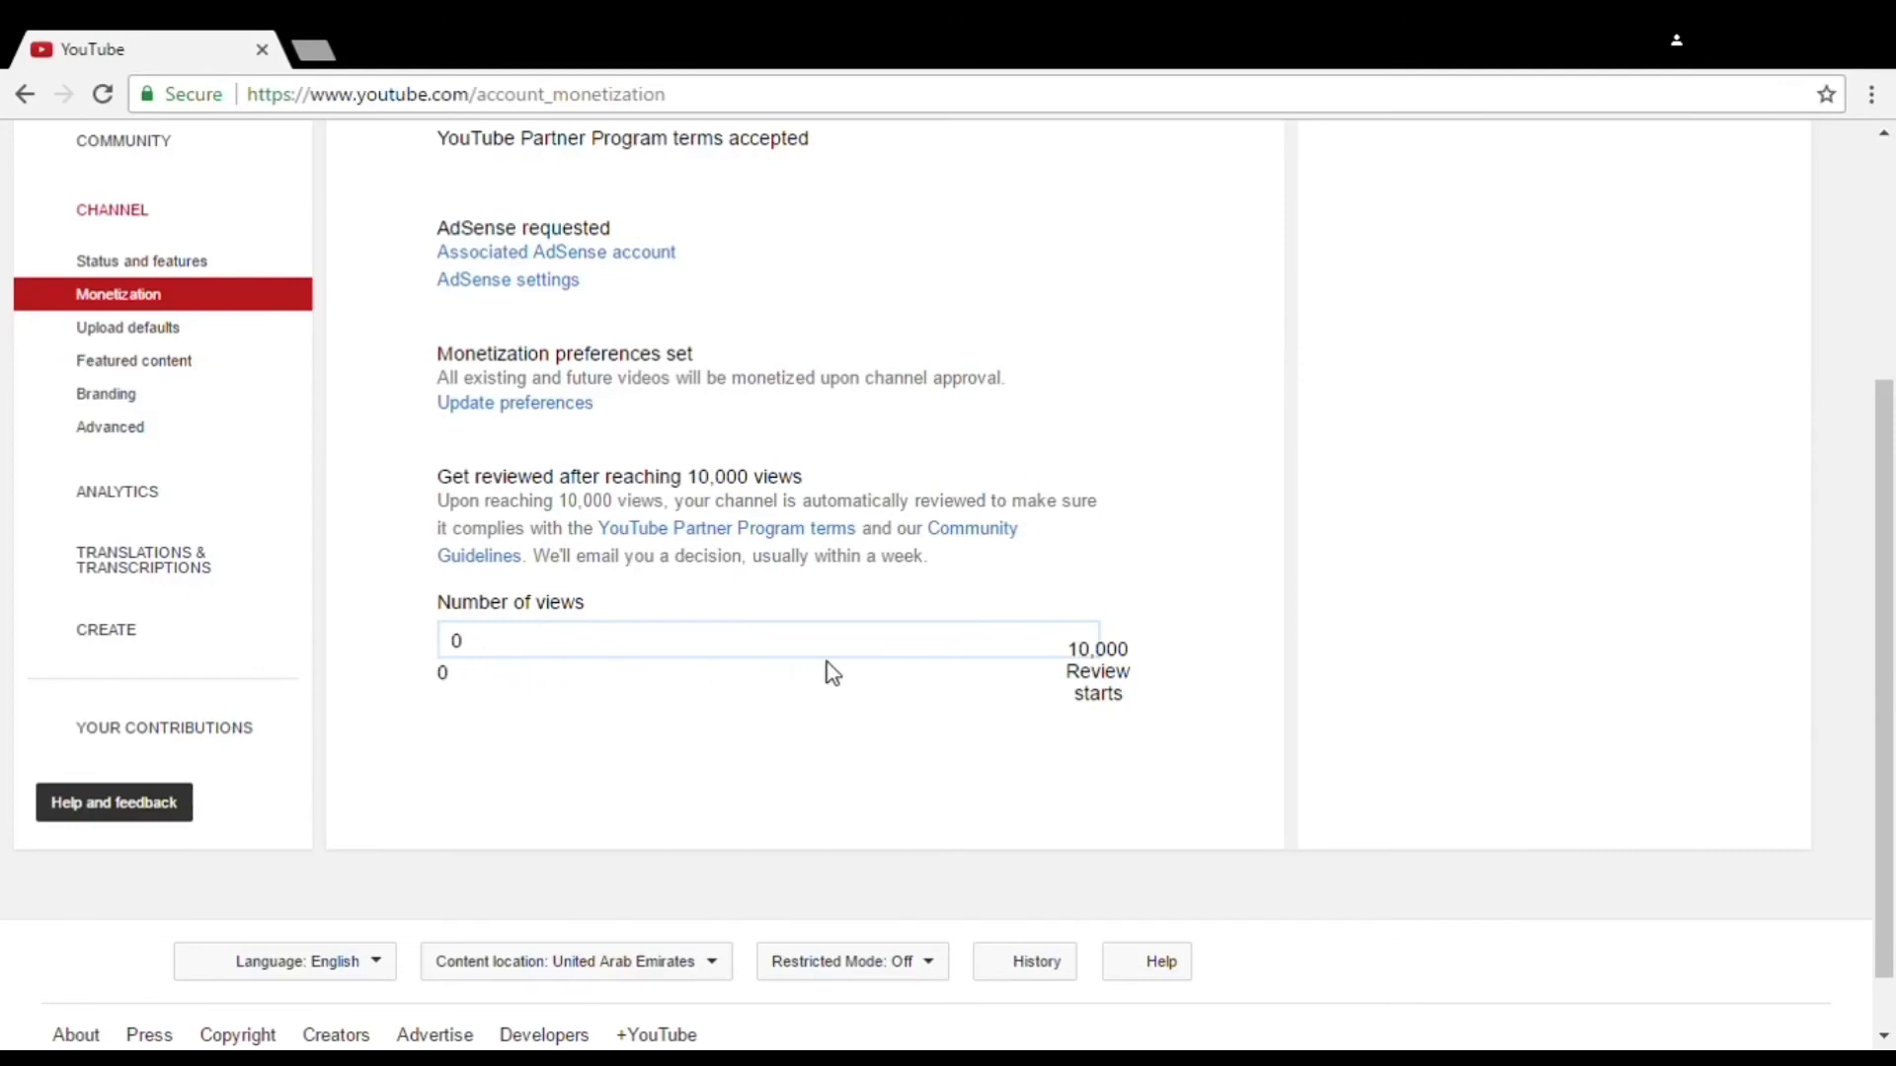
mouse_move(549, 530)
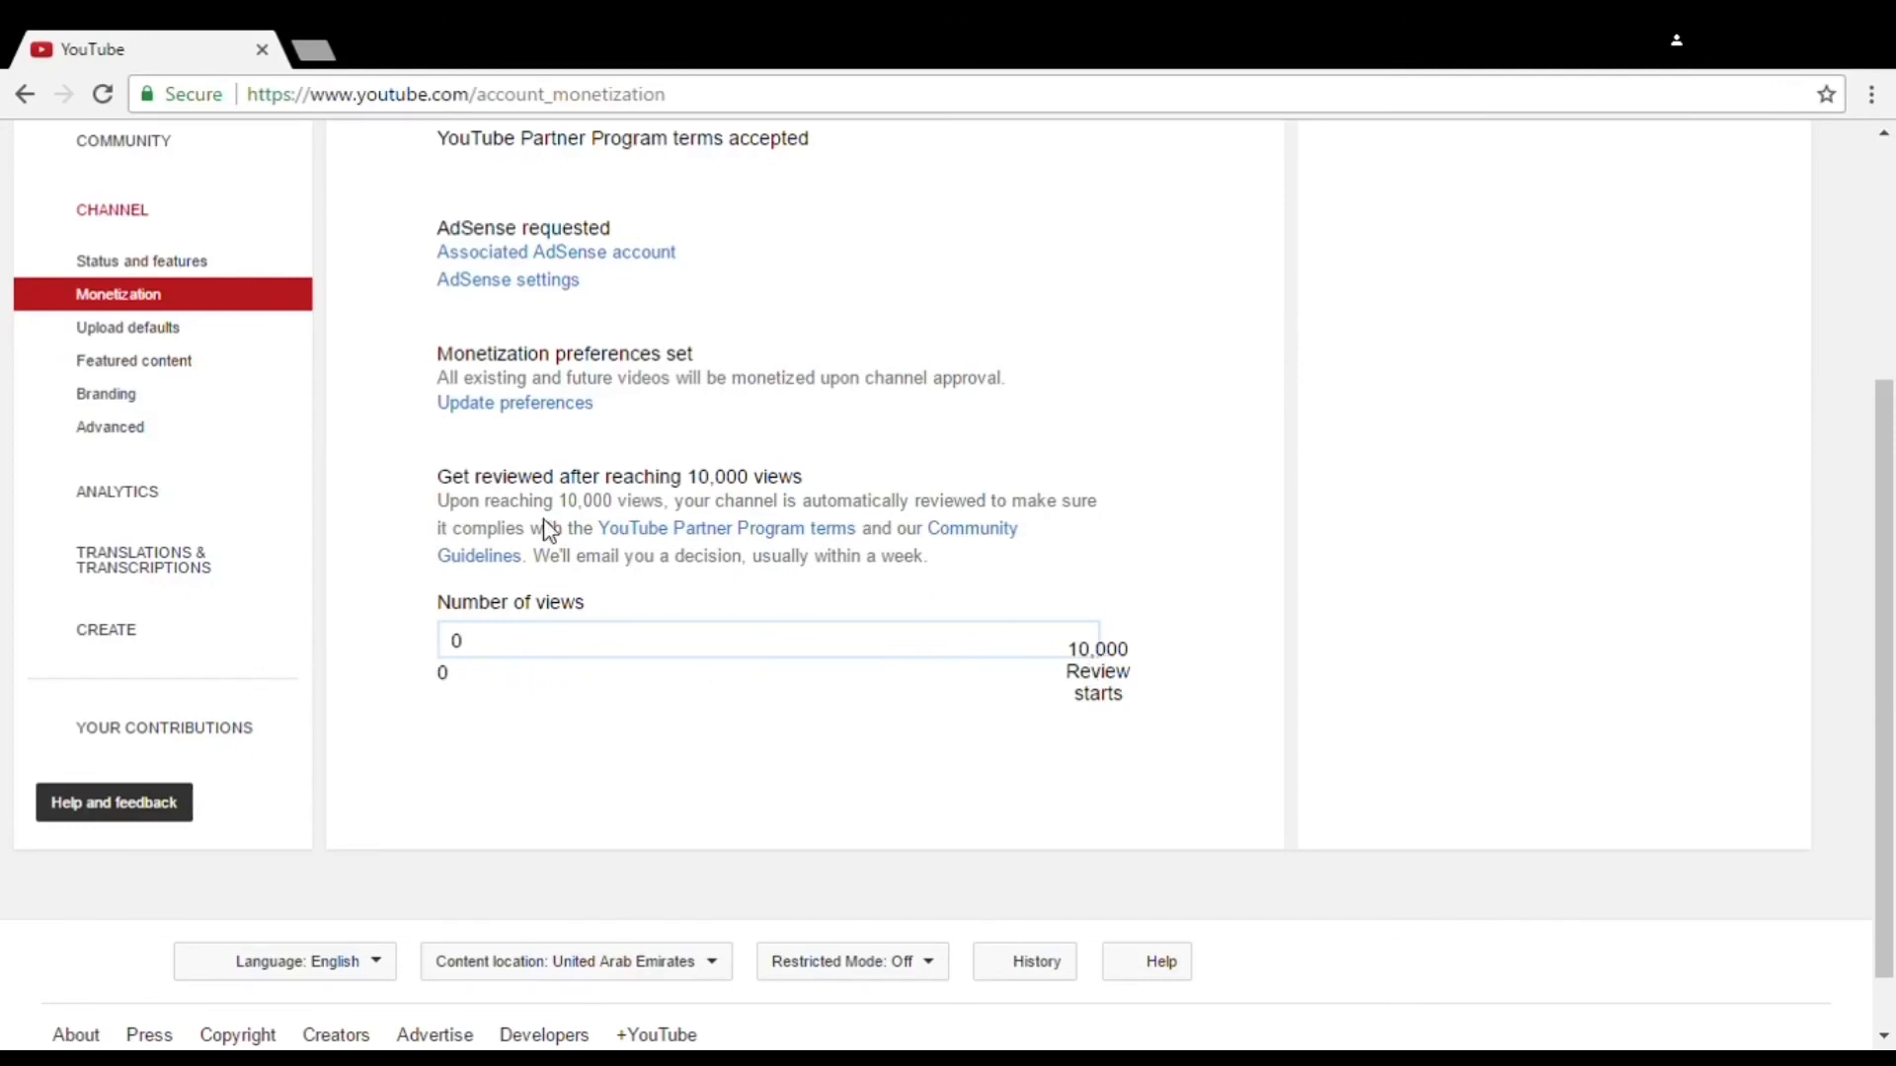
mouse_move(690, 504)
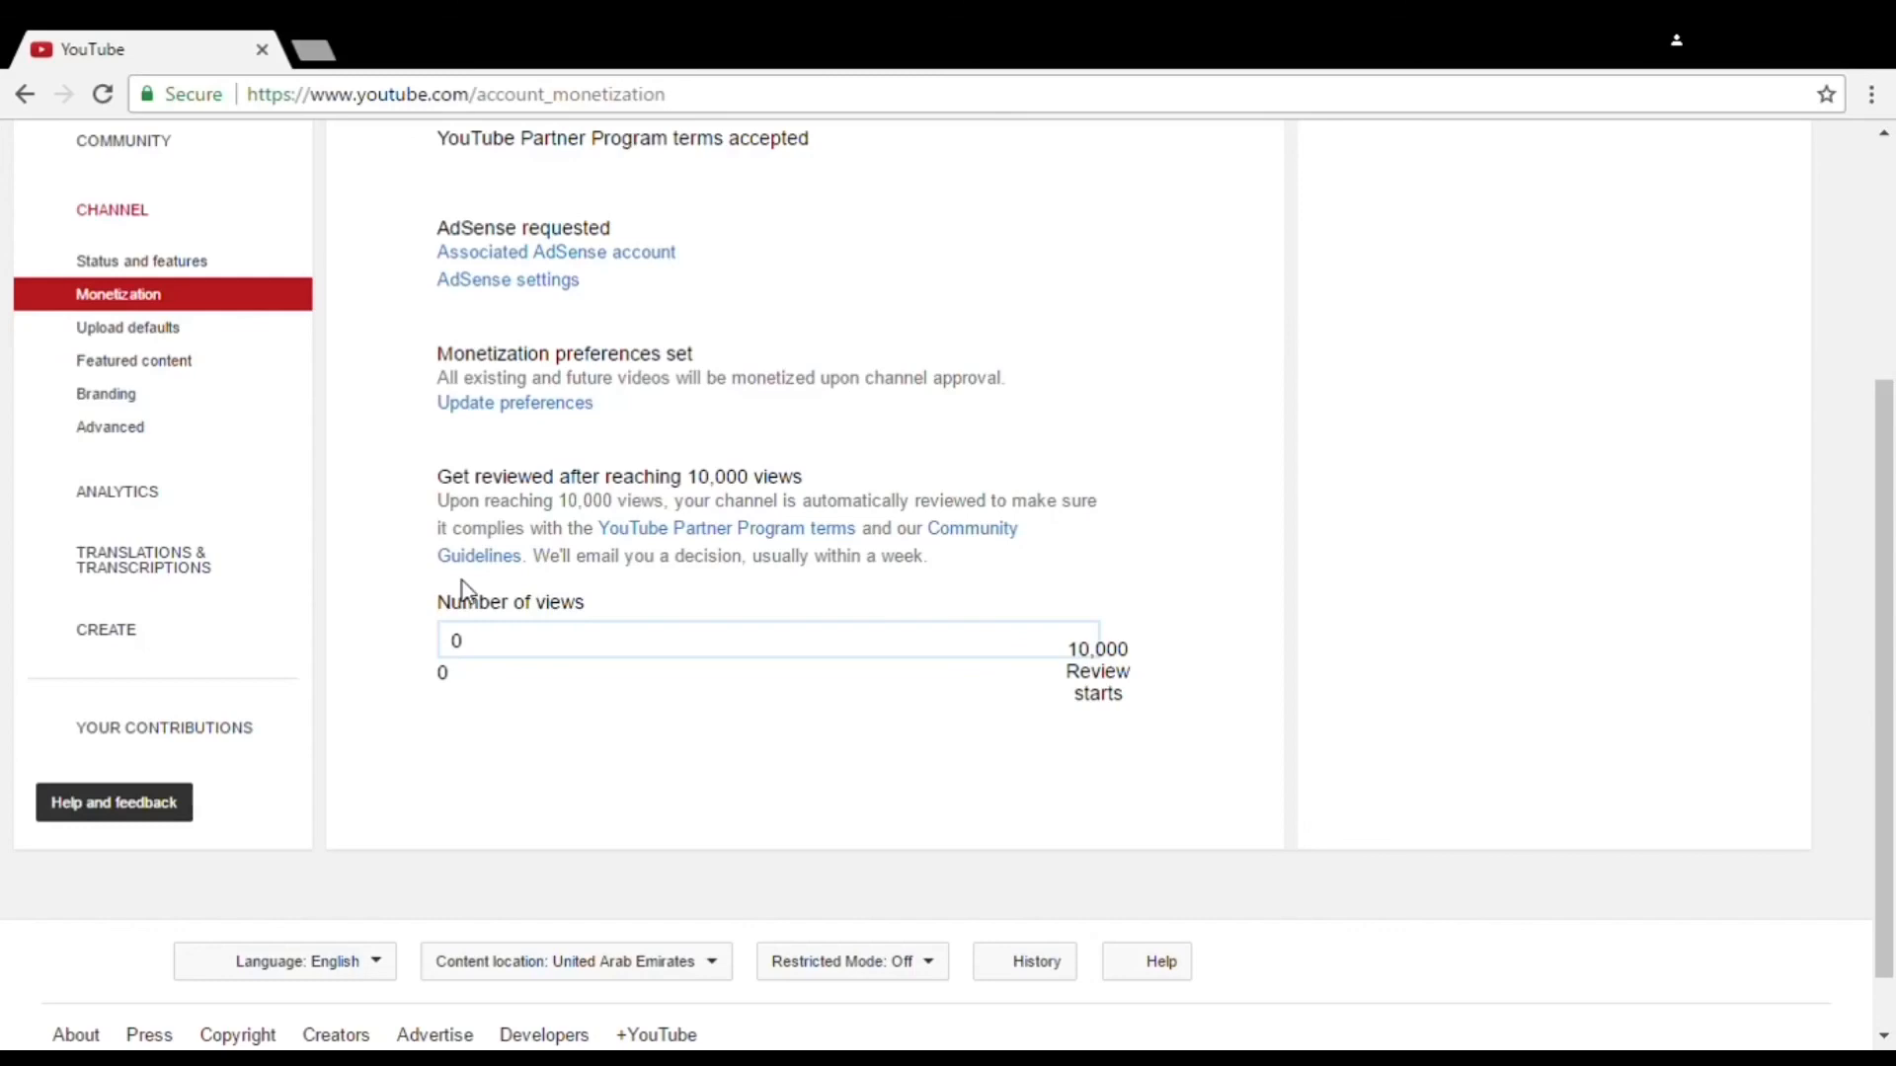
mouse_move(967, 561)
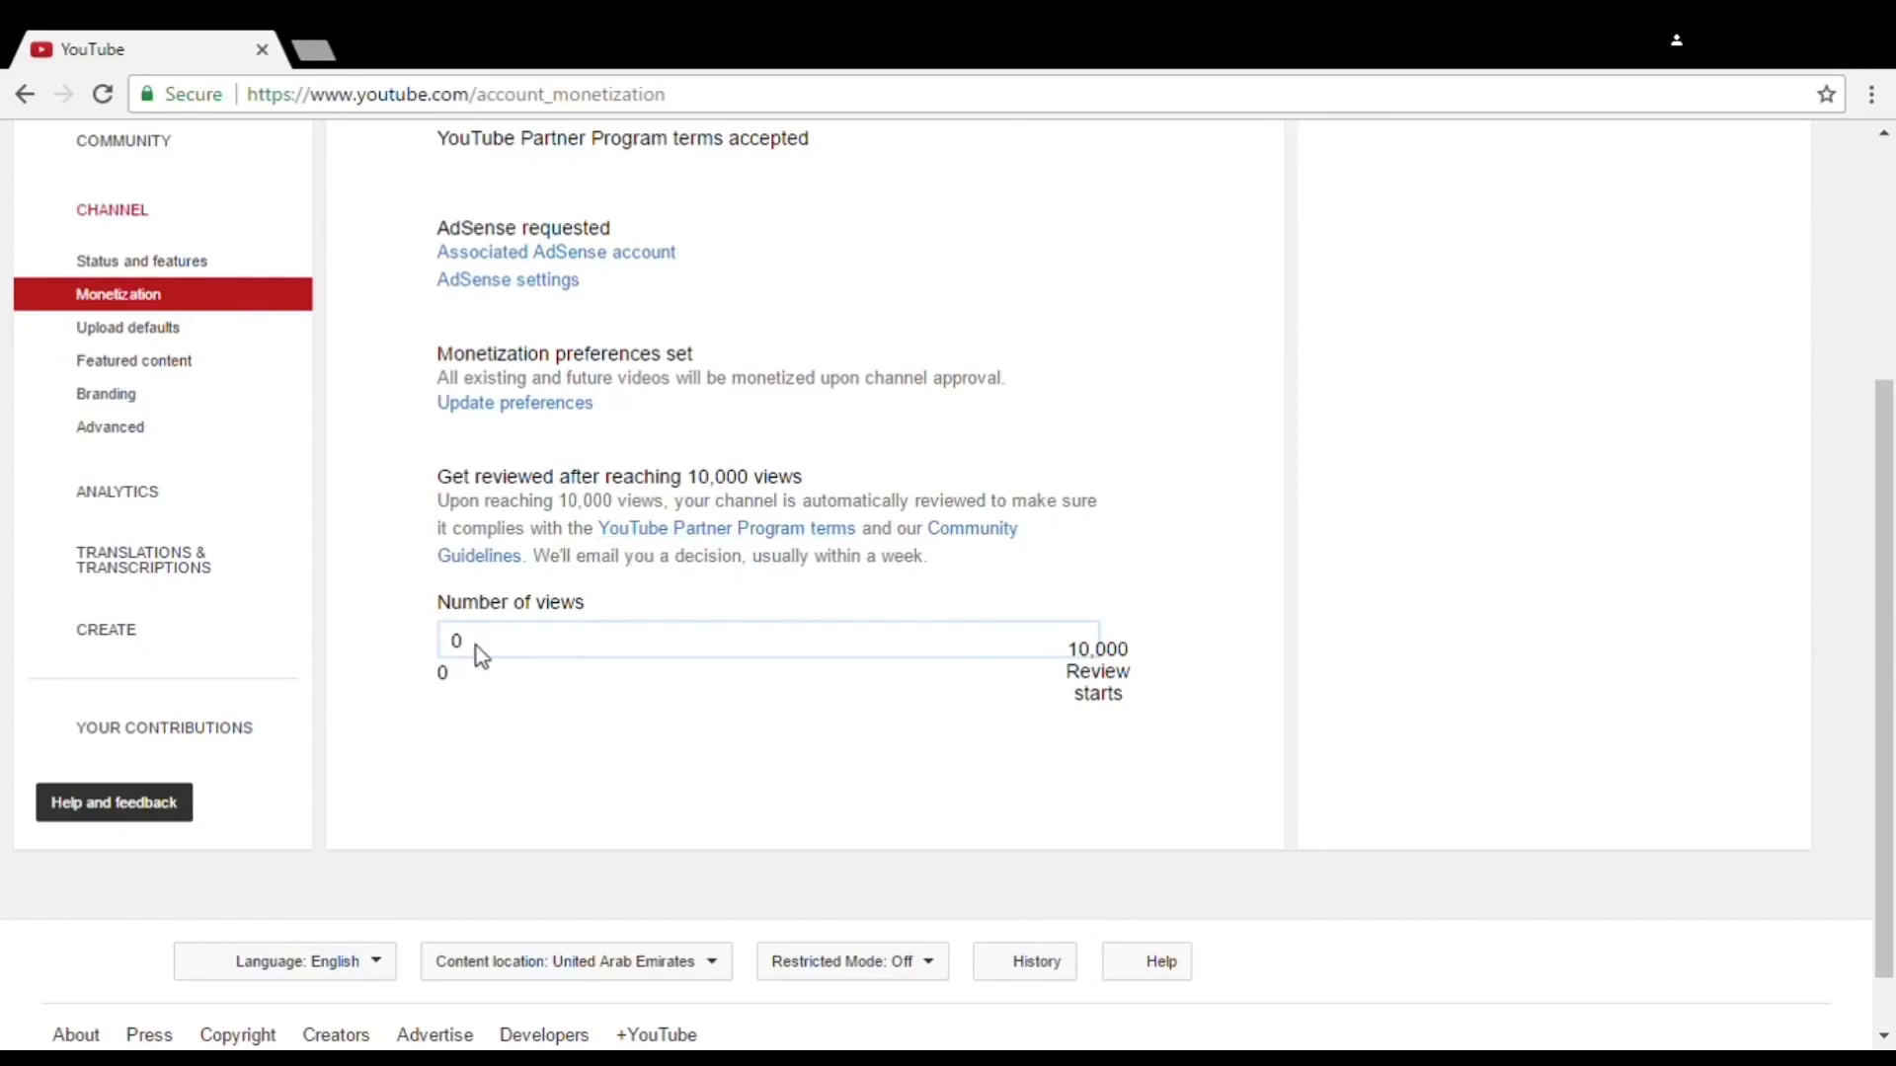
mouse_move(1064, 667)
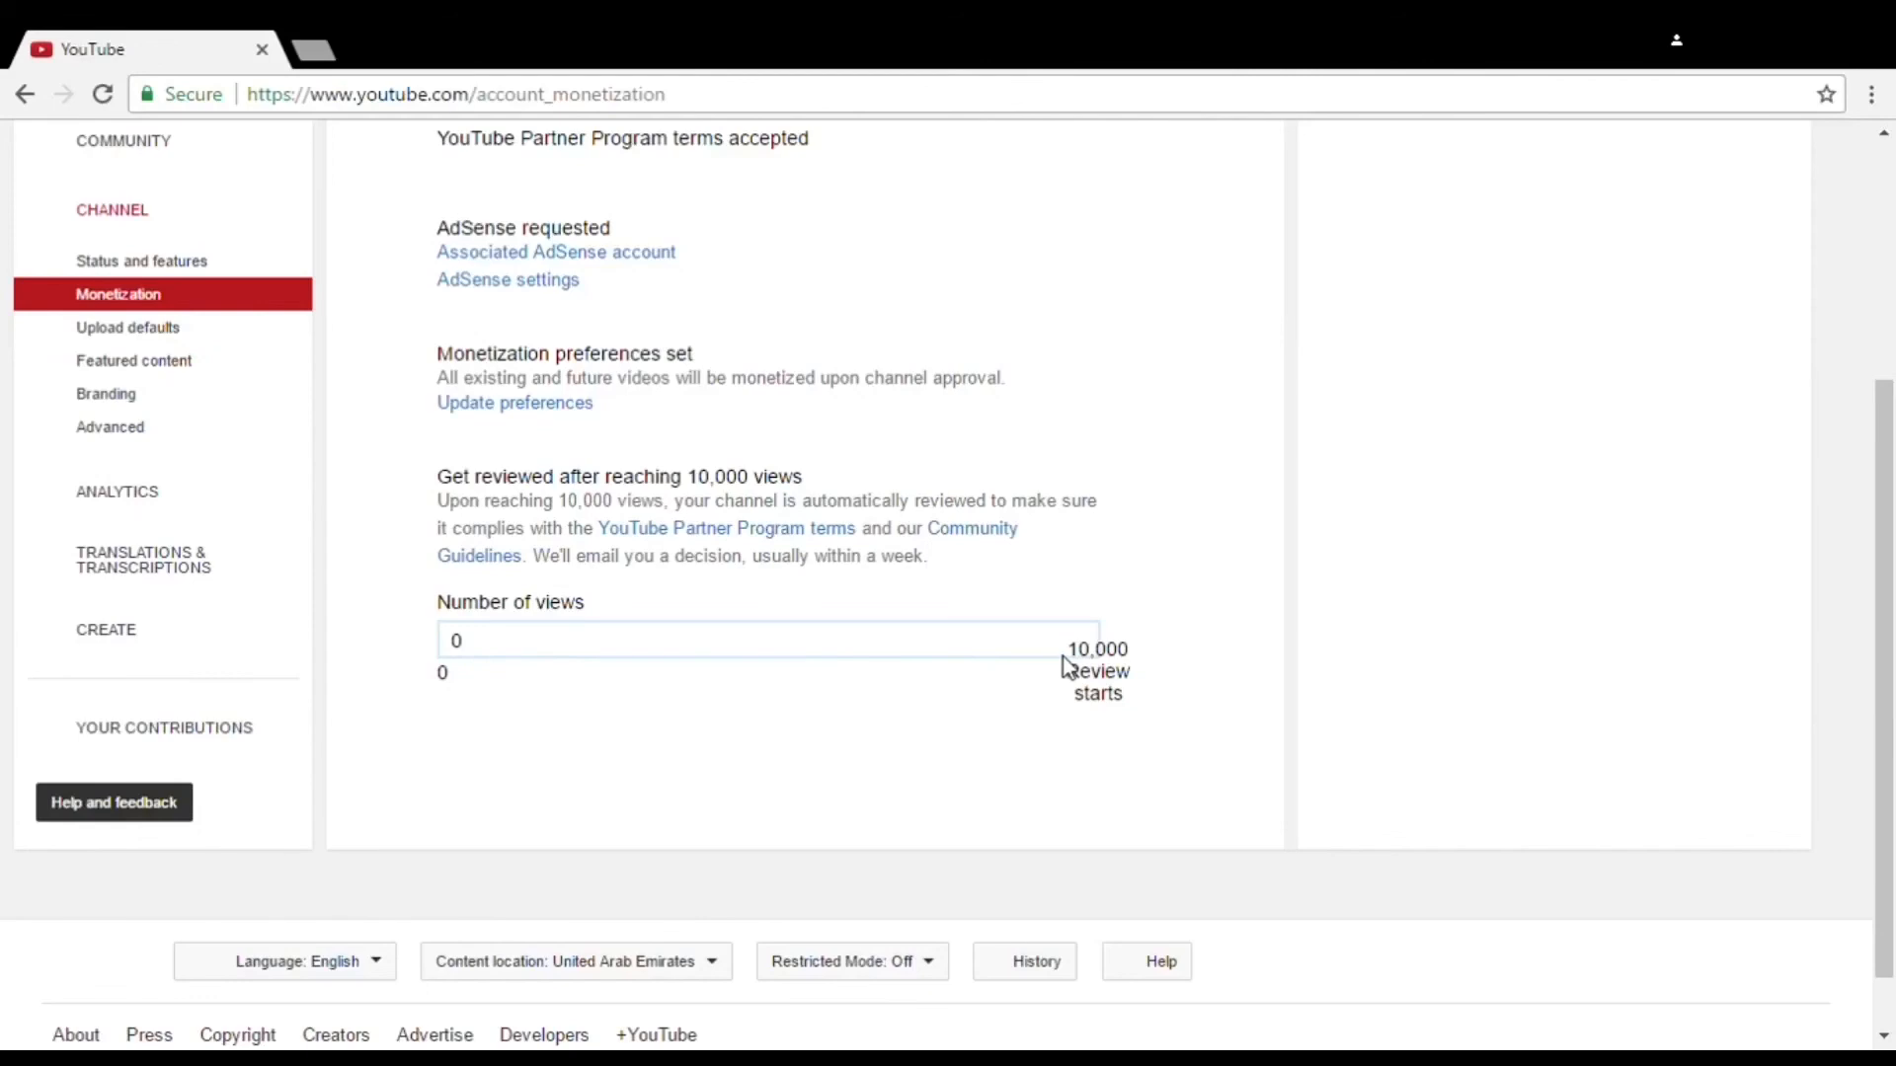